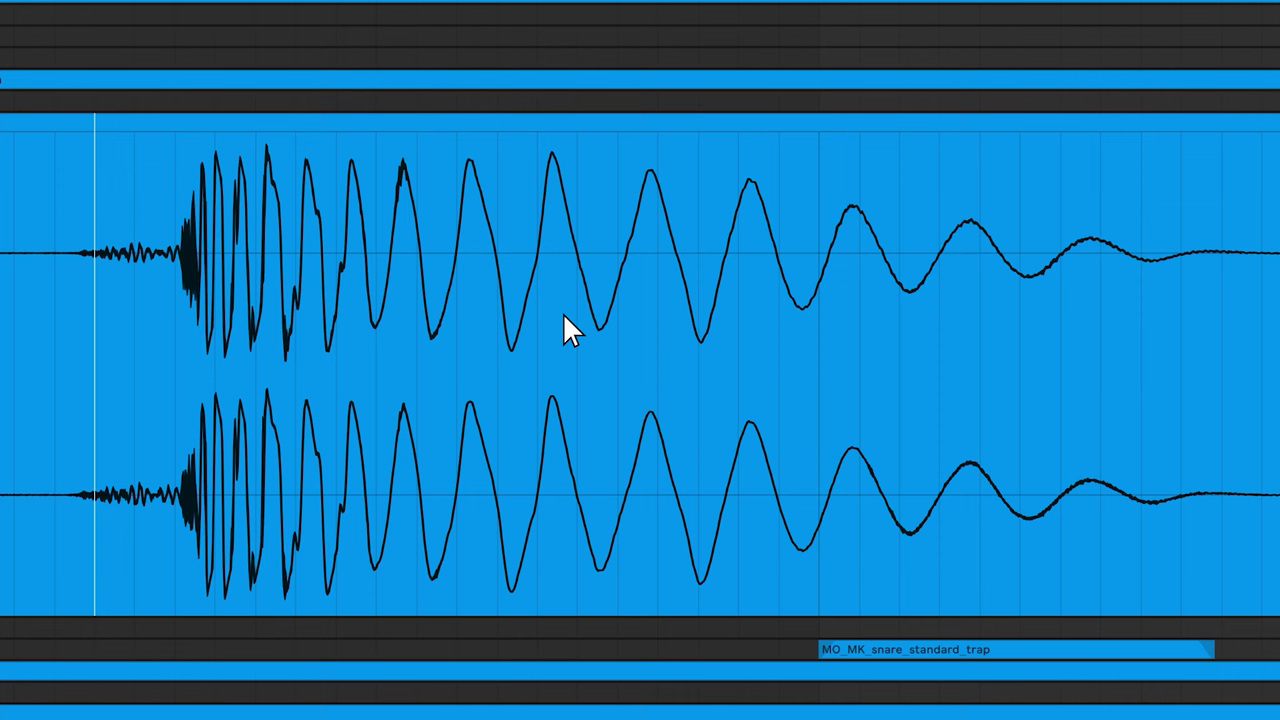
mouse_move(560, 176)
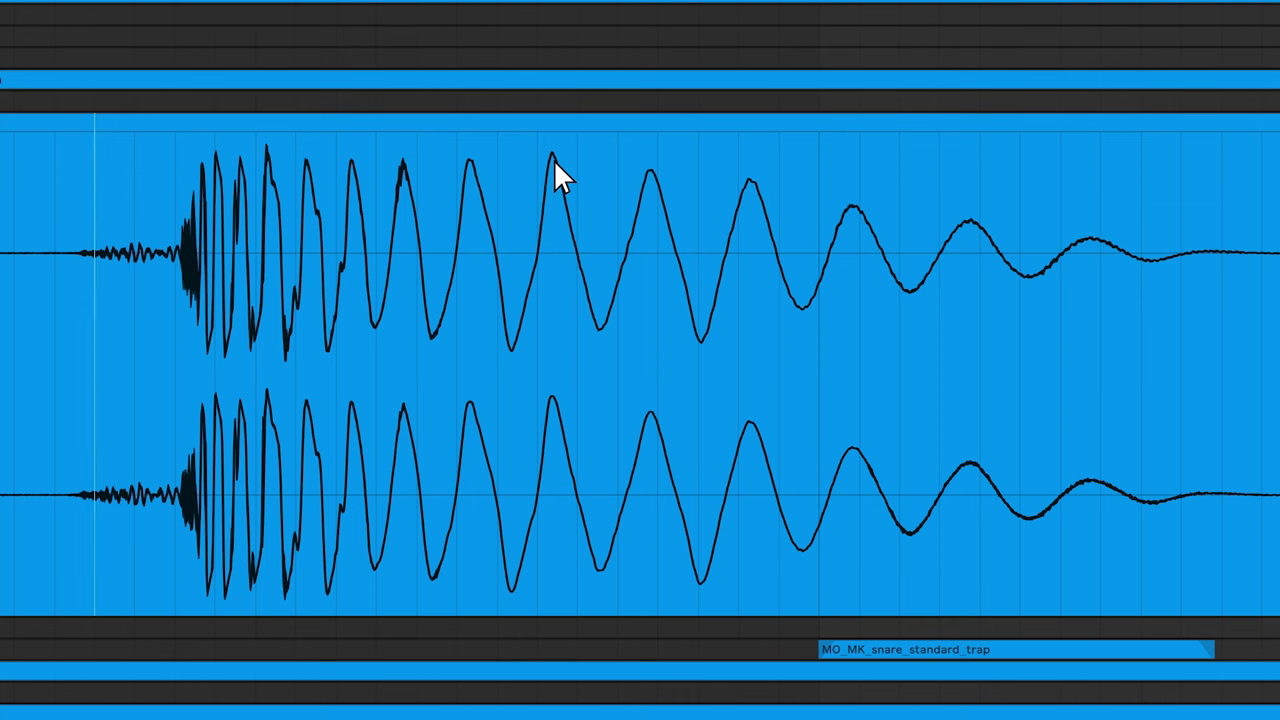
mouse_move(610, 352)
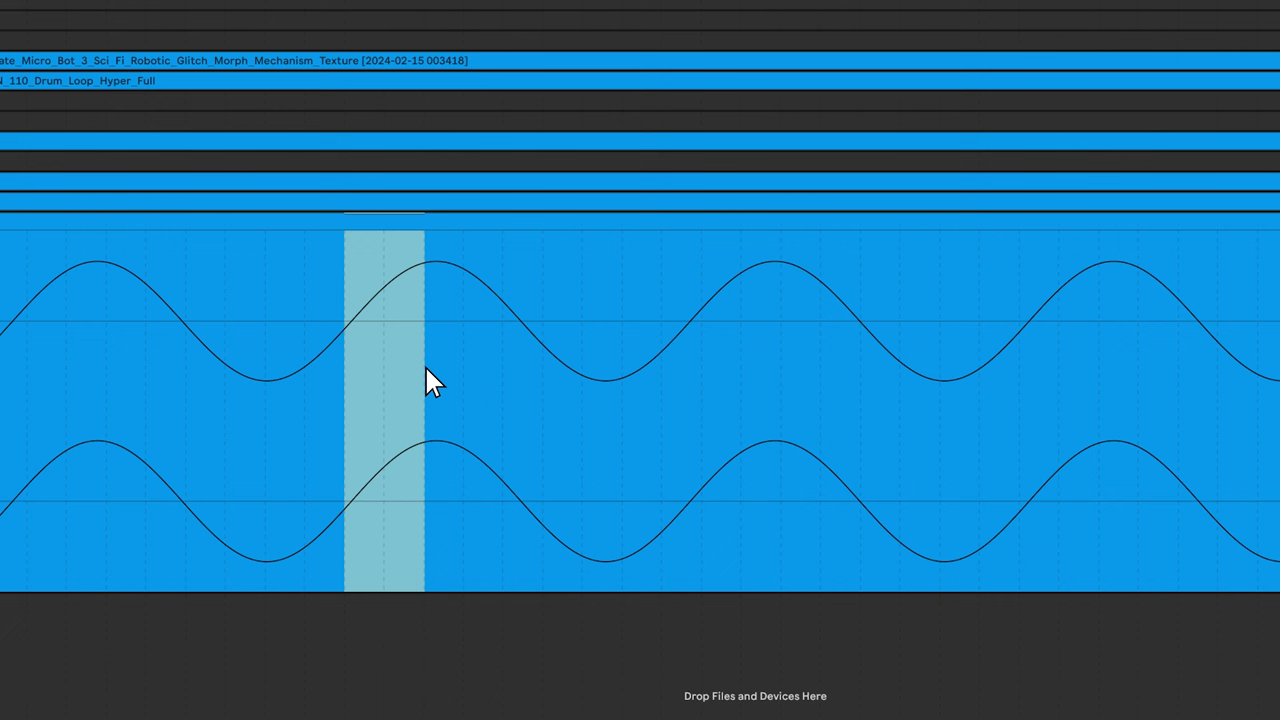
- Select a short time range across the sine clip's waveform in the arrangement
drag(430, 384, 524, 400)
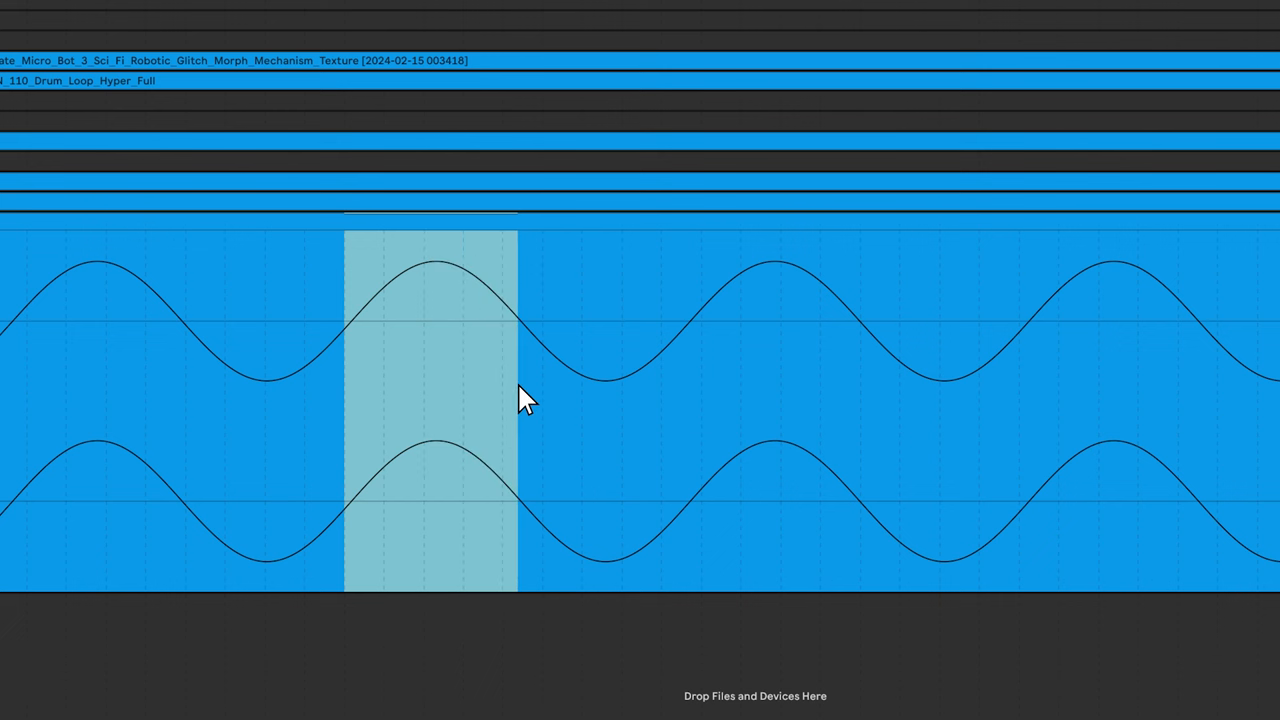
drag(516, 400, 680, 430)
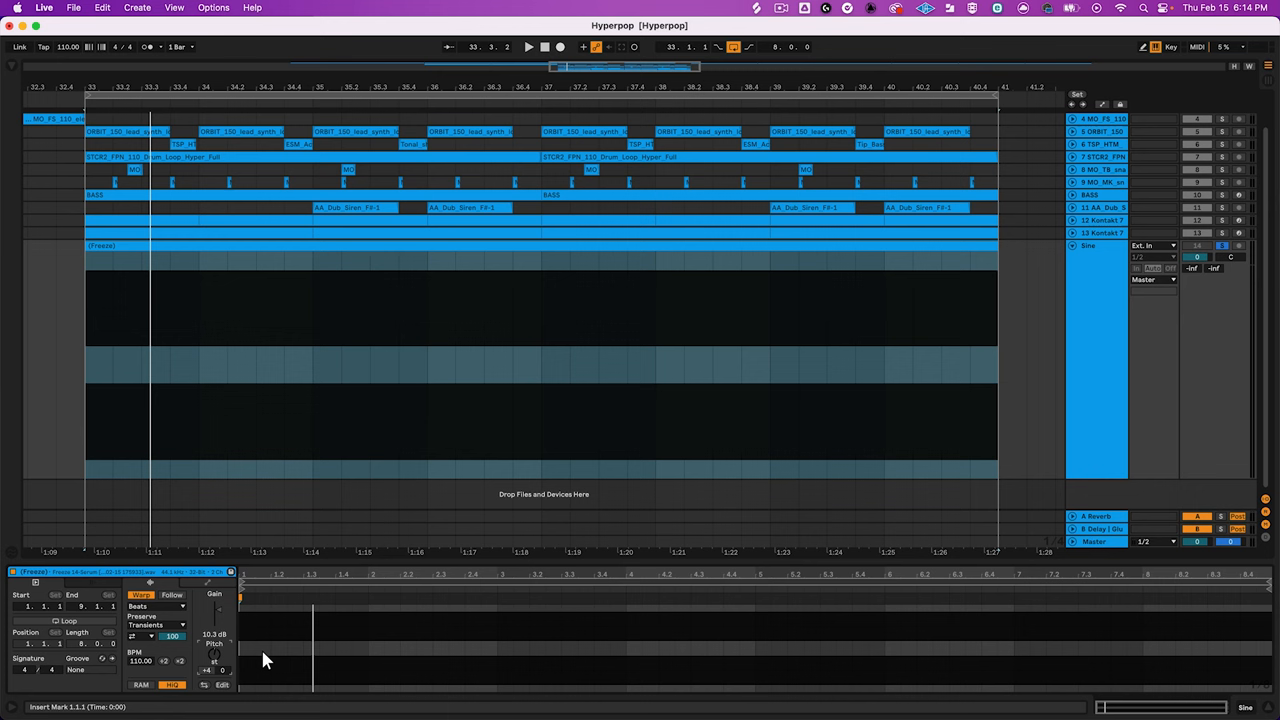
click(528, 48)
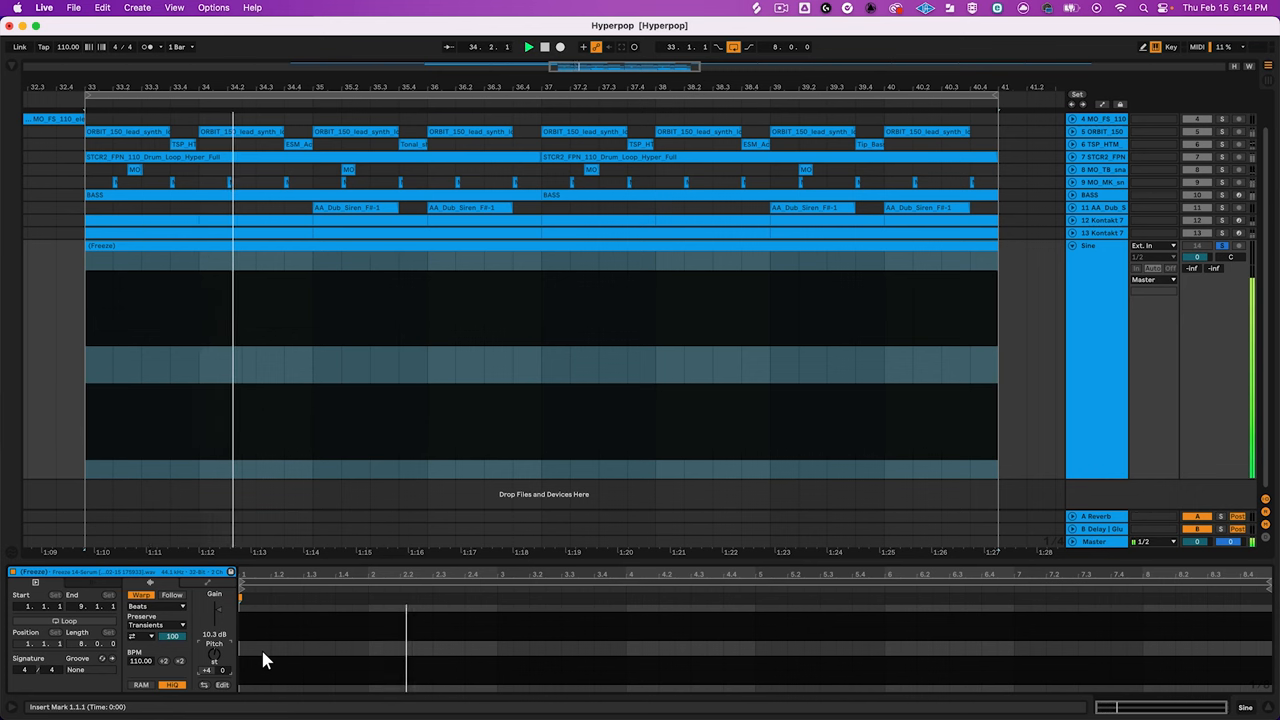
click(528, 46)
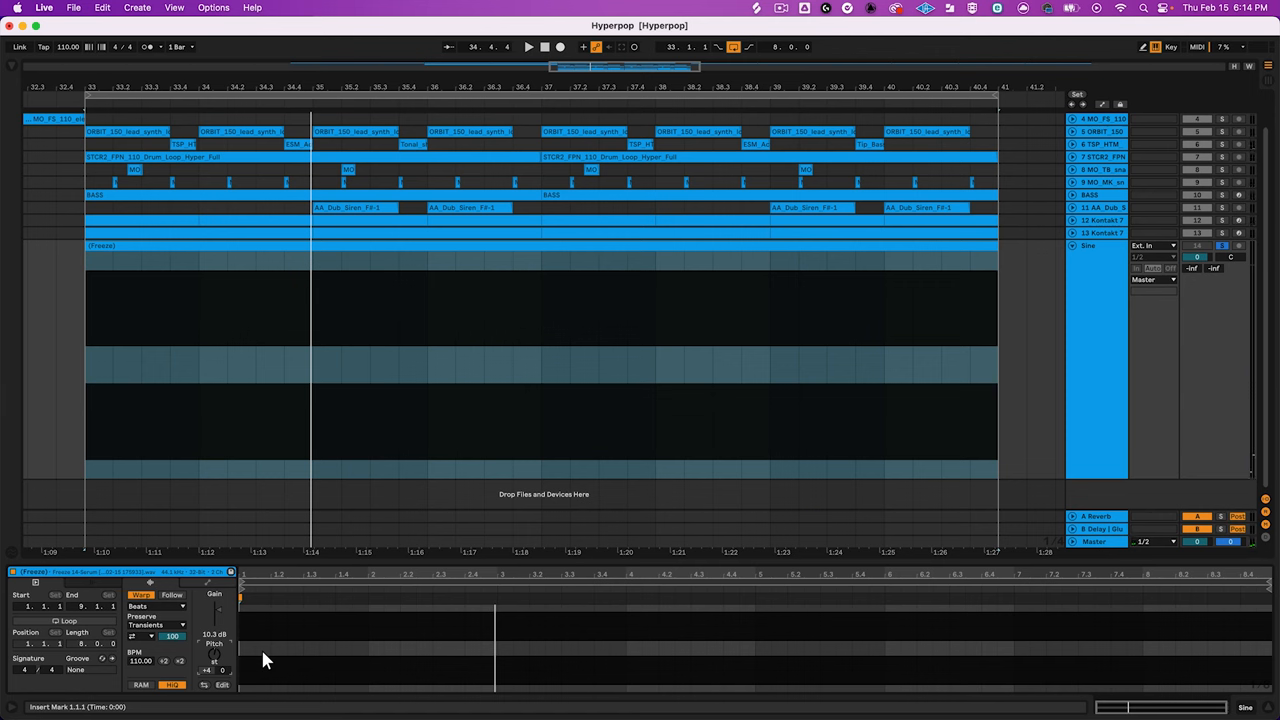
click(528, 46)
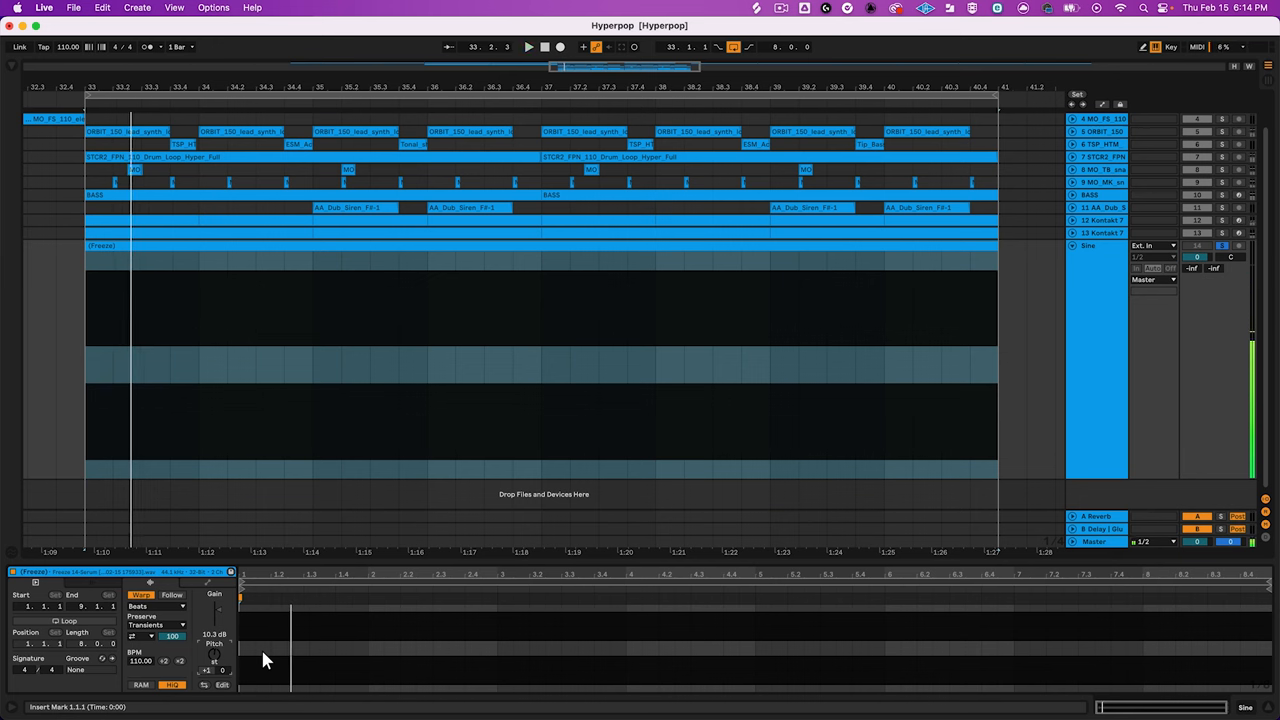
click(528, 46)
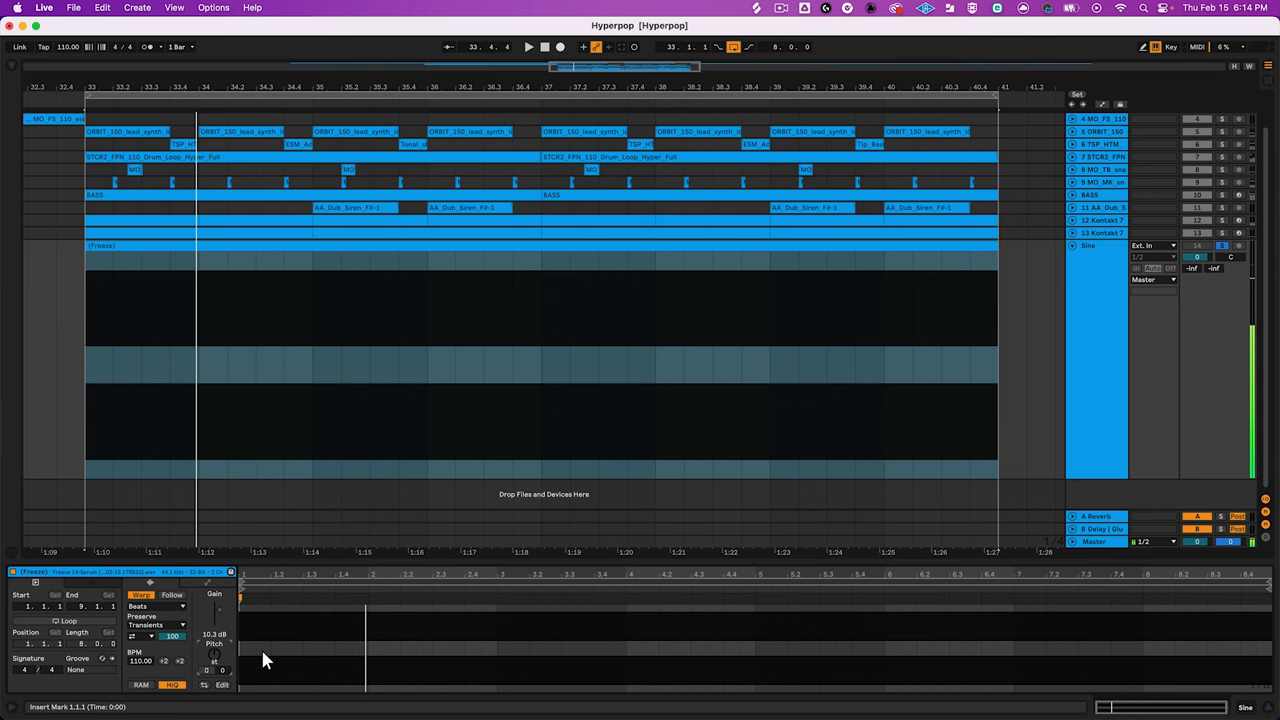
click(528, 46)
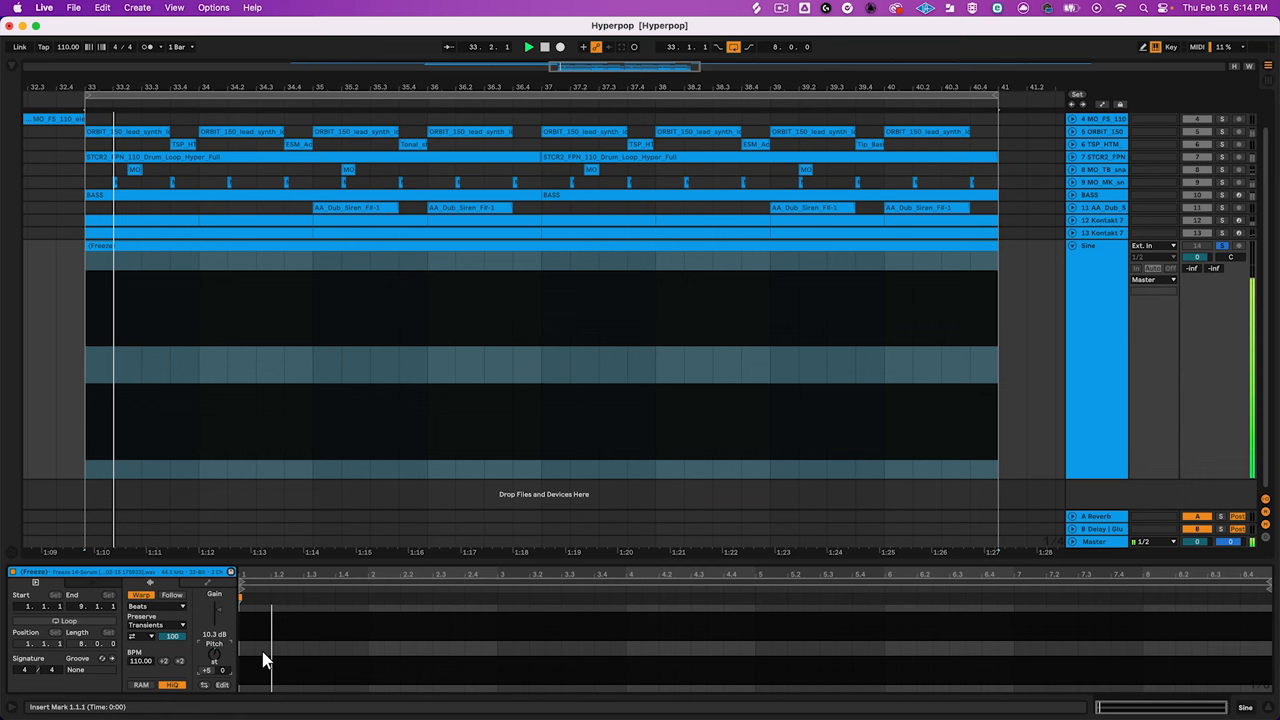
click(528, 48)
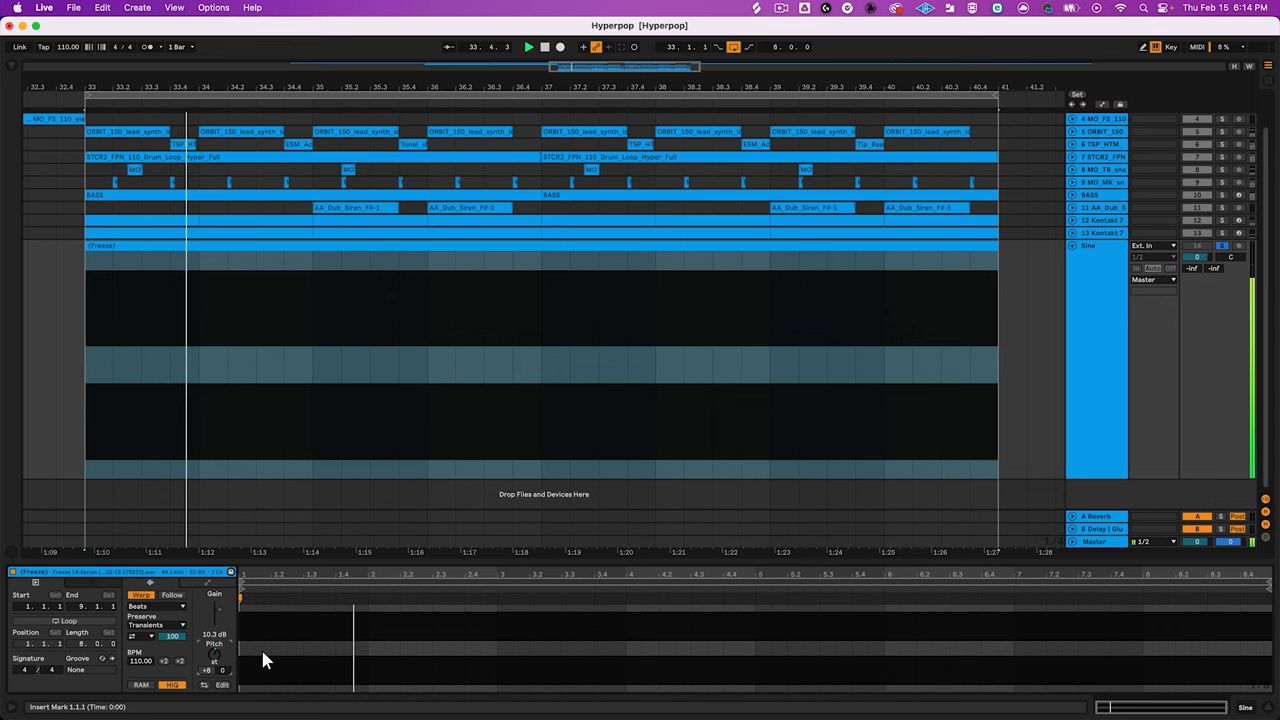
click(528, 48)
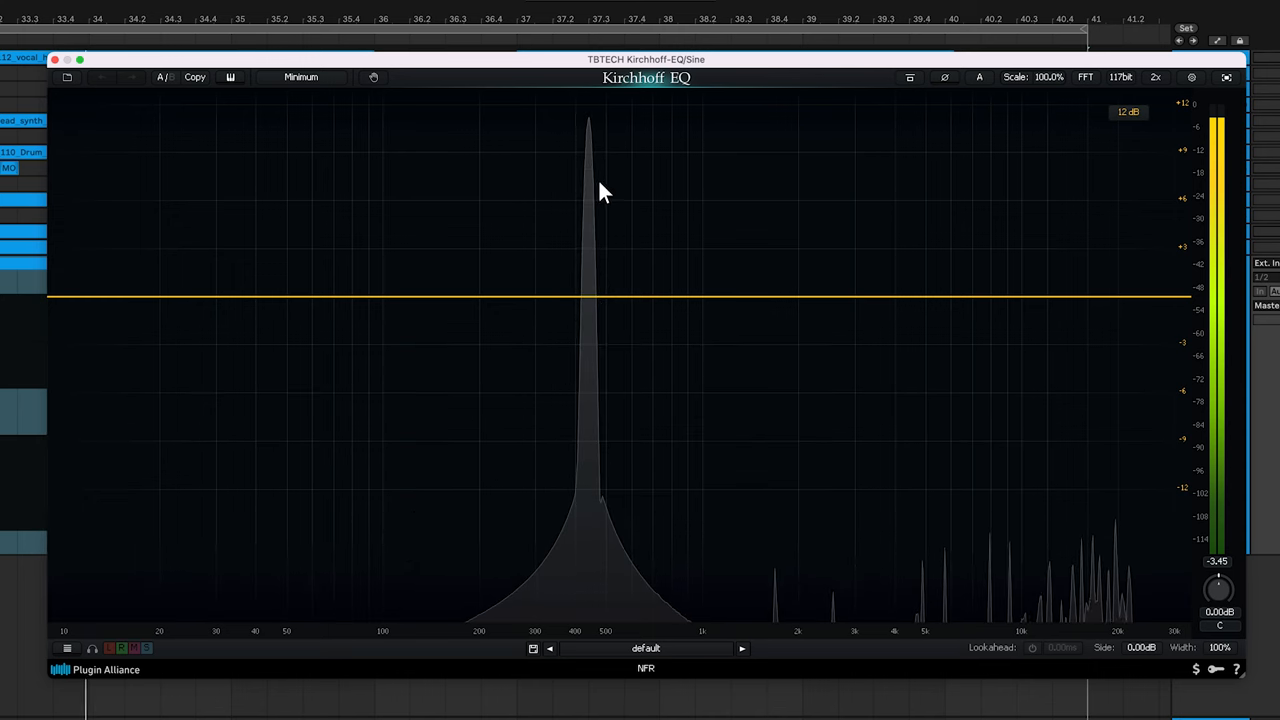
mouse_move(584, 424)
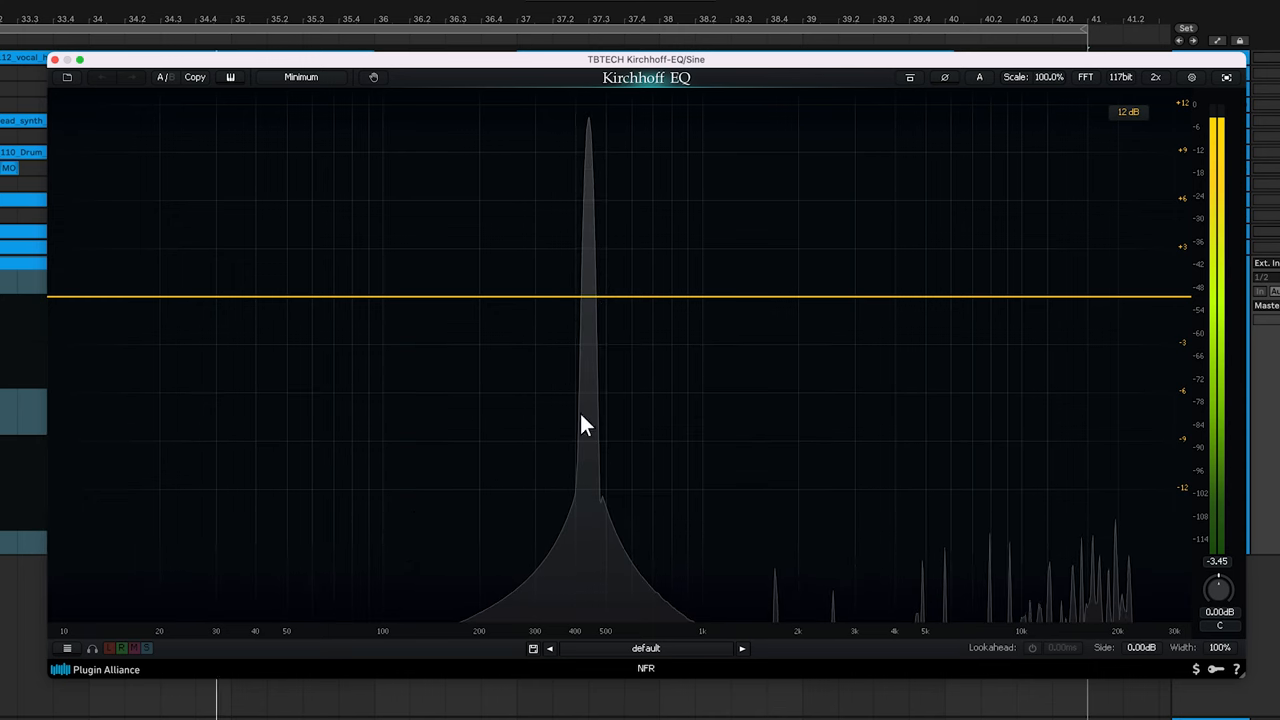
mouse_move(596, 650)
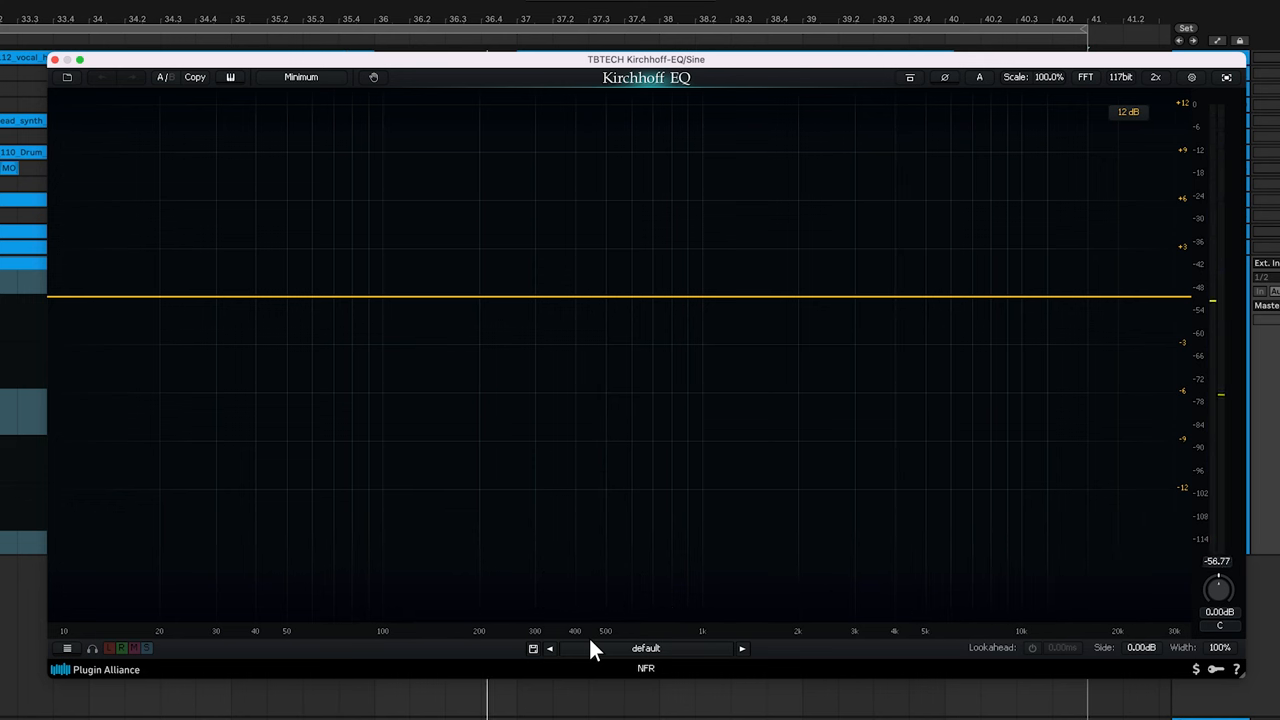
mouse_move(10, 276)
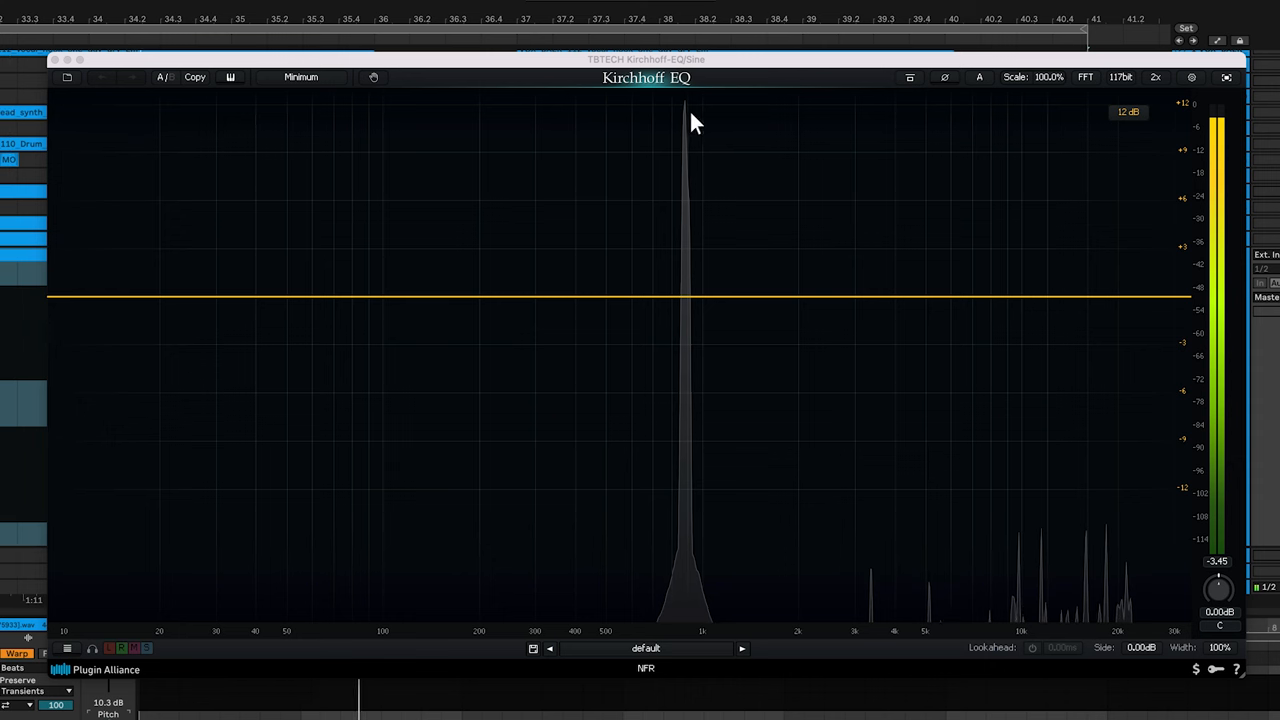
mouse_move(696, 544)
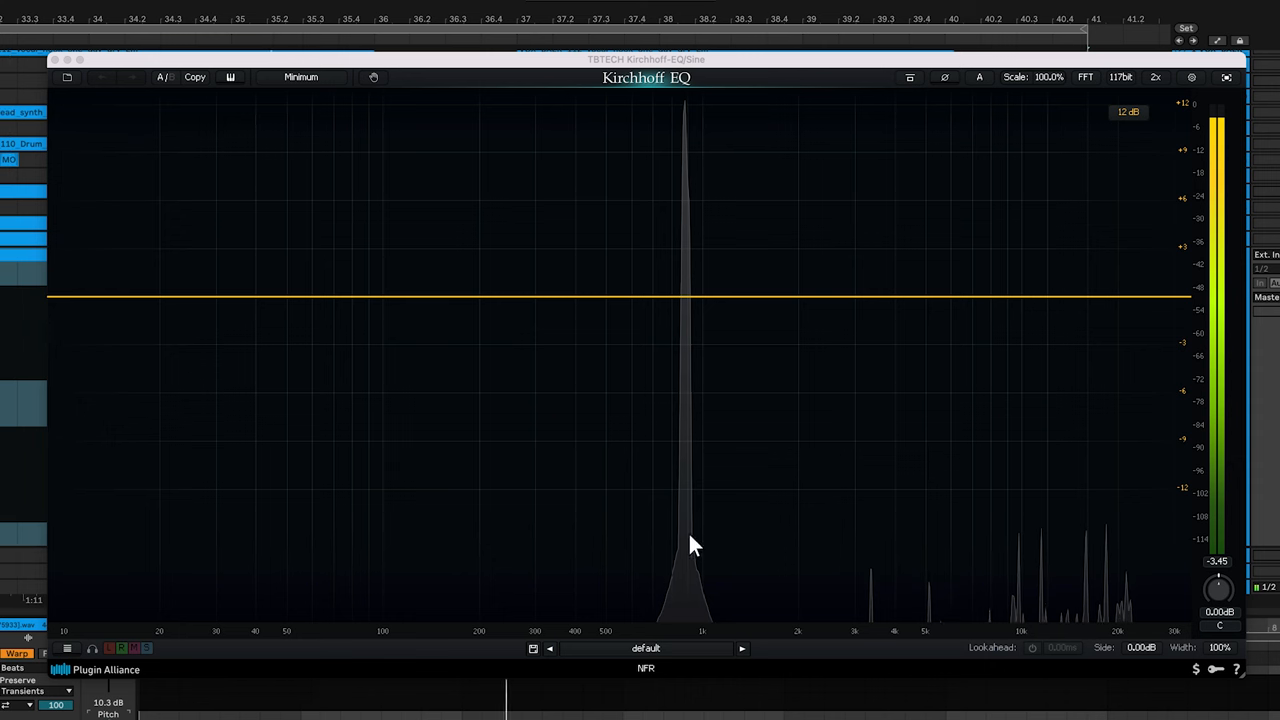
mouse_move(696, 640)
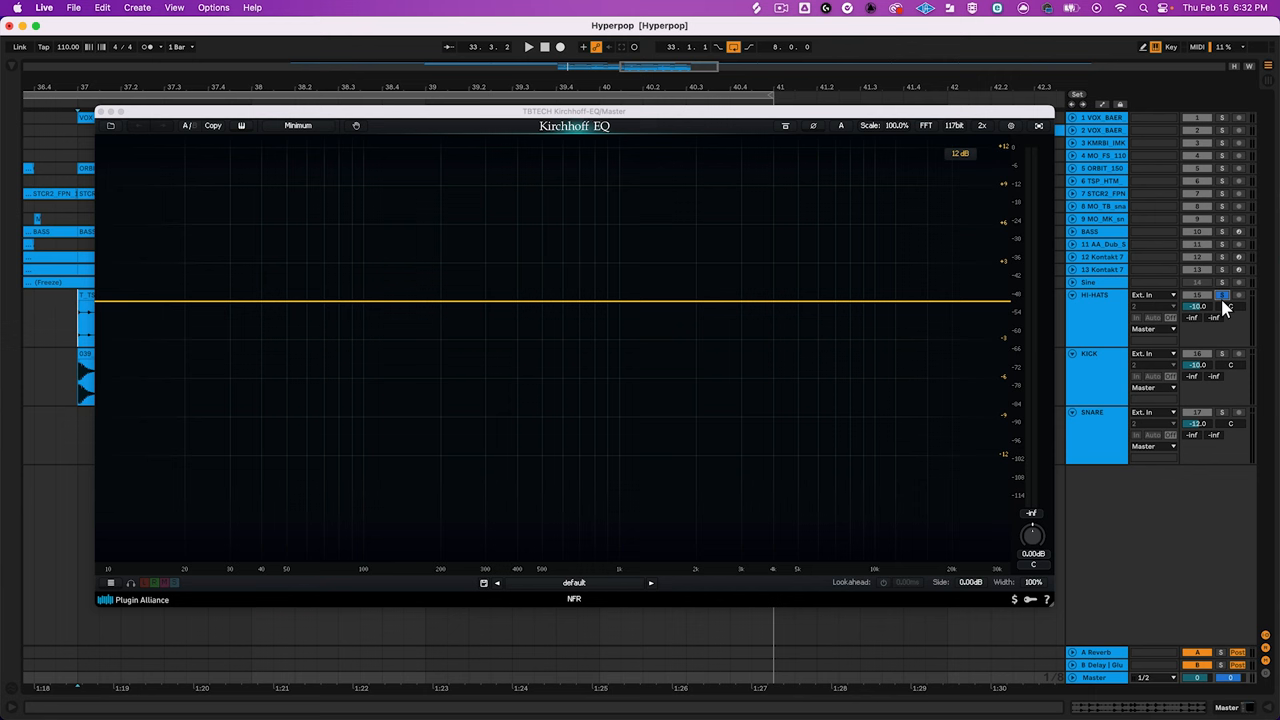
- Bring up the track's Kirchhoff EQ device window from the mixer
click(528, 46)
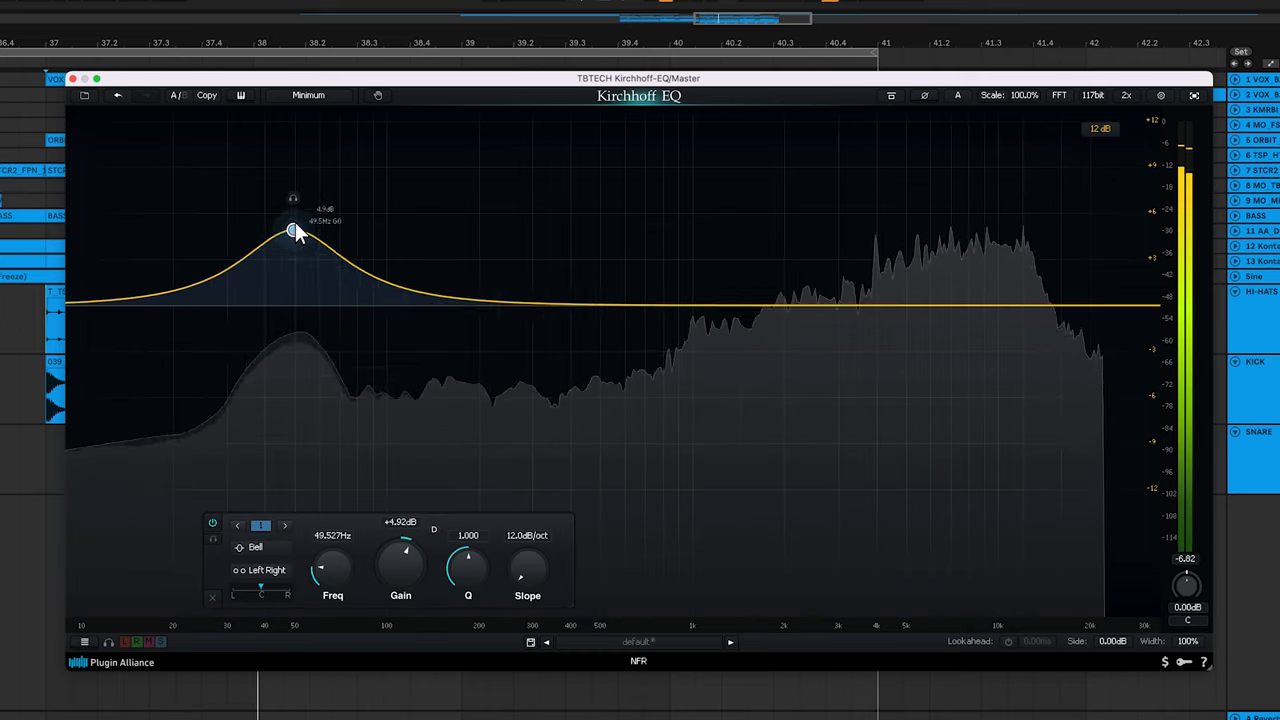
- Raise the low bell band to a boost of about +12 dB
drag(292, 230, 300, 124)
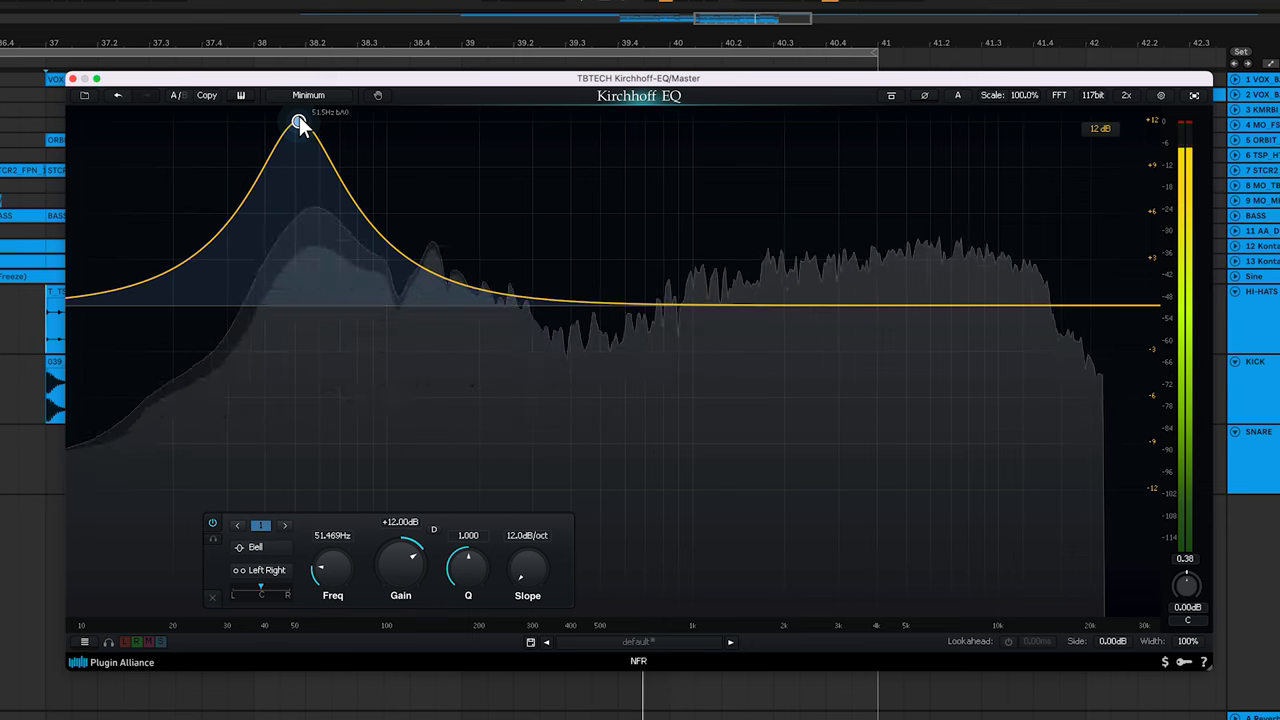
drag(300, 124, 288, 304)
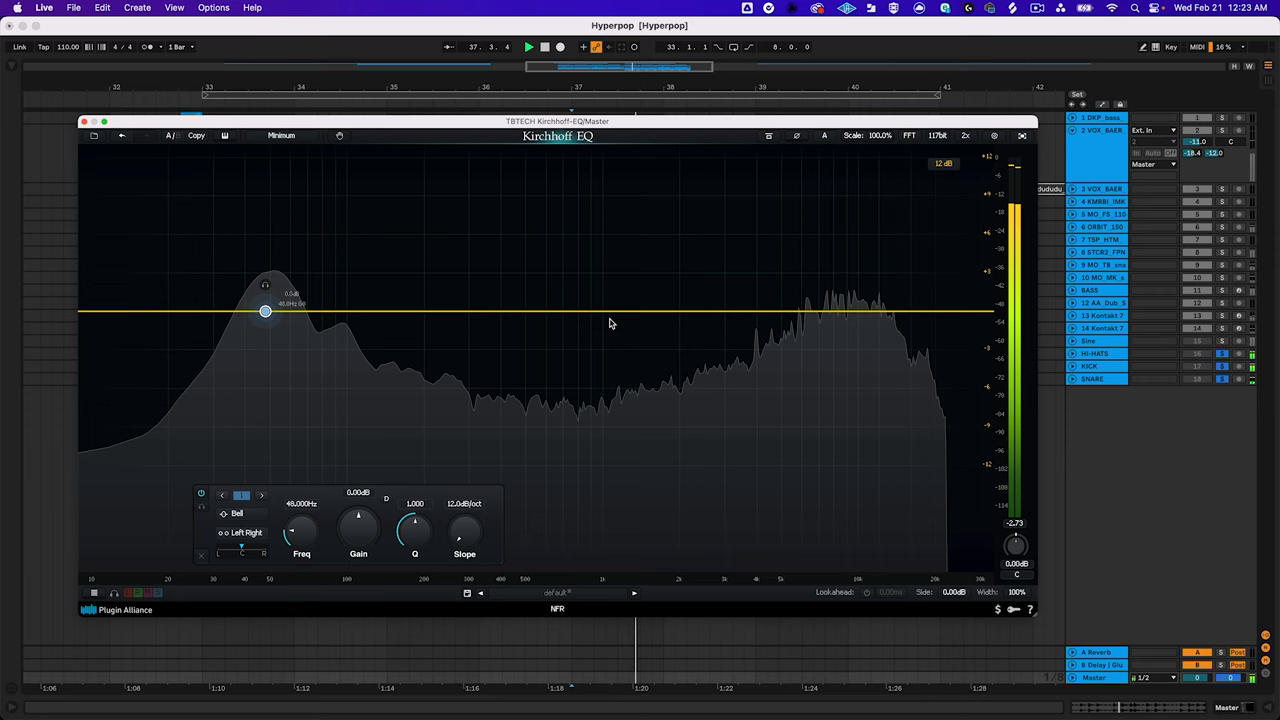
- Add a midrange band and pull it down to a cut of about -6 dB
drag(610, 324, 616, 336)
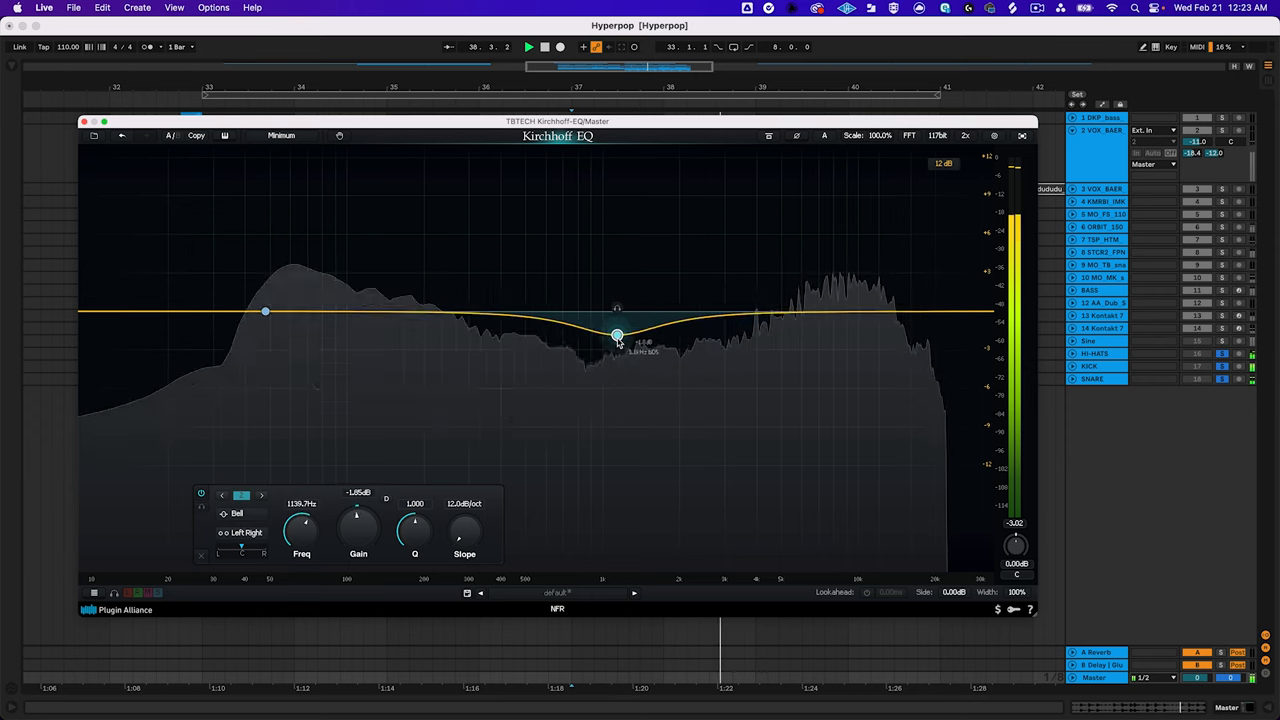
drag(616, 336, 618, 418)
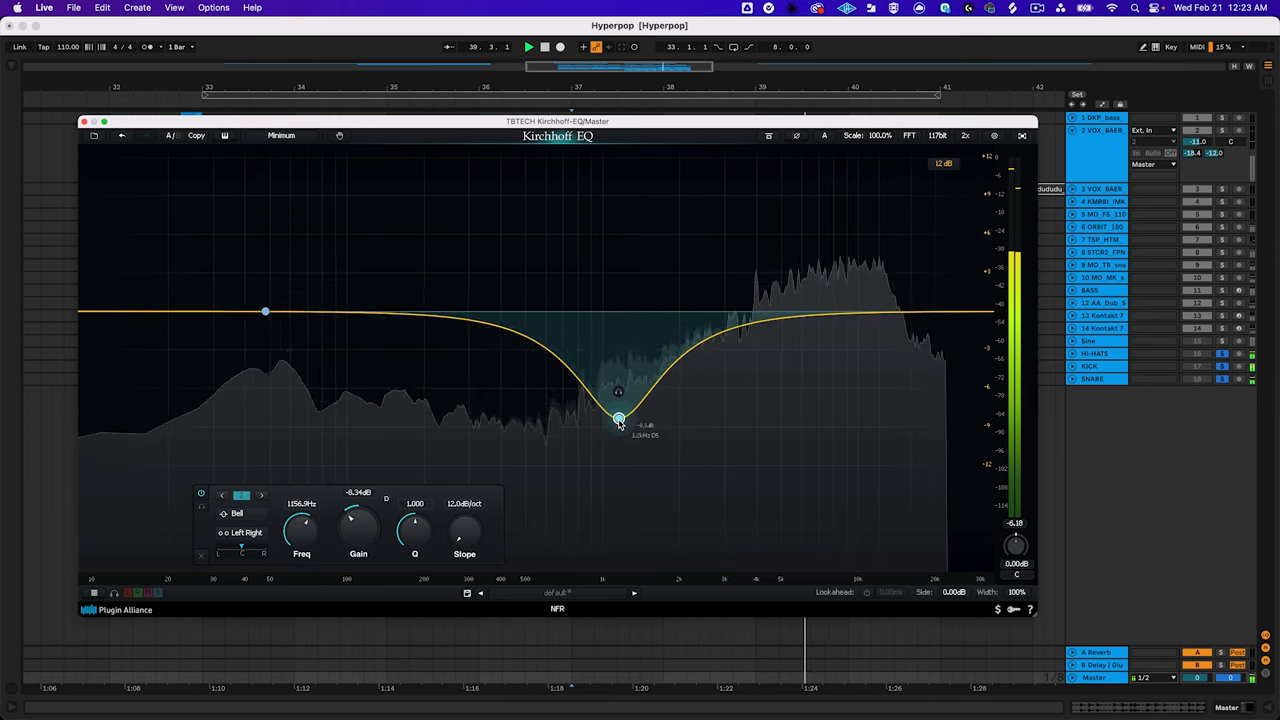
drag(620, 418, 620, 432)
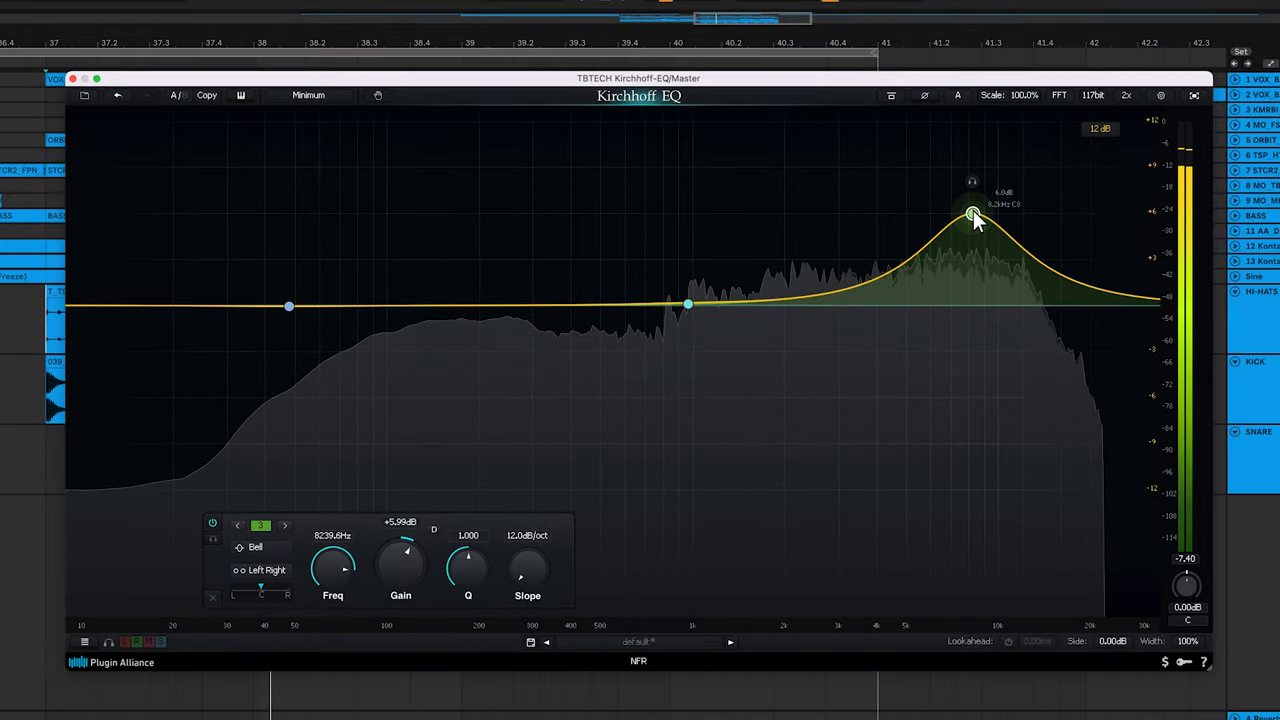
- Raise the high bell band to a boost of about +9 dB
drag(972, 212, 978, 158)
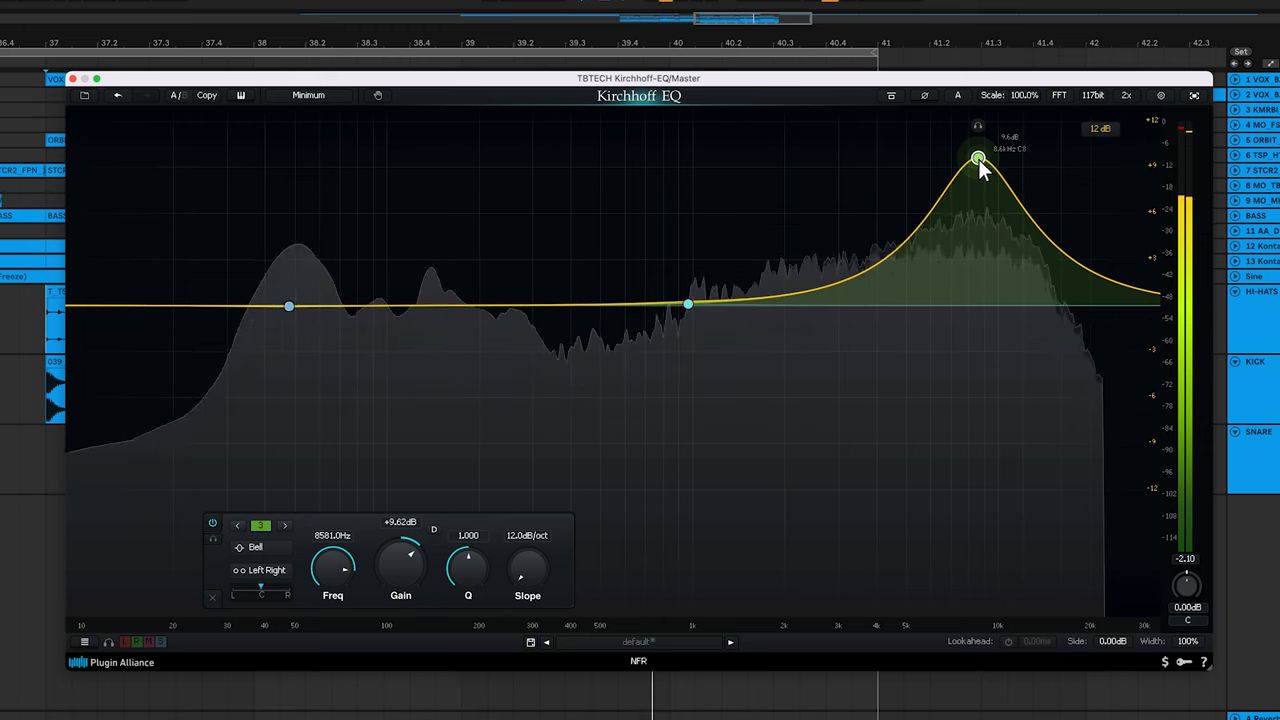
drag(976, 158, 976, 304)
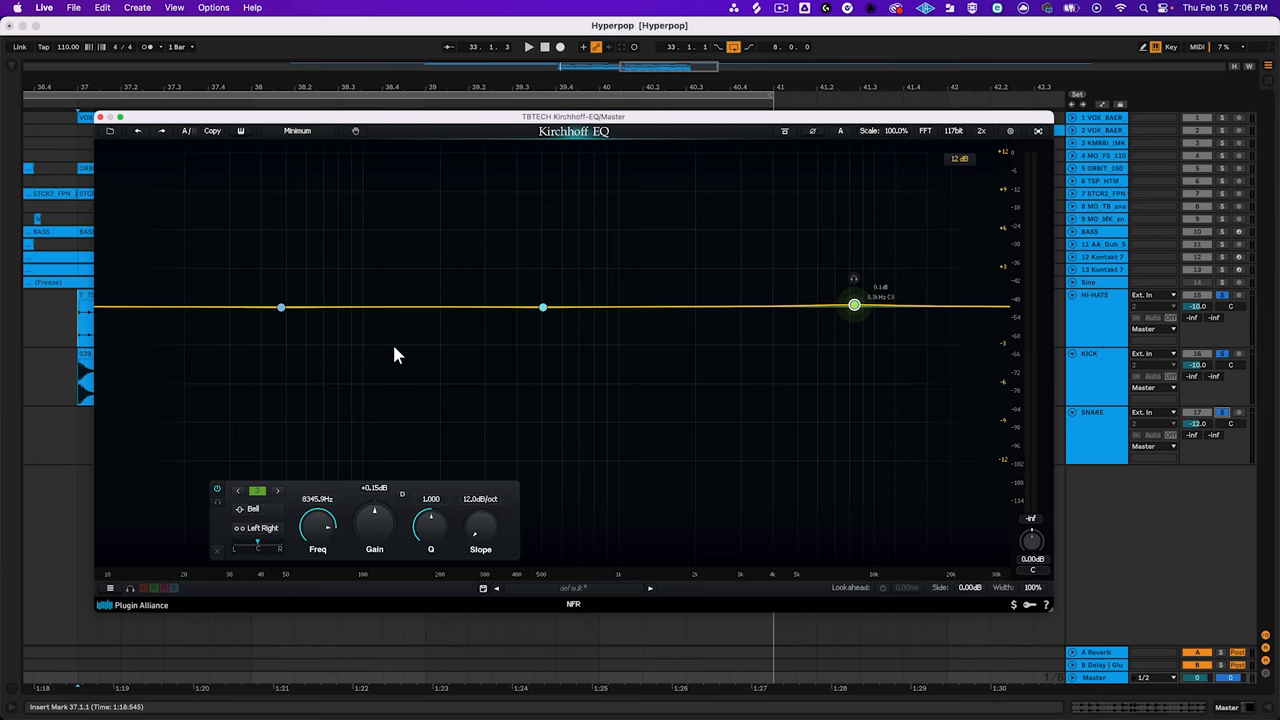
mouse_move(336, 340)
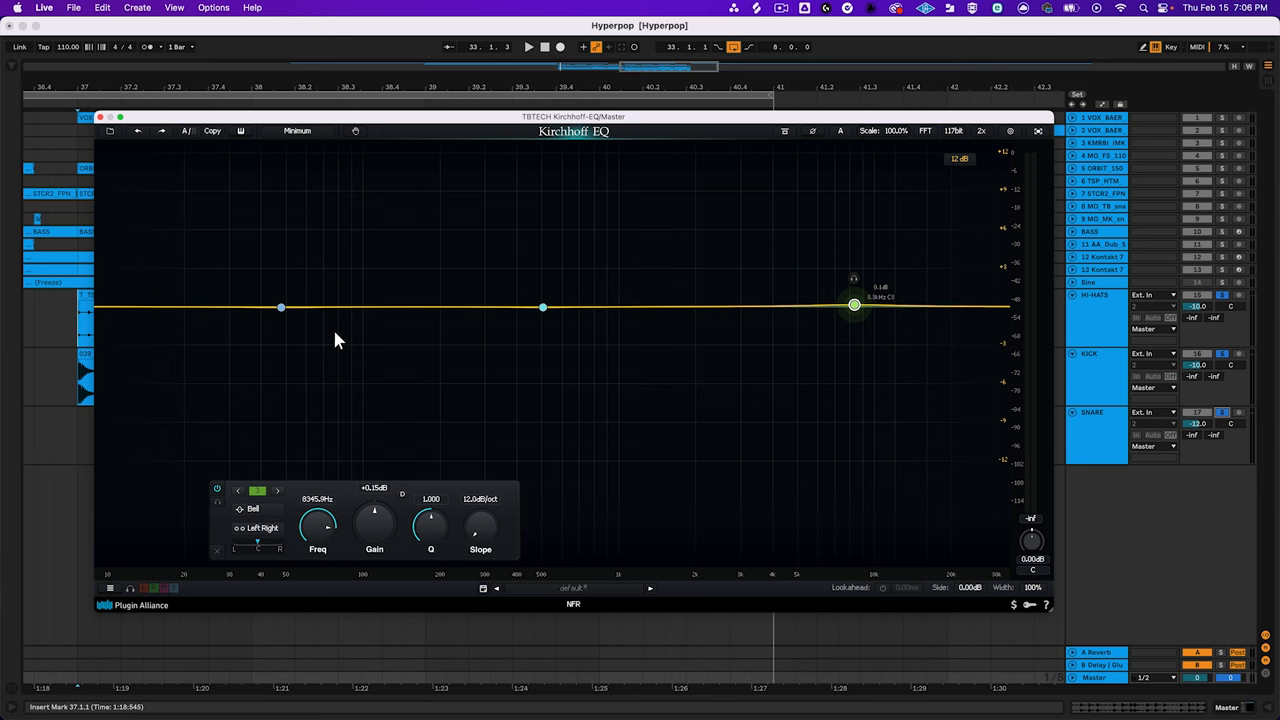
- Lift the low band node to a gentle boost of about +2.8 dB
drag(280, 308, 270, 270)
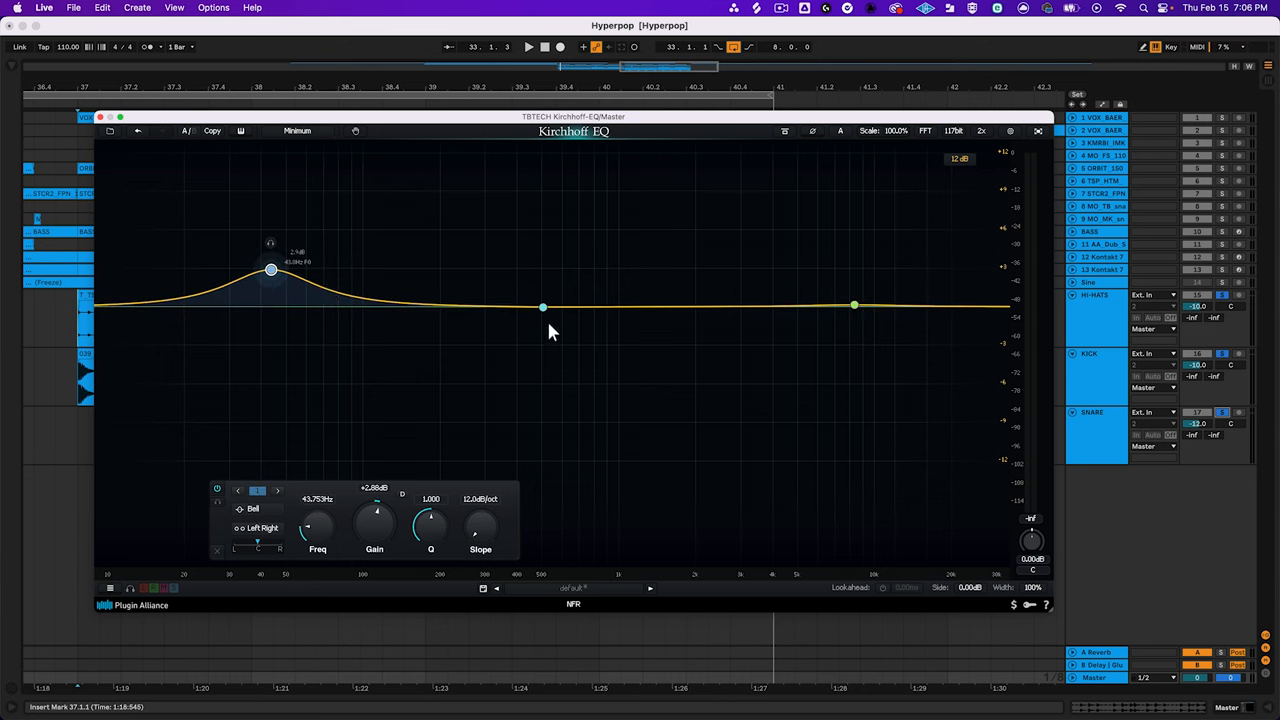
drag(856, 304, 858, 272)
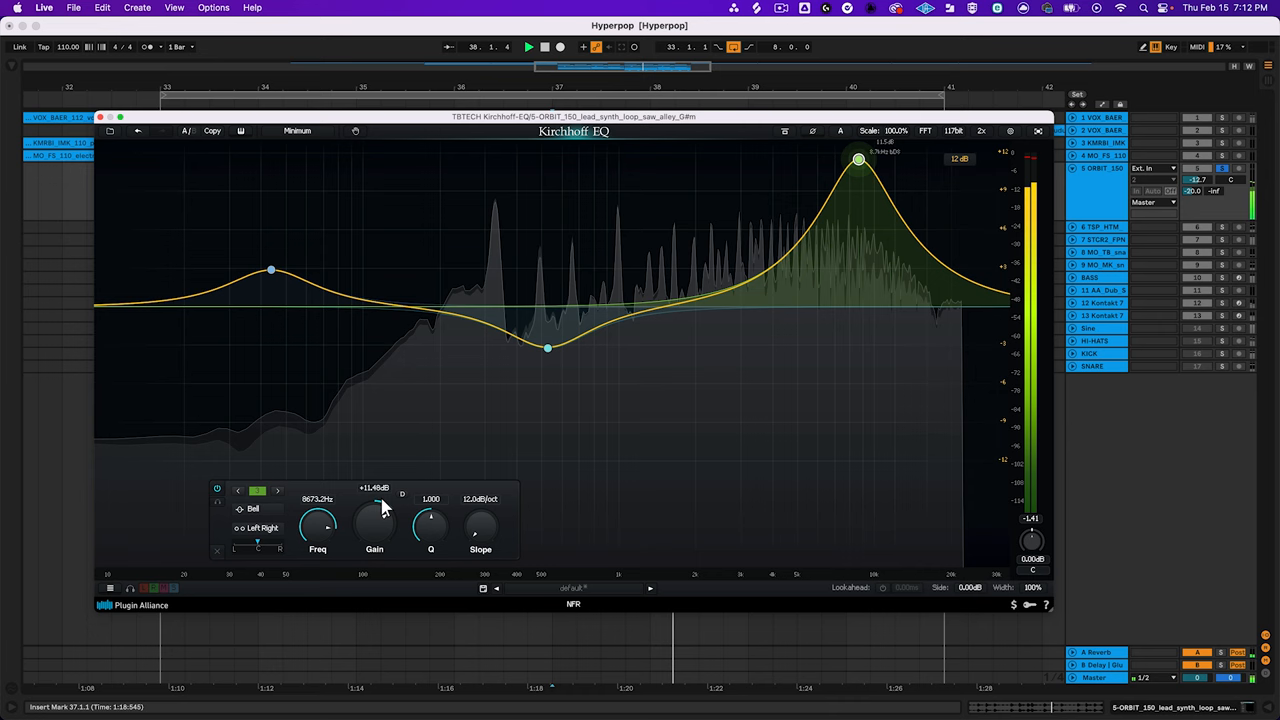
- Swing the middle bell band's gain from a strong boost down to a deep cut
drag(858, 160, 858, 516)
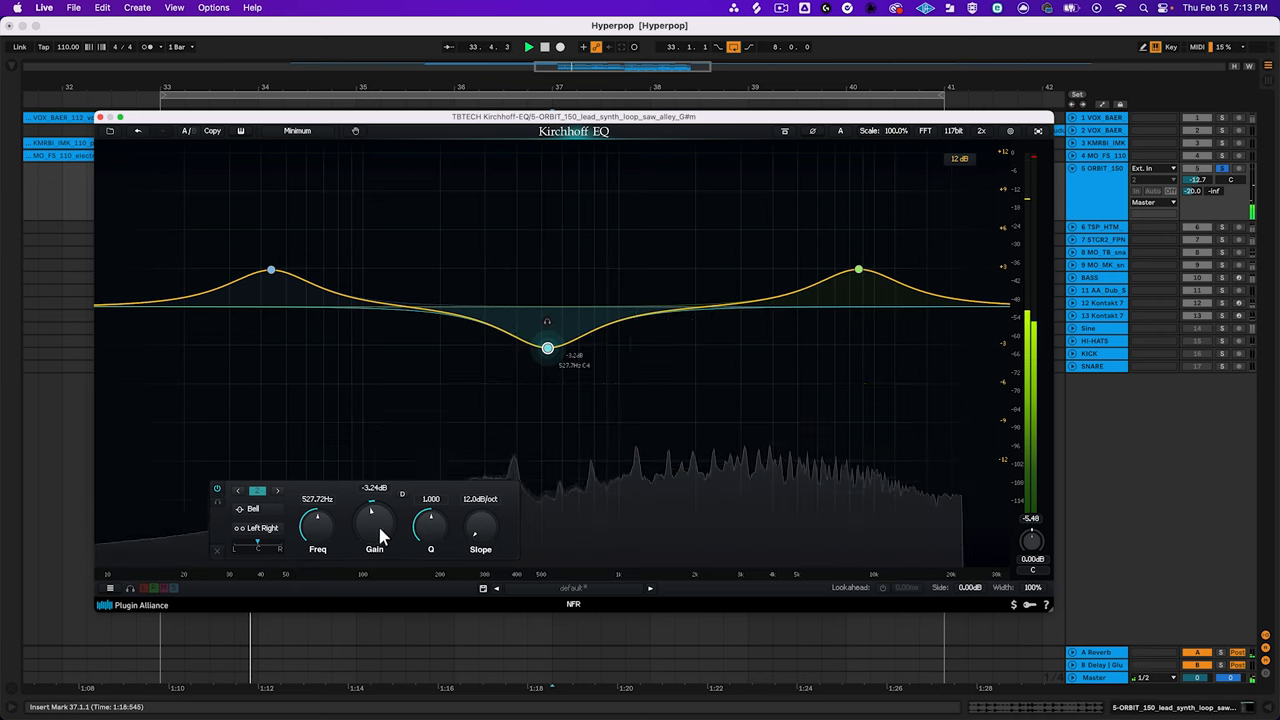
drag(374, 524, 374, 490)
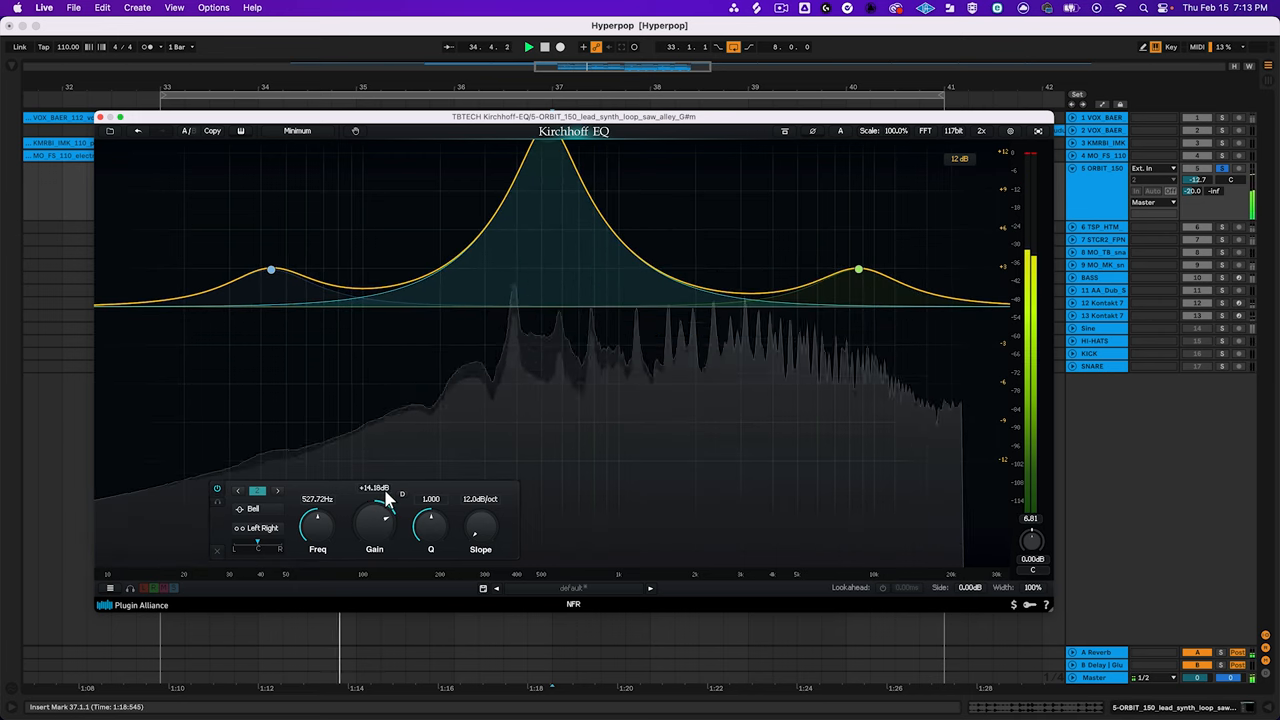
drag(374, 518, 374, 540)
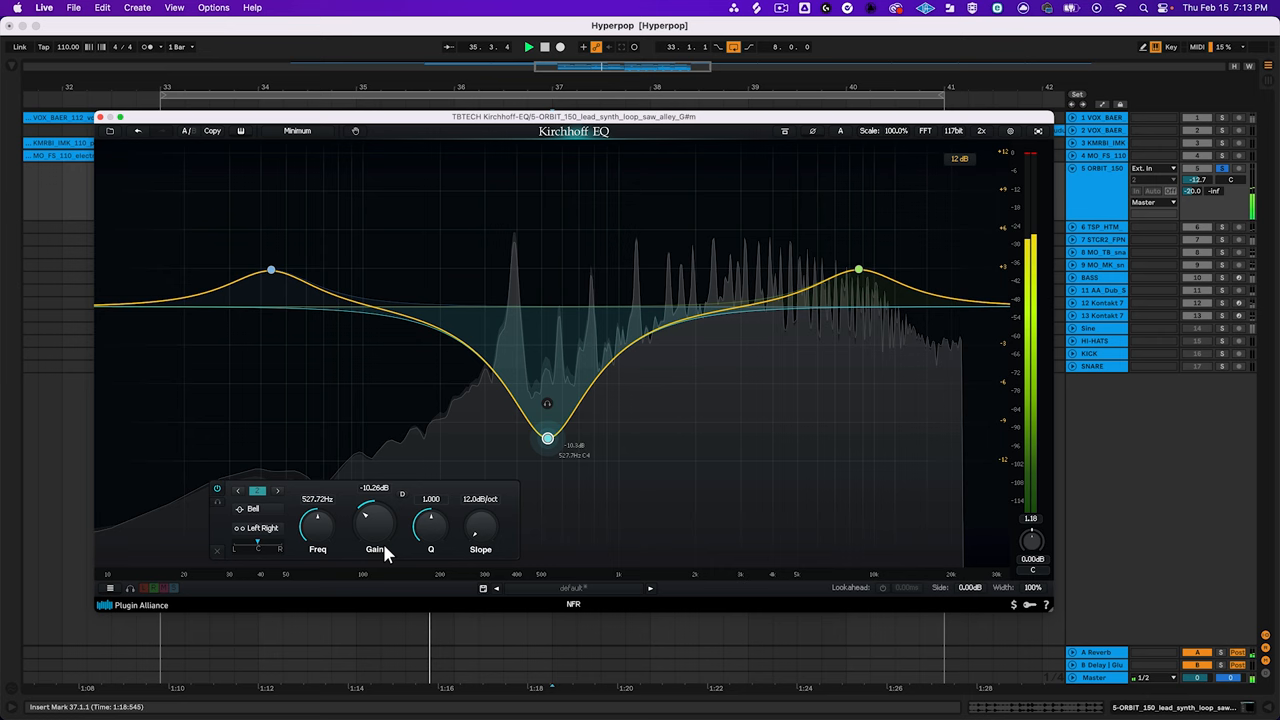
- Ease the middle band's cut back, leaving a moderate dip near 0 dB
drag(548, 438, 548, 404)
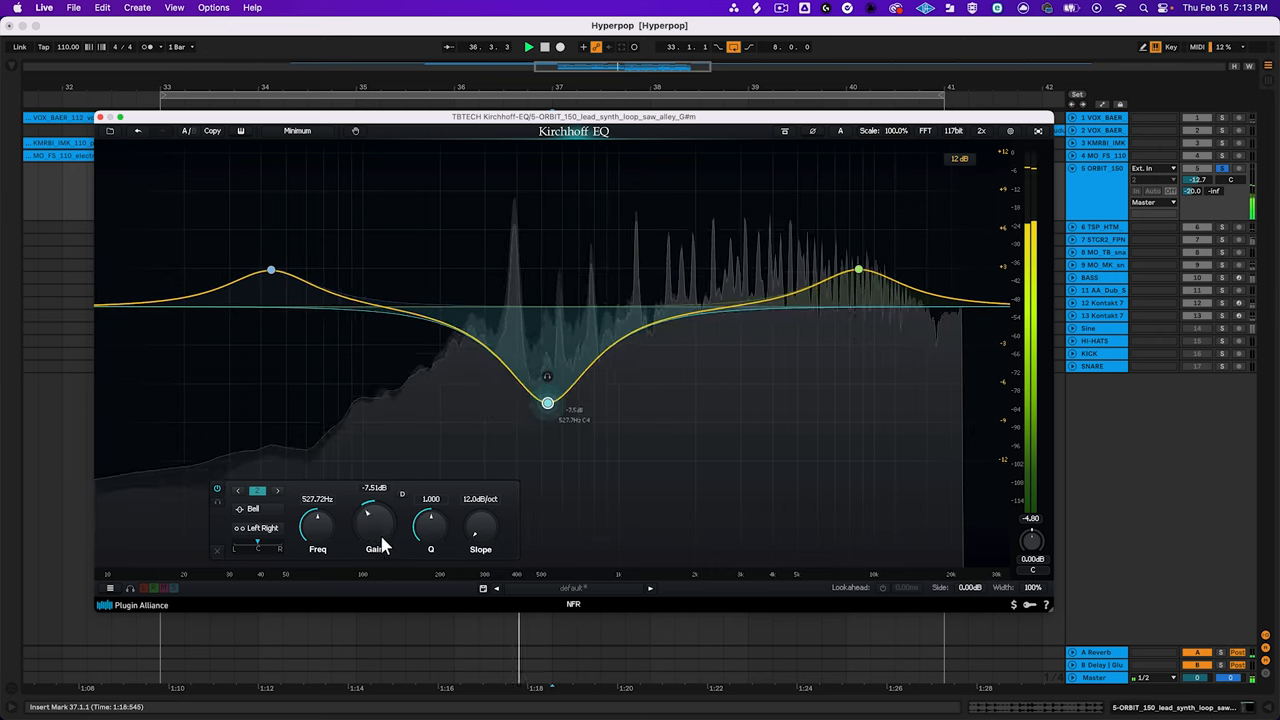
drag(548, 404, 548, 316)
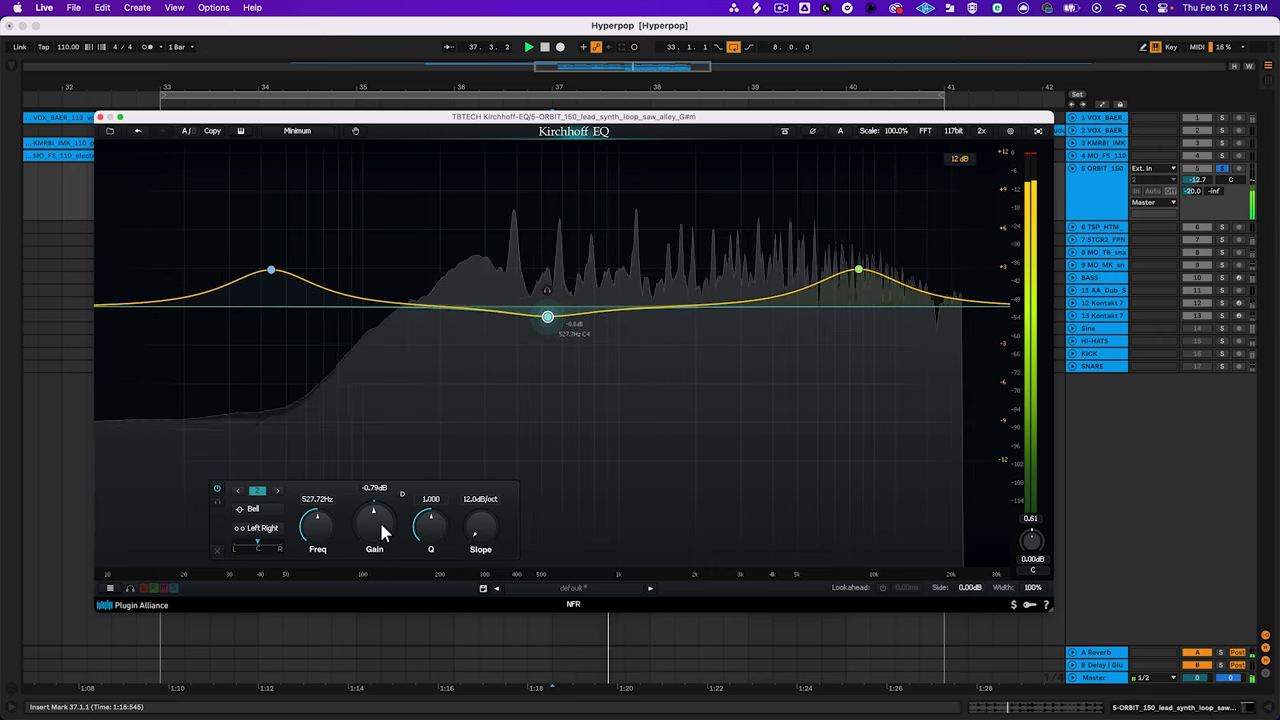
drag(548, 316, 548, 390)
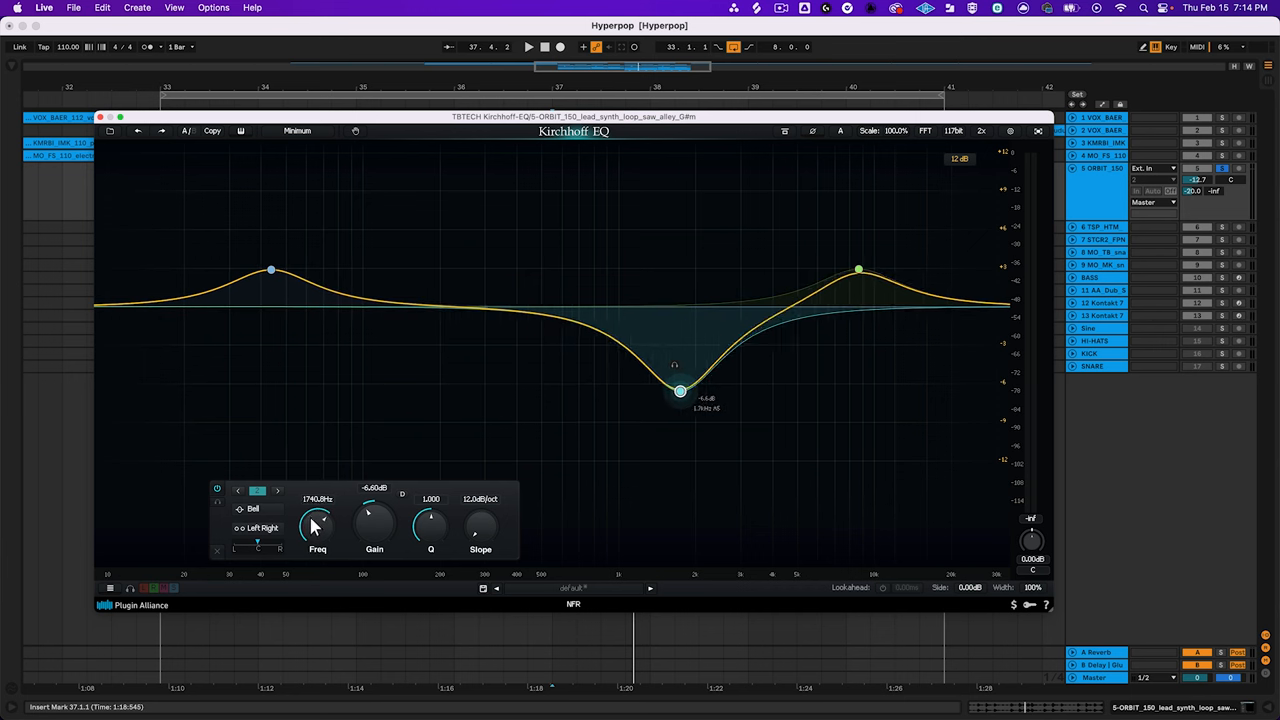
- Sweep the middle band's frequency down into the bass and up into the highs
drag(680, 390, 344, 390)
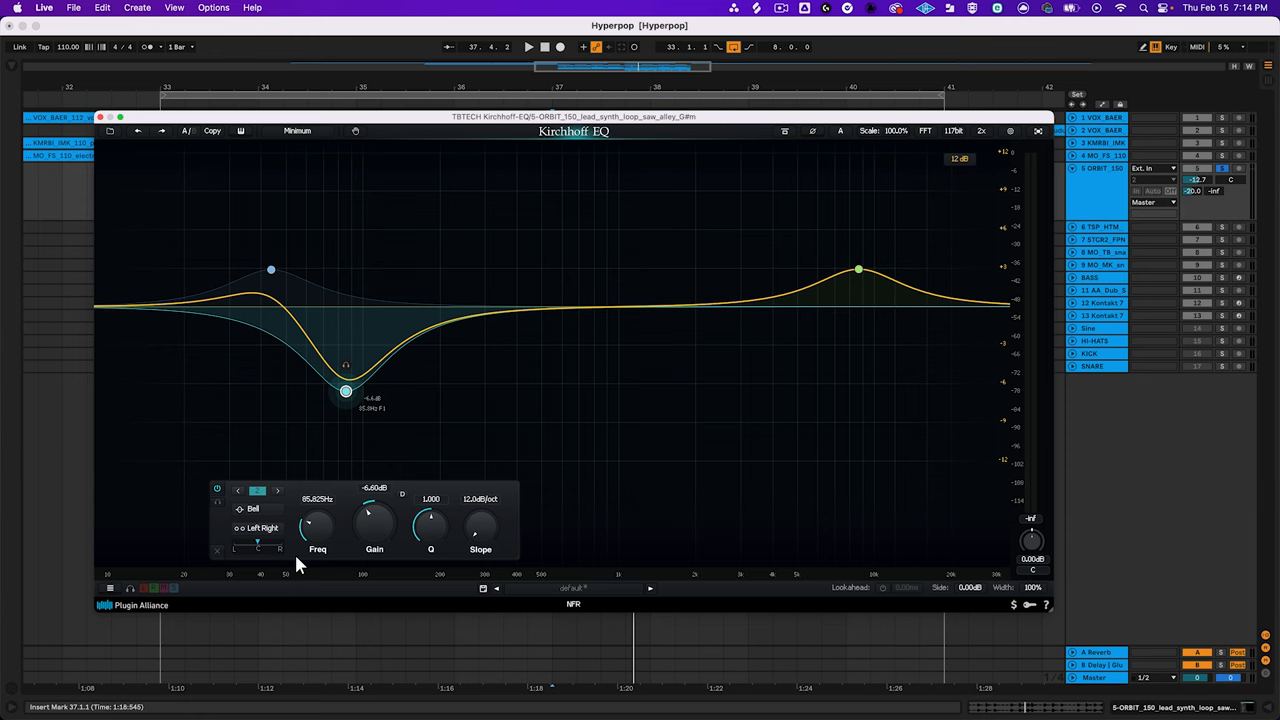
drag(344, 390, 548, 390)
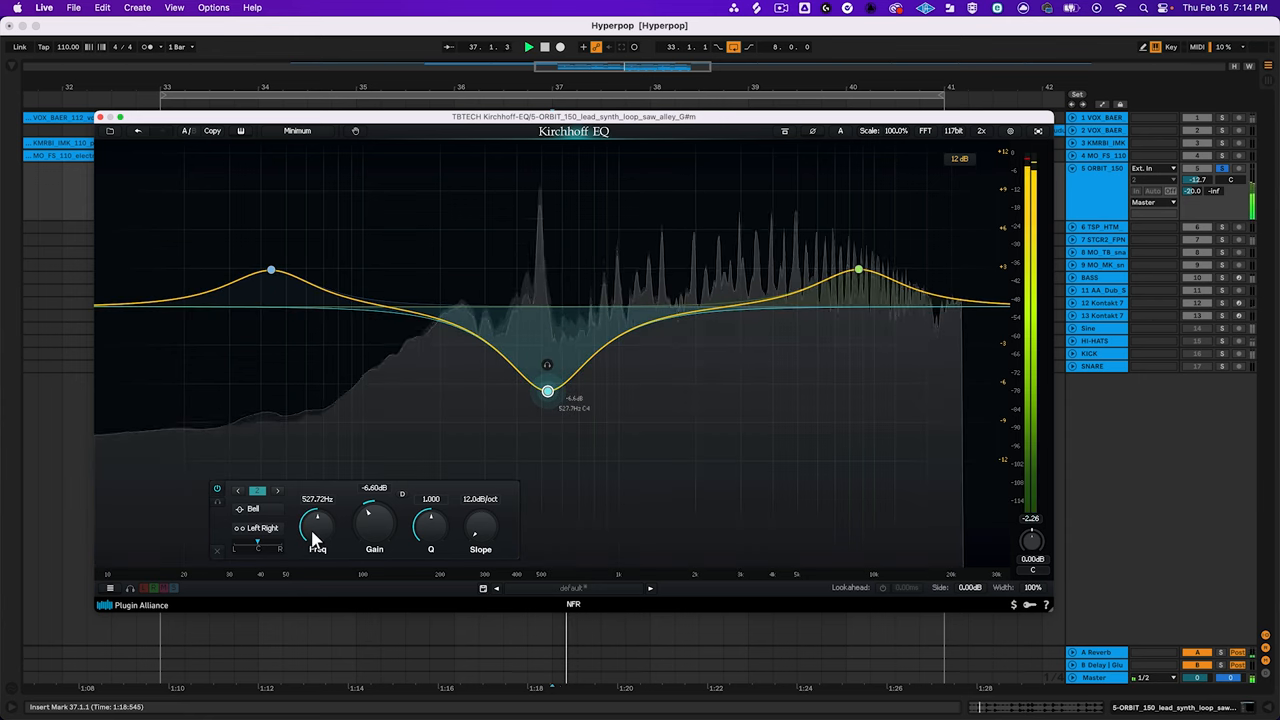
drag(548, 390, 316, 390)
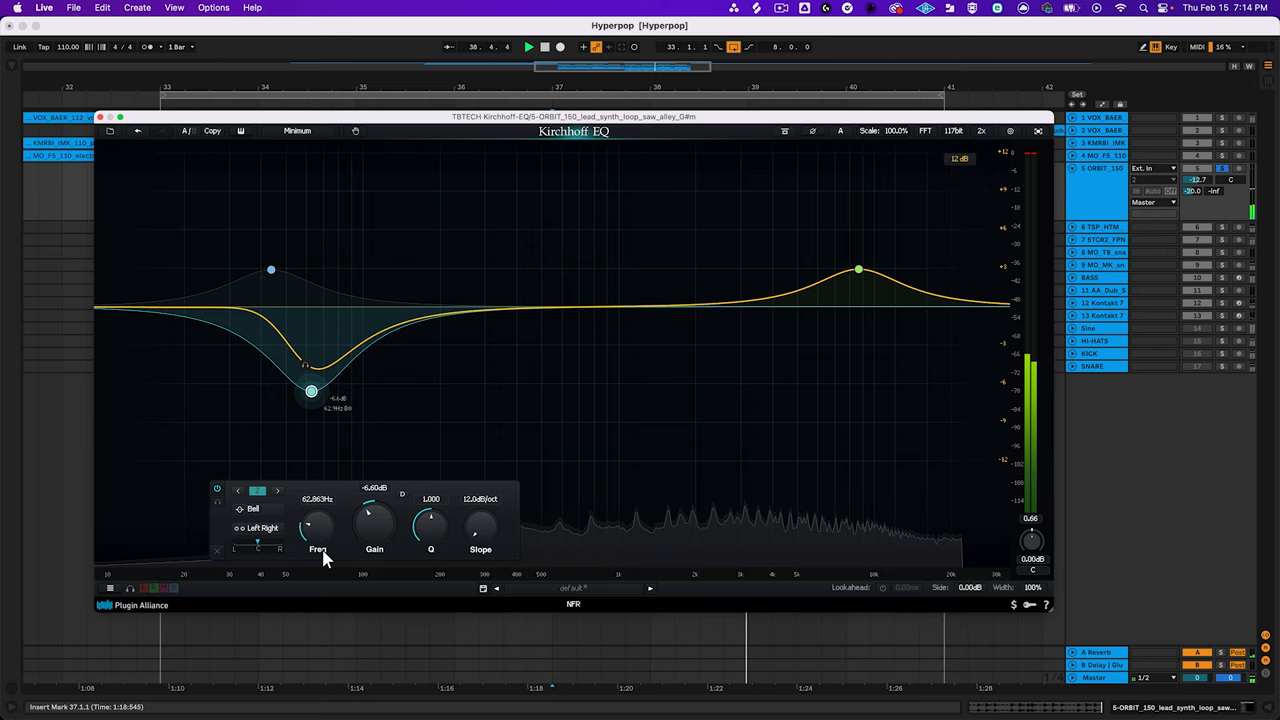
drag(312, 390, 784, 390)
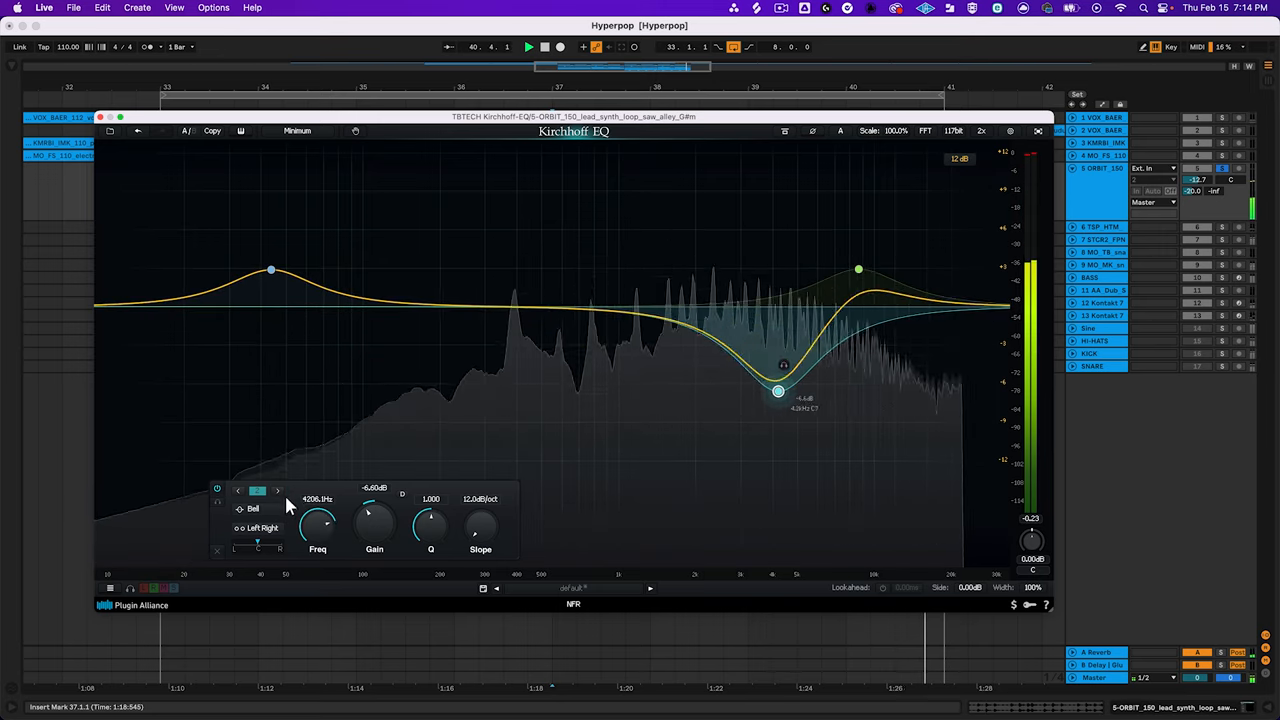
- Try the band as a boost up in the treble, then settle it as a midrange cut around 656 Hz
drag(778, 390, 564, 360)
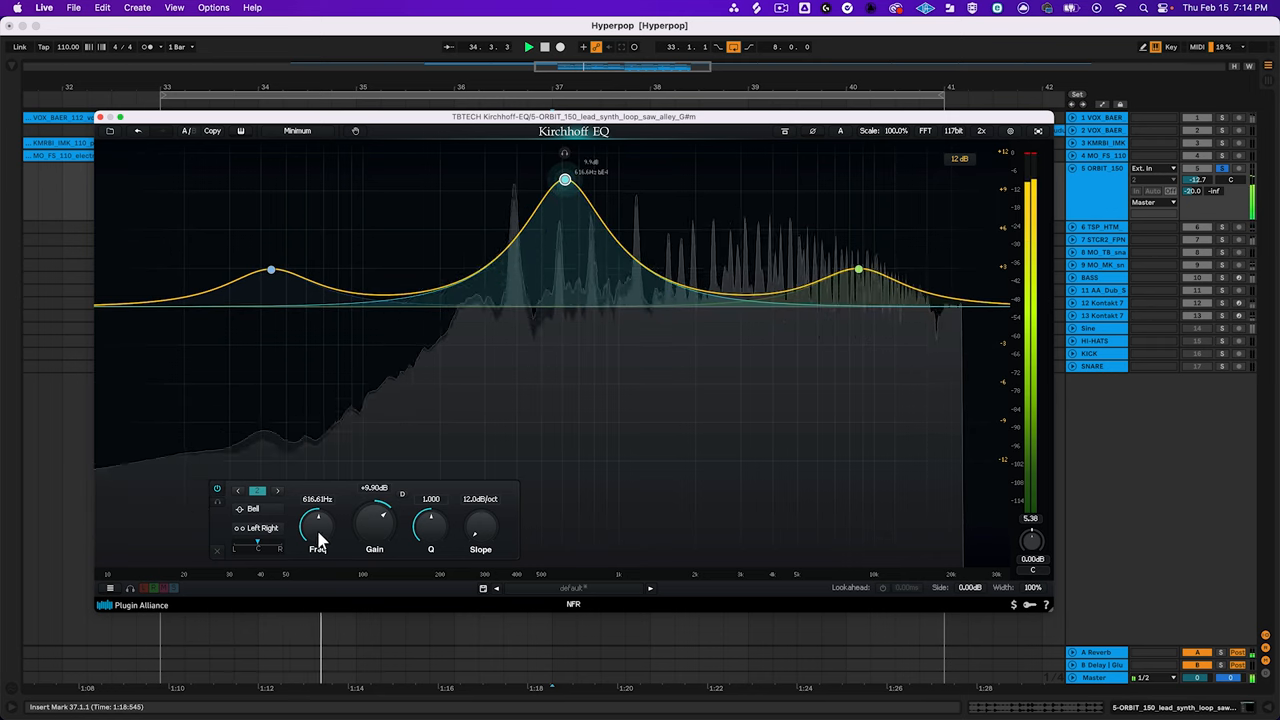
drag(564, 178, 900, 178)
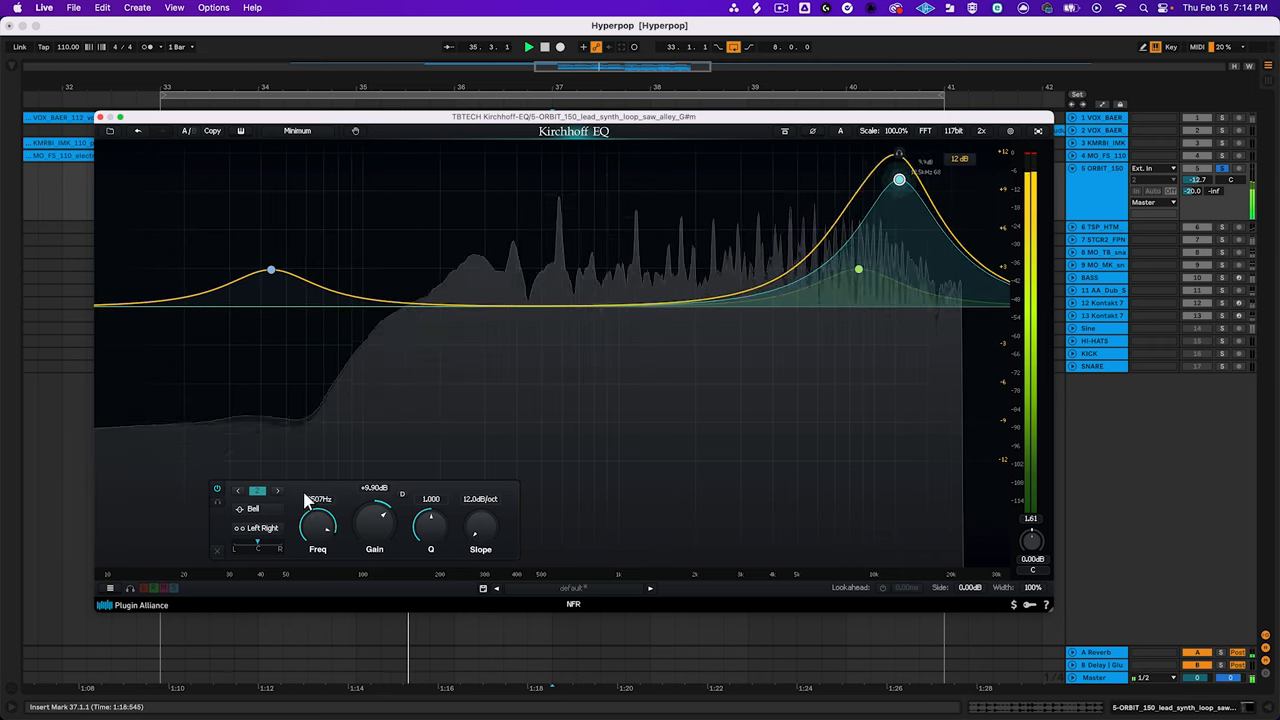
drag(900, 180, 552, 180)
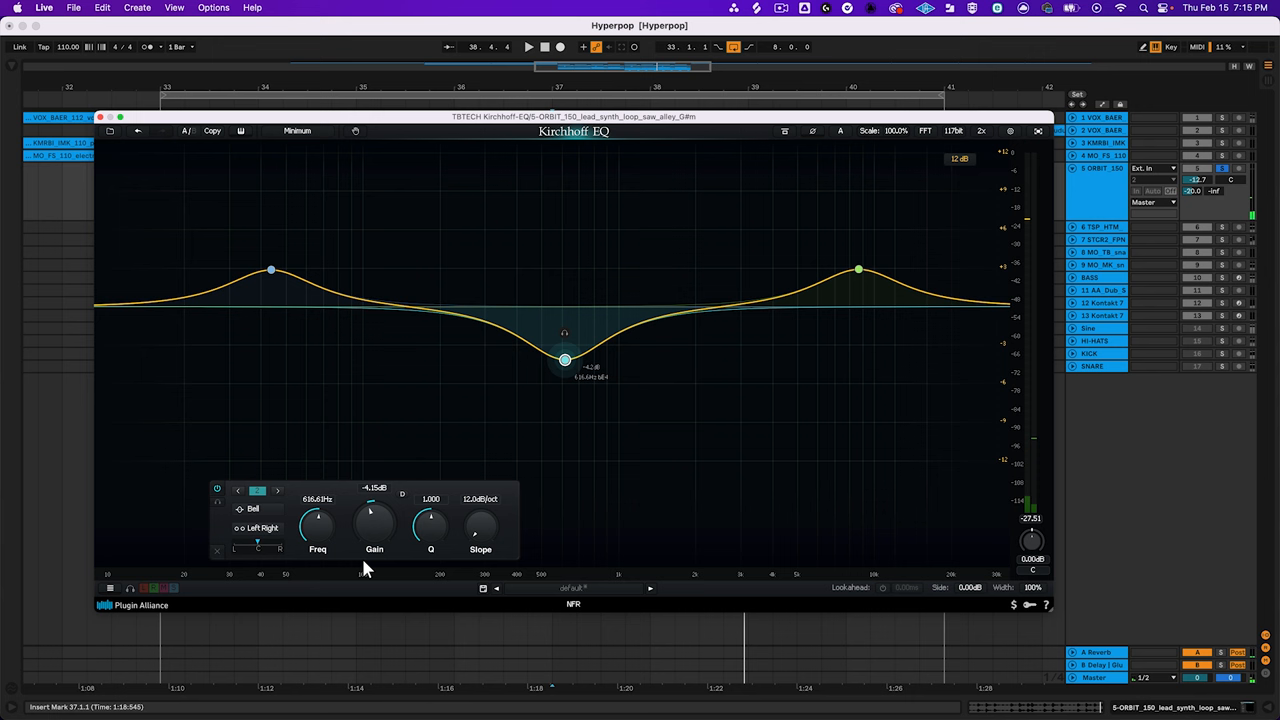
mouse_move(436, 538)
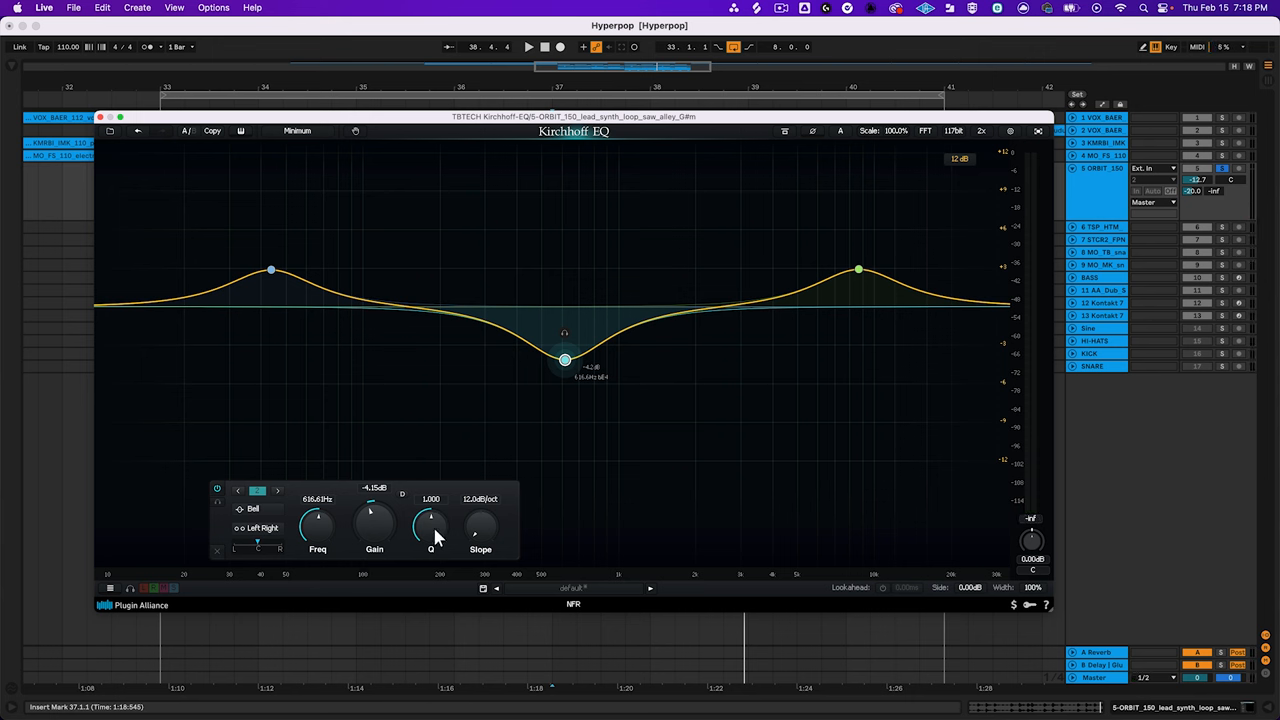
- Vary the middle band's Q, then raise it into a sharp narrow high-mid peak
drag(430, 520, 430, 530)
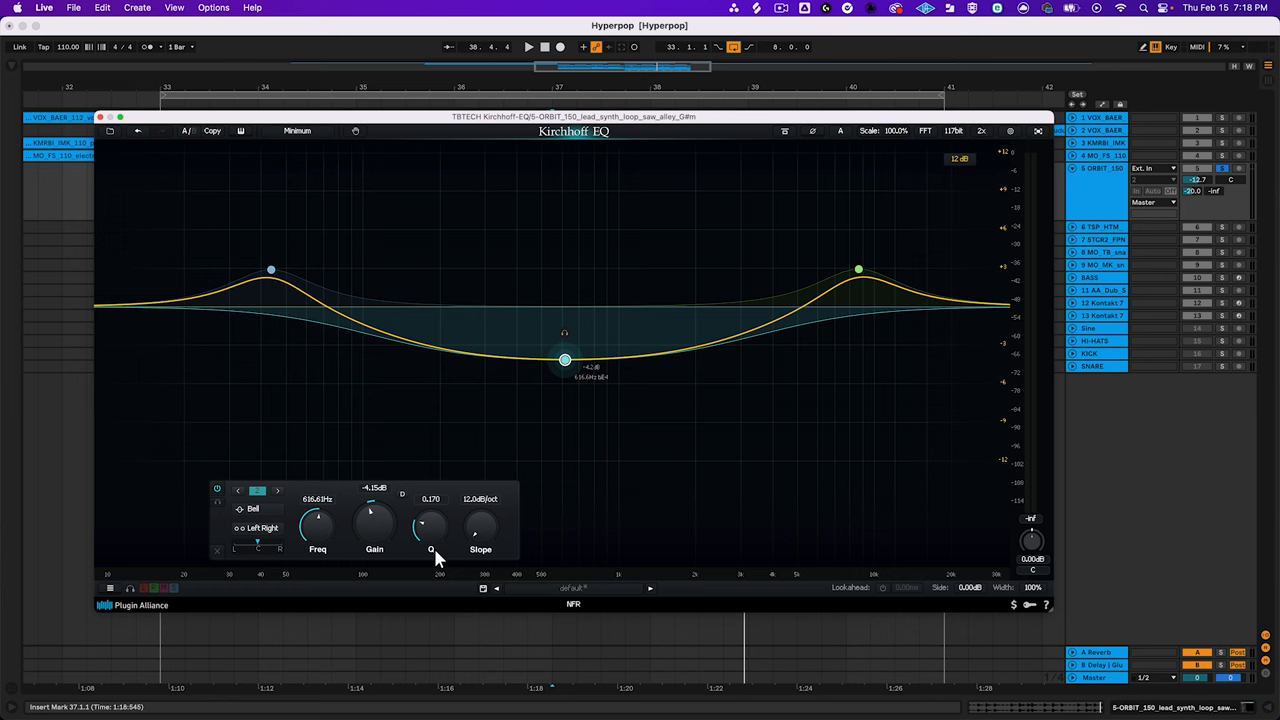
drag(430, 528, 448, 482)
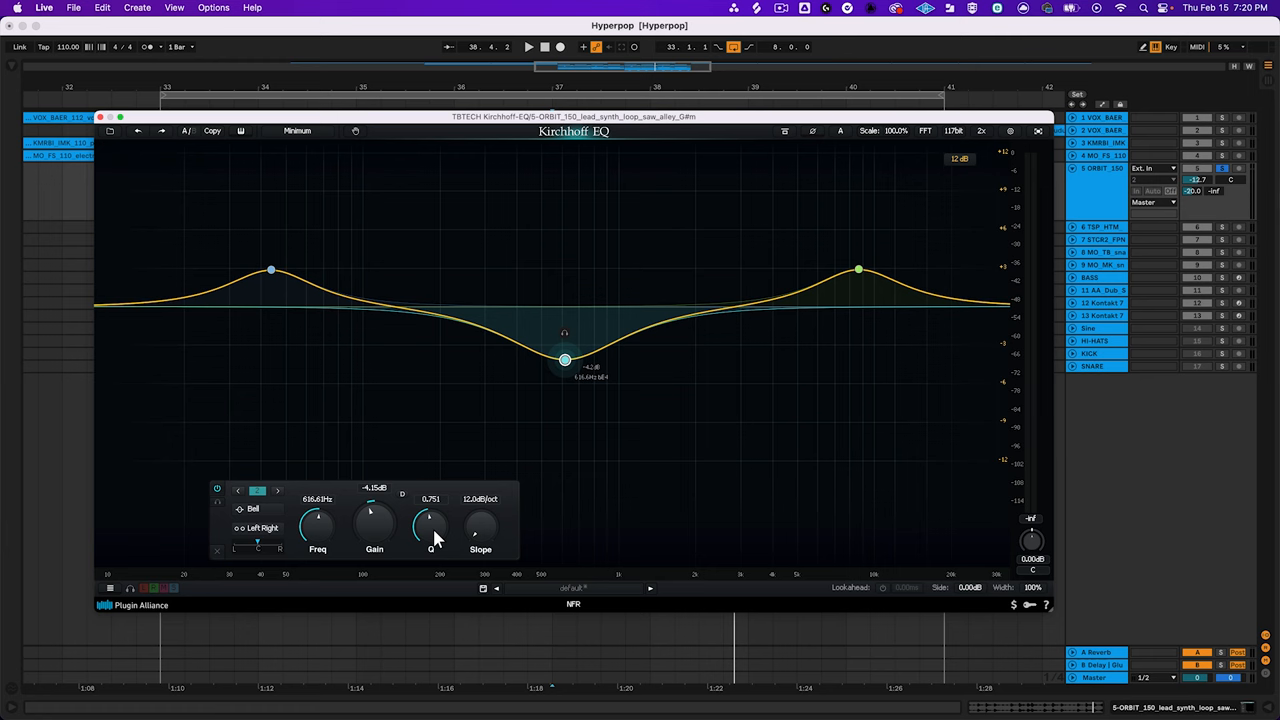
click(528, 46)
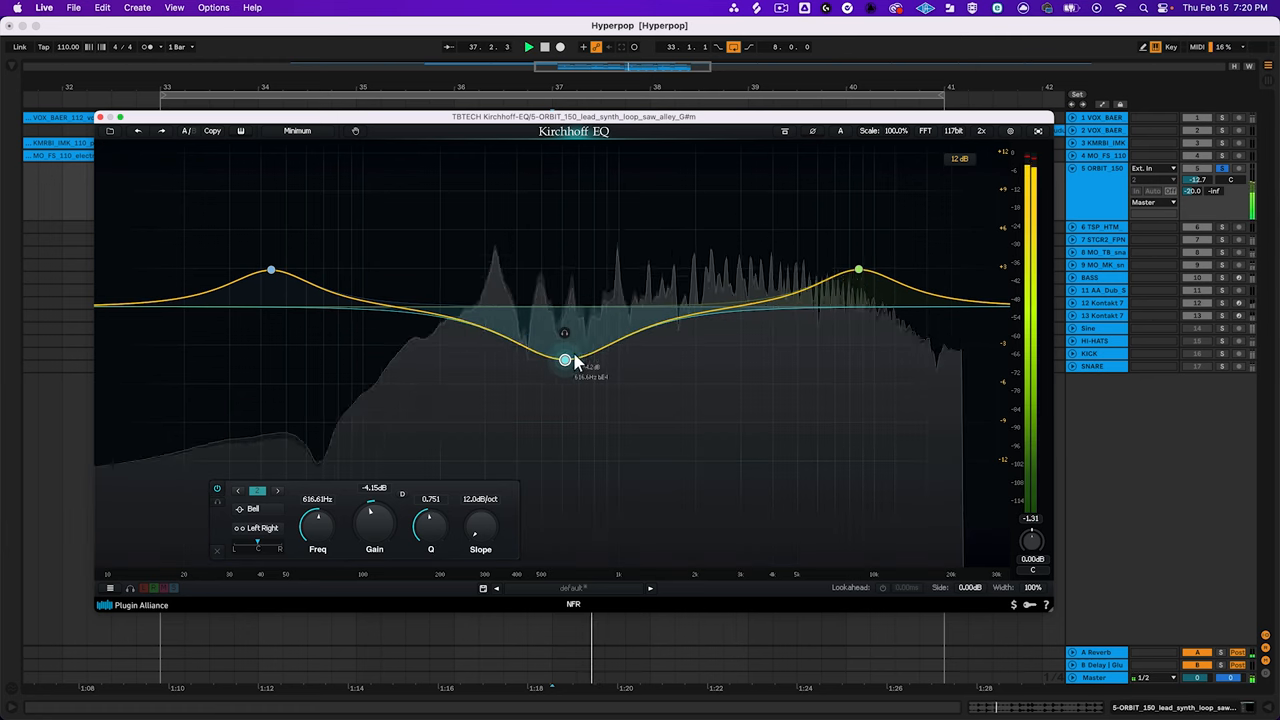
drag(564, 360, 672, 176)
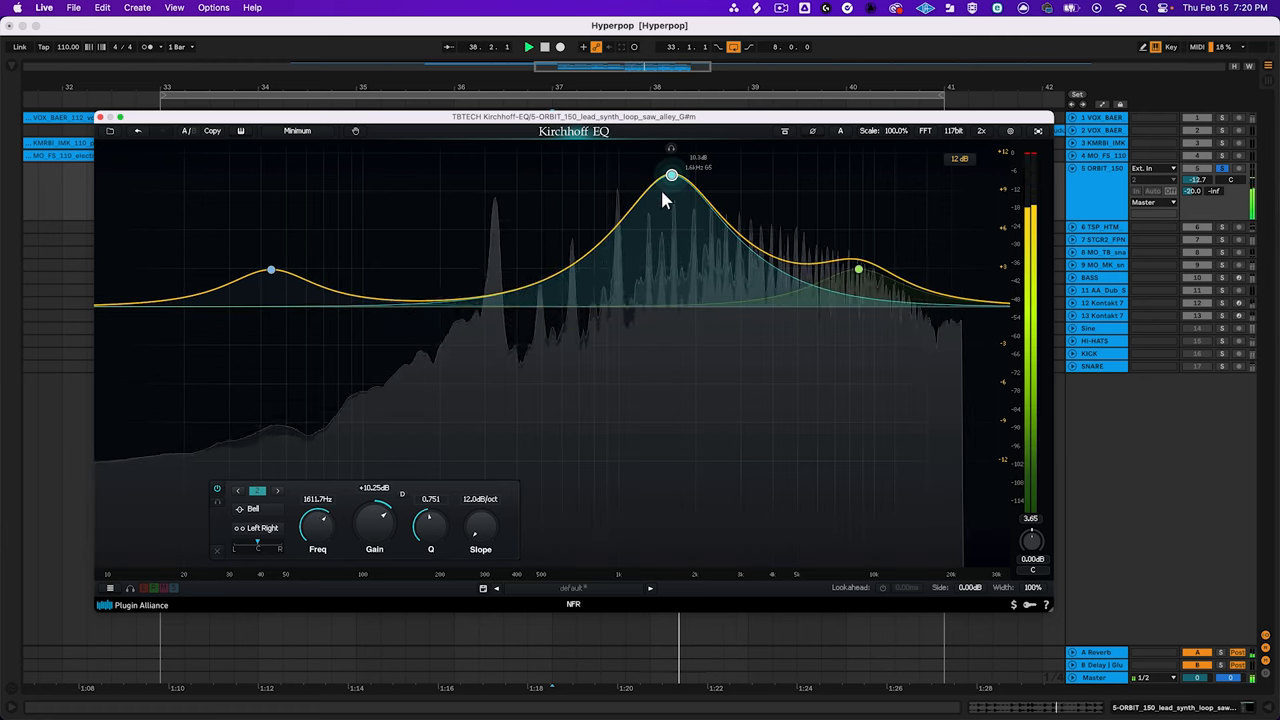
drag(430, 520, 448, 540)
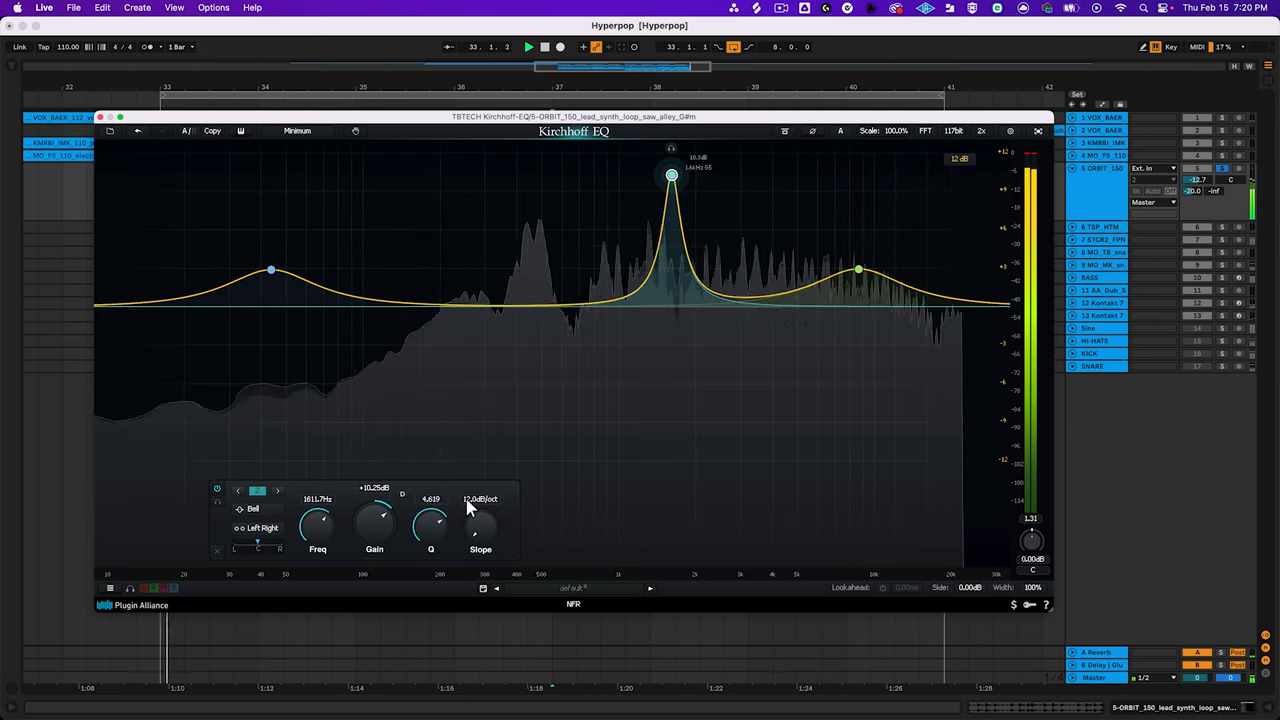
- Turn the narrow peak into a deep notch and move it to around 716 Hz
drag(672, 176, 652, 280)
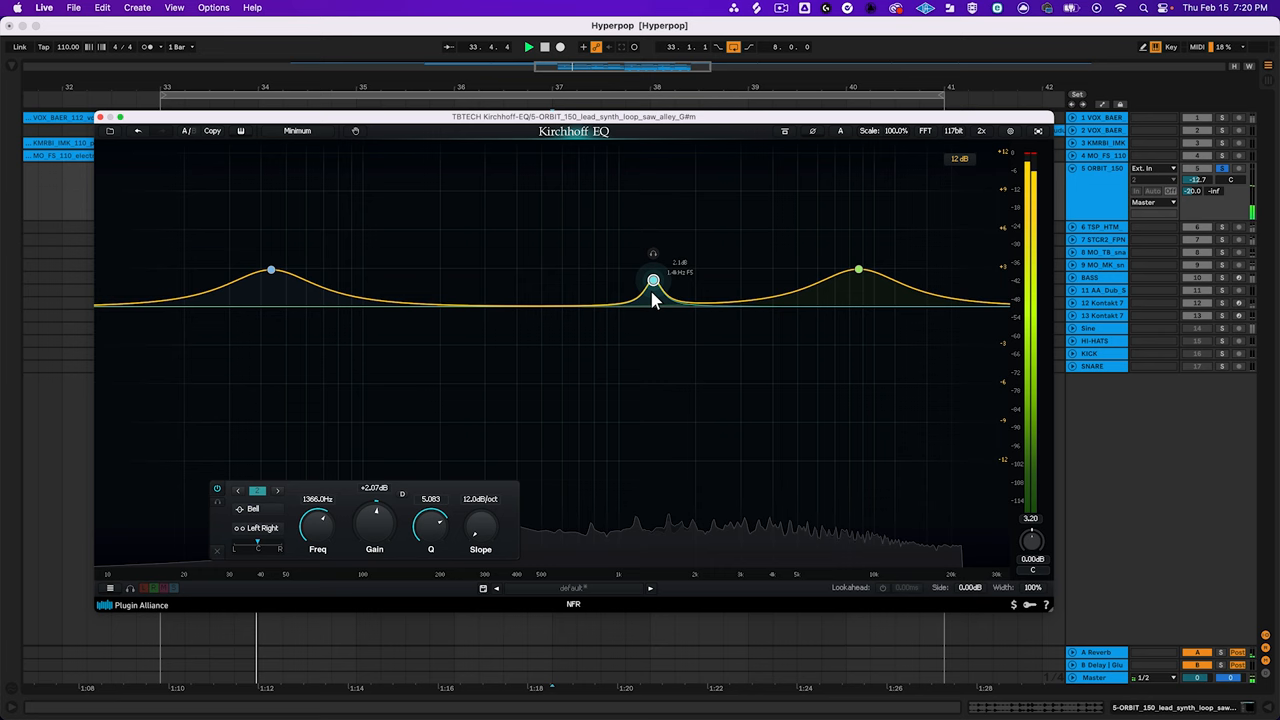
drag(652, 280, 648, 452)
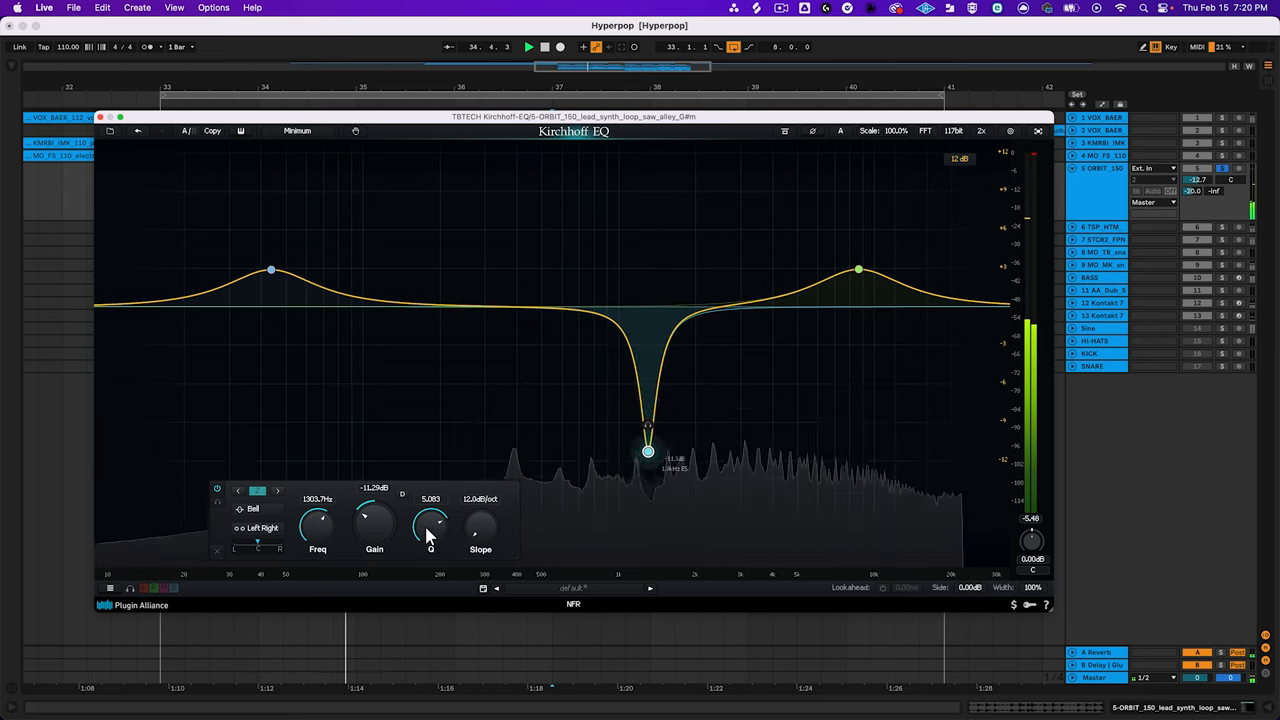
drag(648, 452, 636, 452)
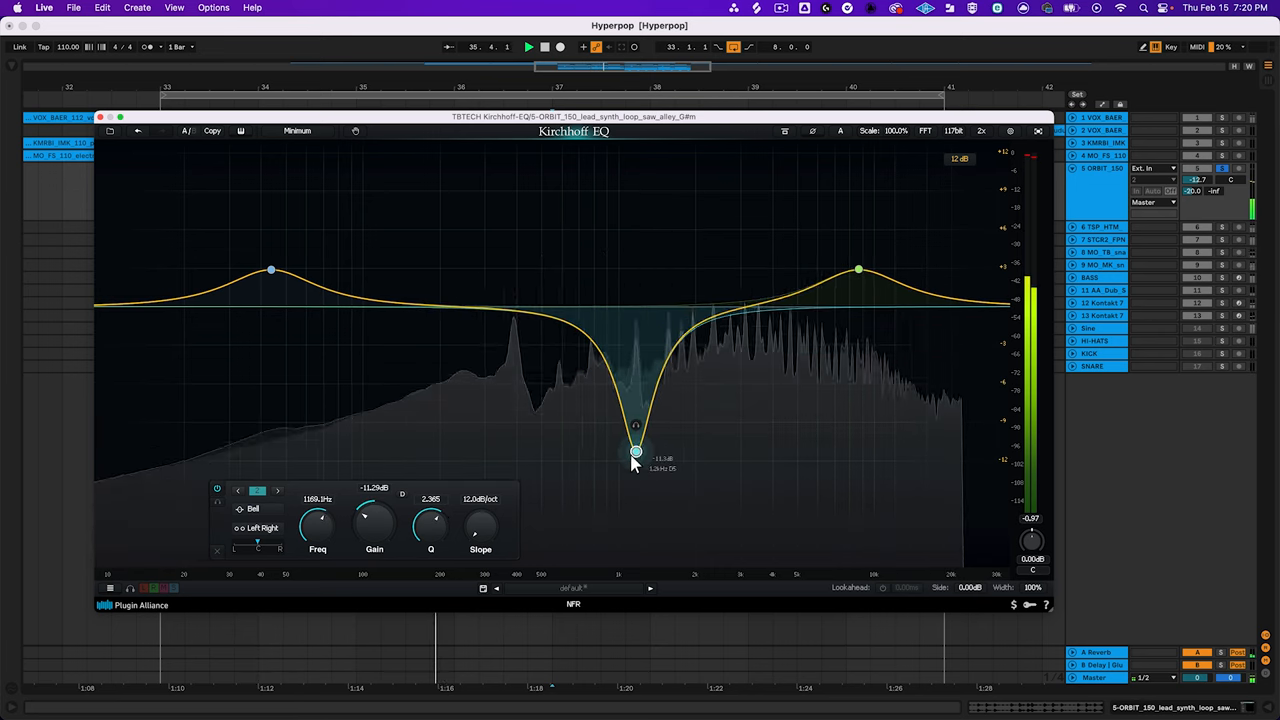
drag(636, 452, 582, 452)
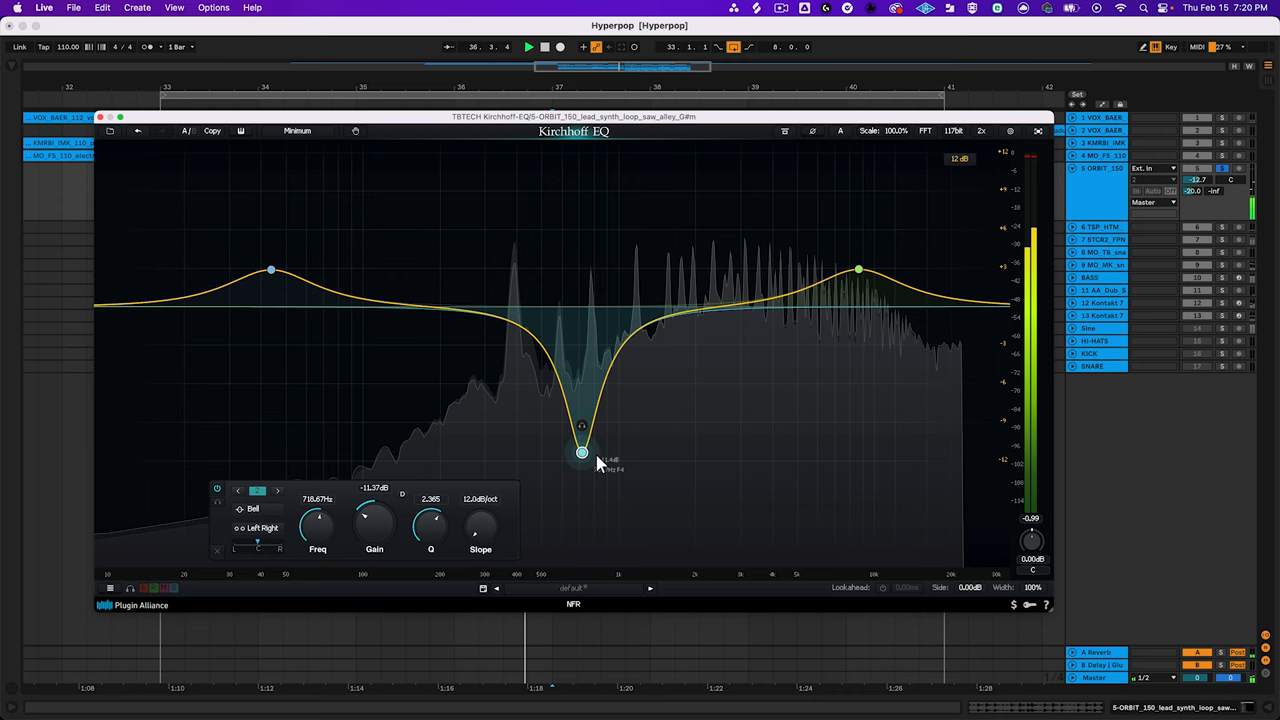
drag(580, 452, 864, 460)
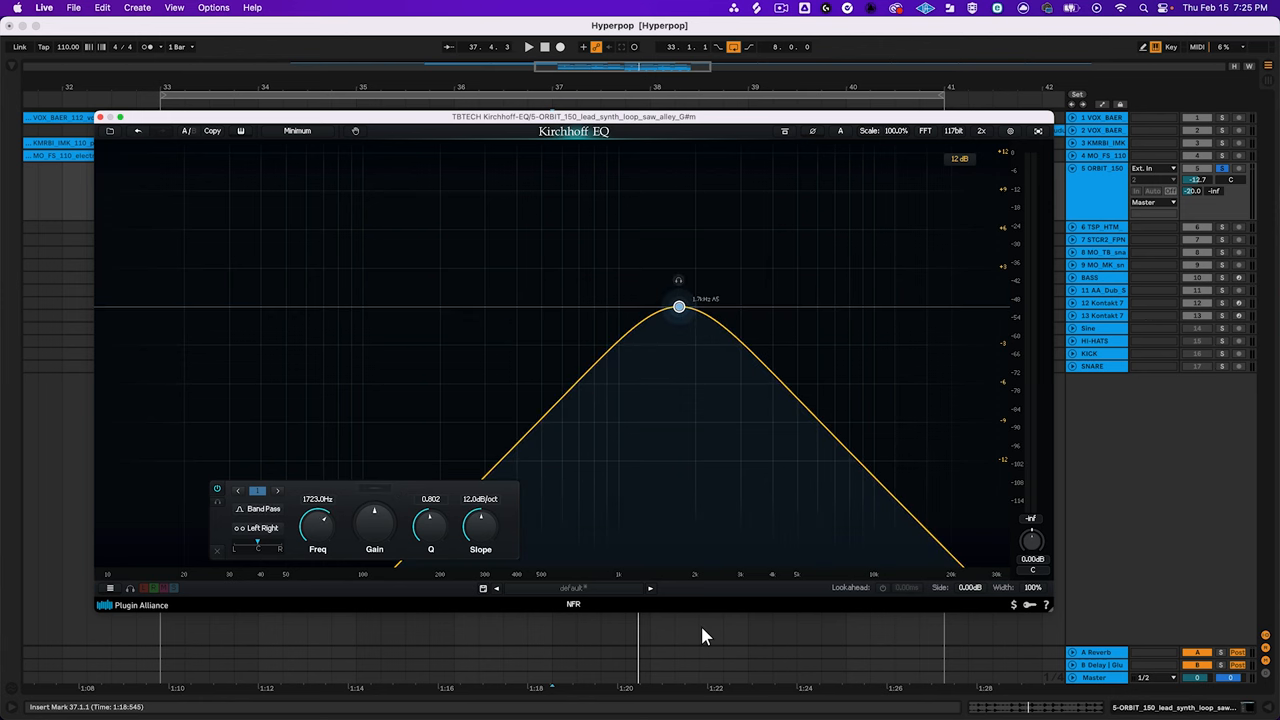
- Drag the reshaped band lower in frequency toward the midrange
drag(680, 306, 414, 318)
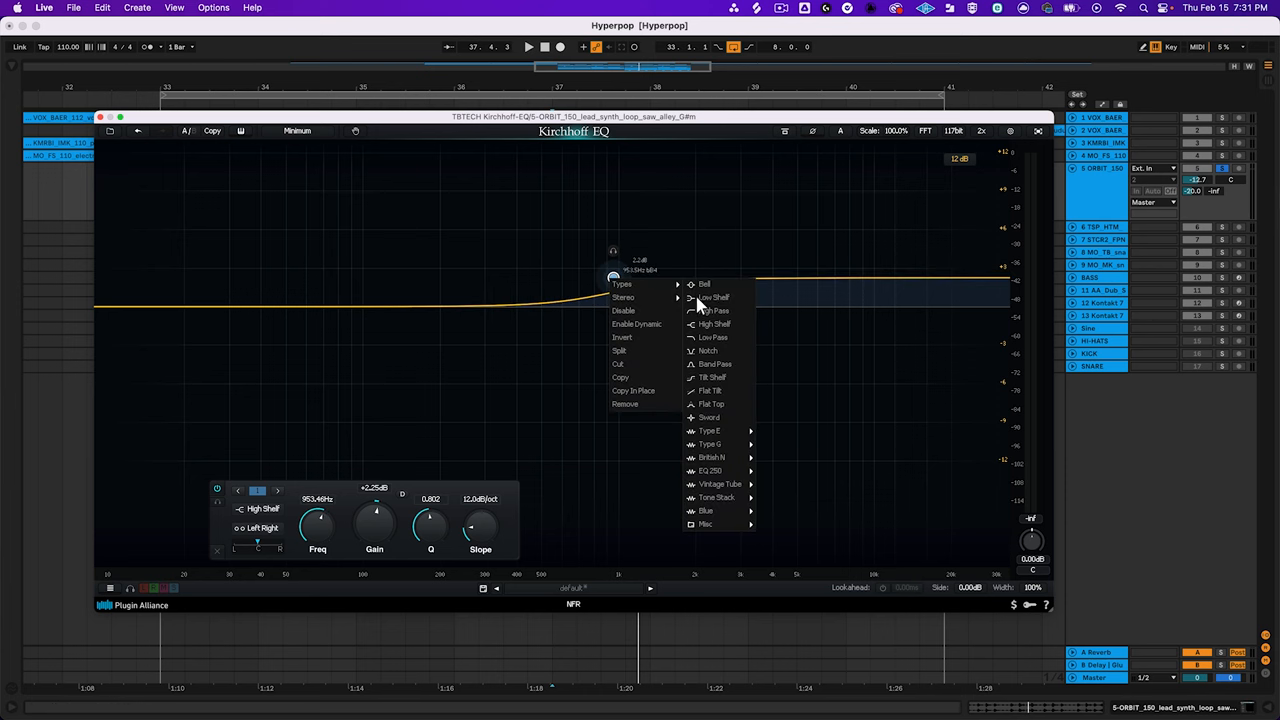
mouse_move(696, 370)
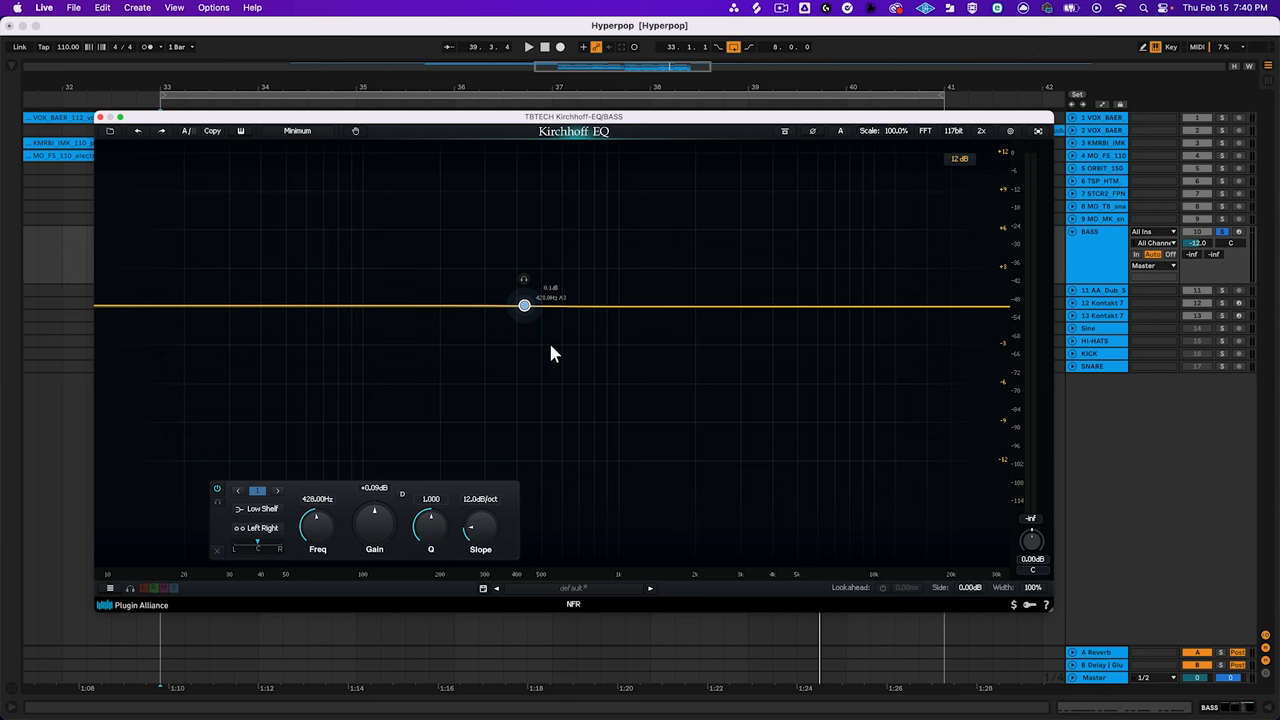
- Pull the low-shelf band down into a cut, then raise it into a boost
click(528, 48)
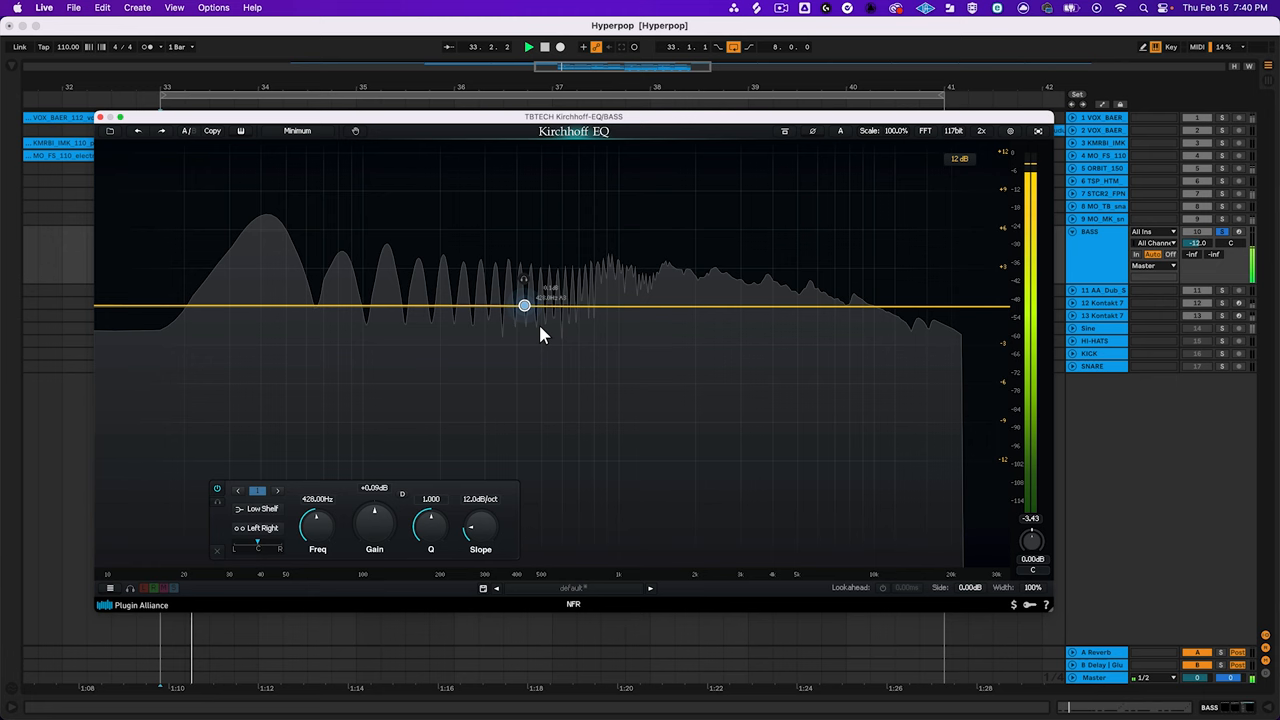
drag(524, 304, 538, 428)
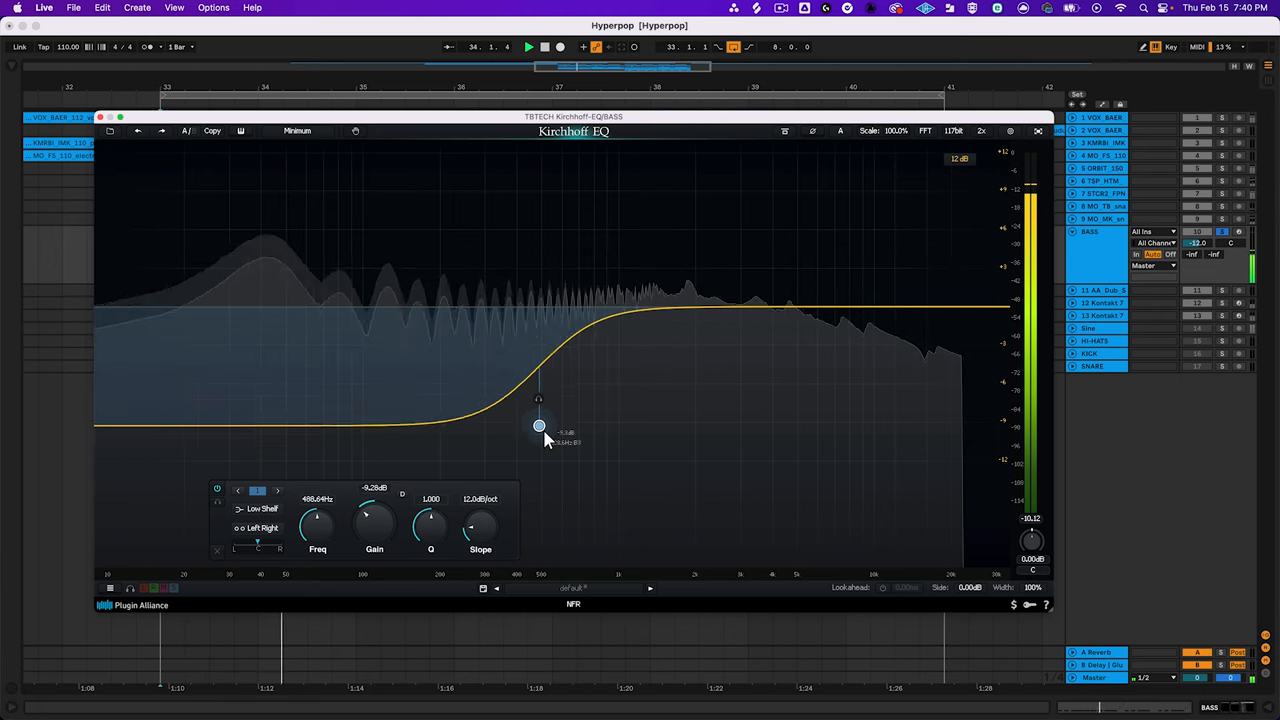
drag(538, 424, 528, 224)
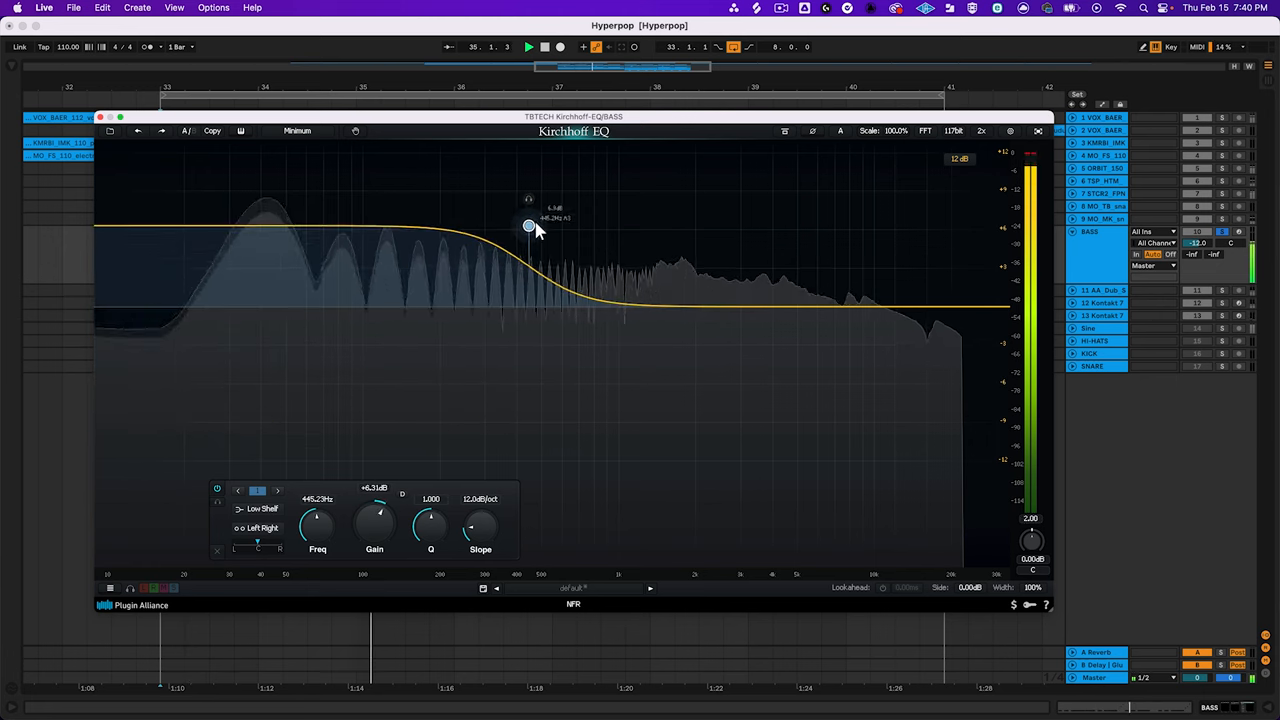
- Sweep the shelf frequency from deep lows to highs, leaving a mild boost around 800 Hz
drag(528, 224, 248, 220)
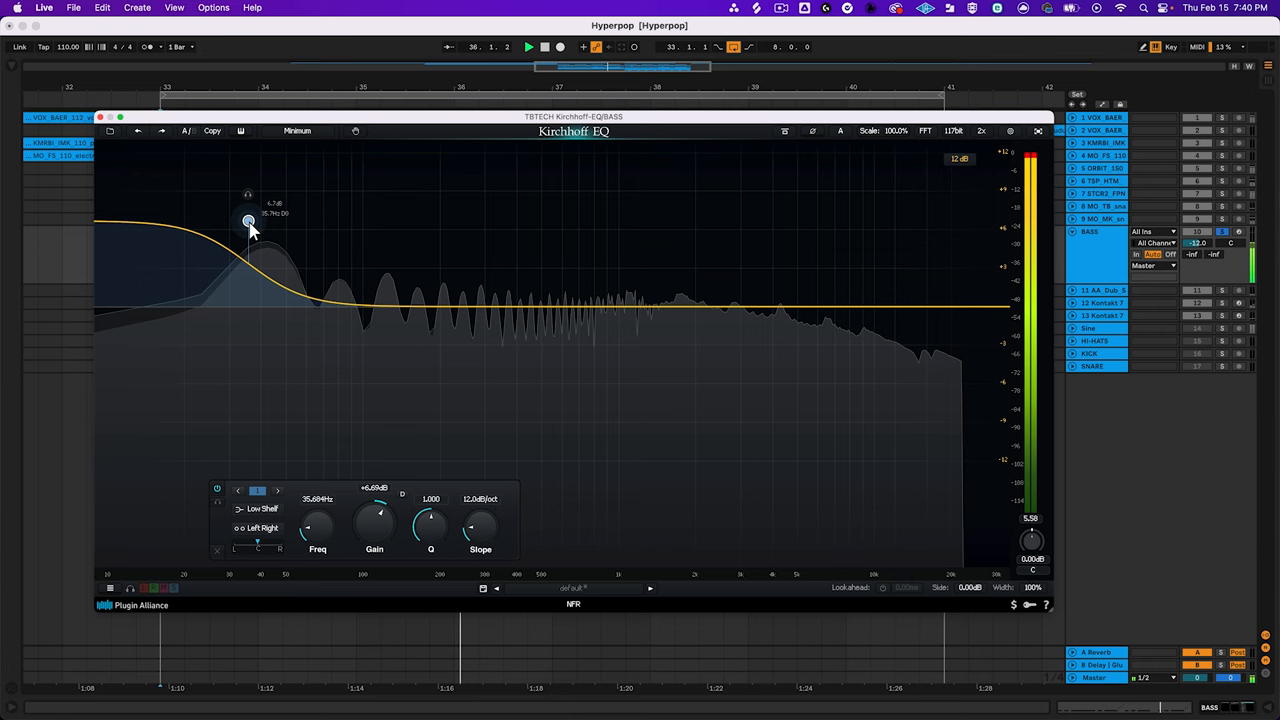
drag(248, 220, 782, 240)
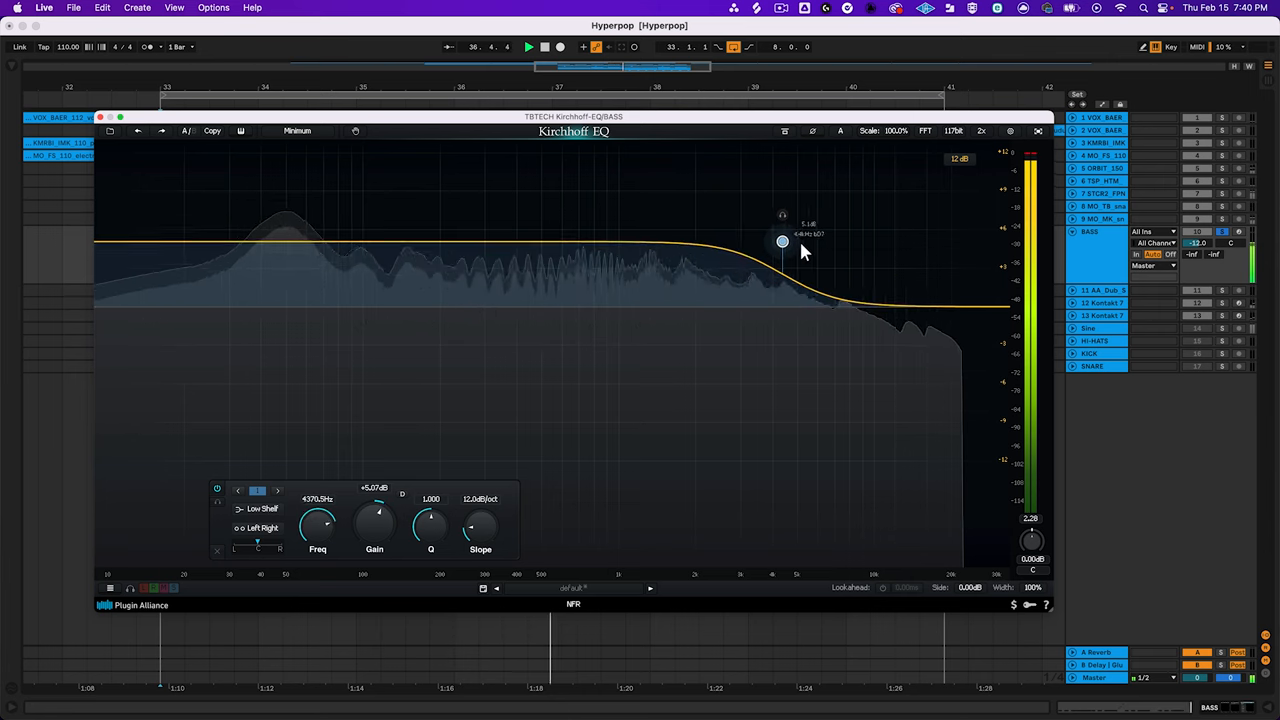
drag(782, 240, 596, 248)
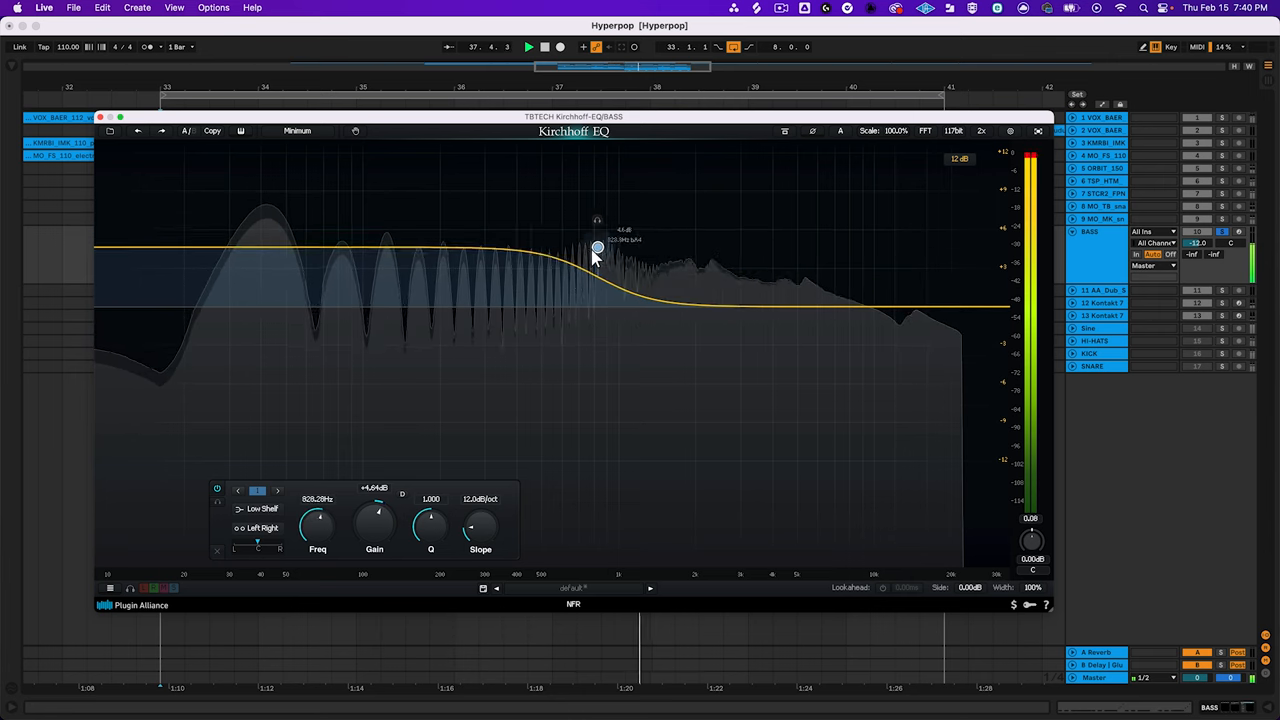
drag(596, 248, 448, 306)
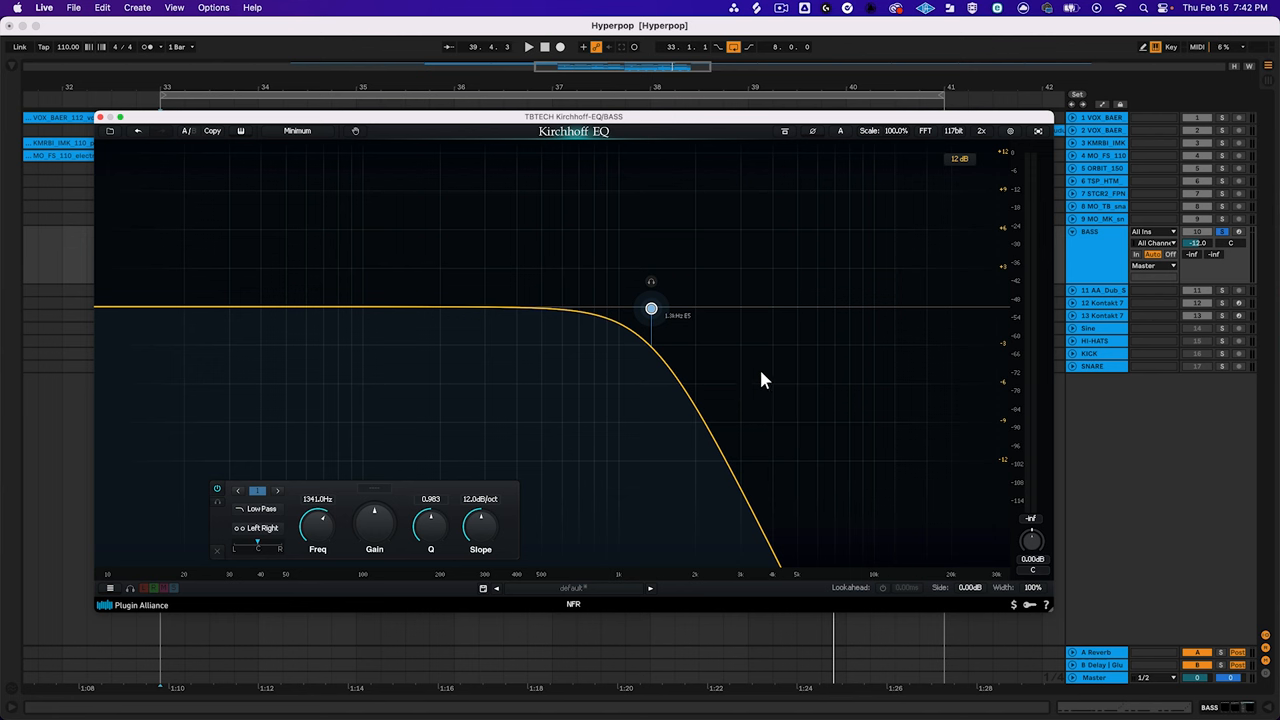
mouse_move(838, 392)
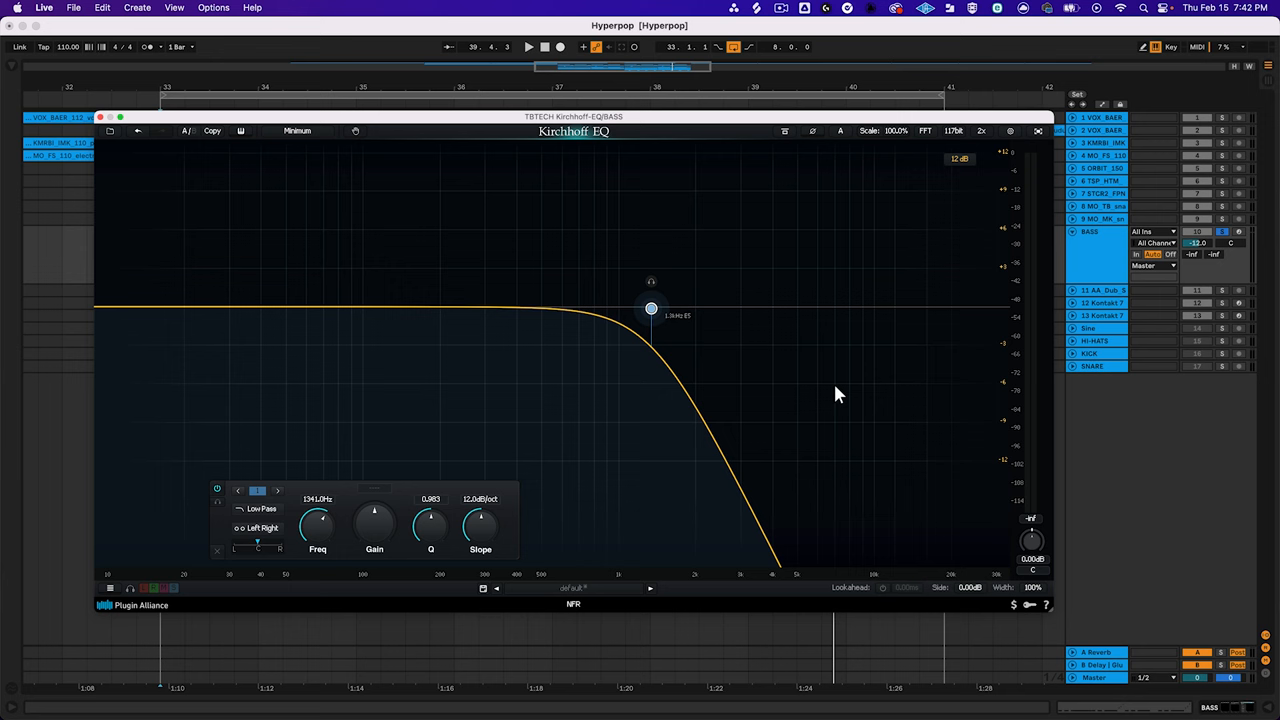
mouse_move(804, 372)
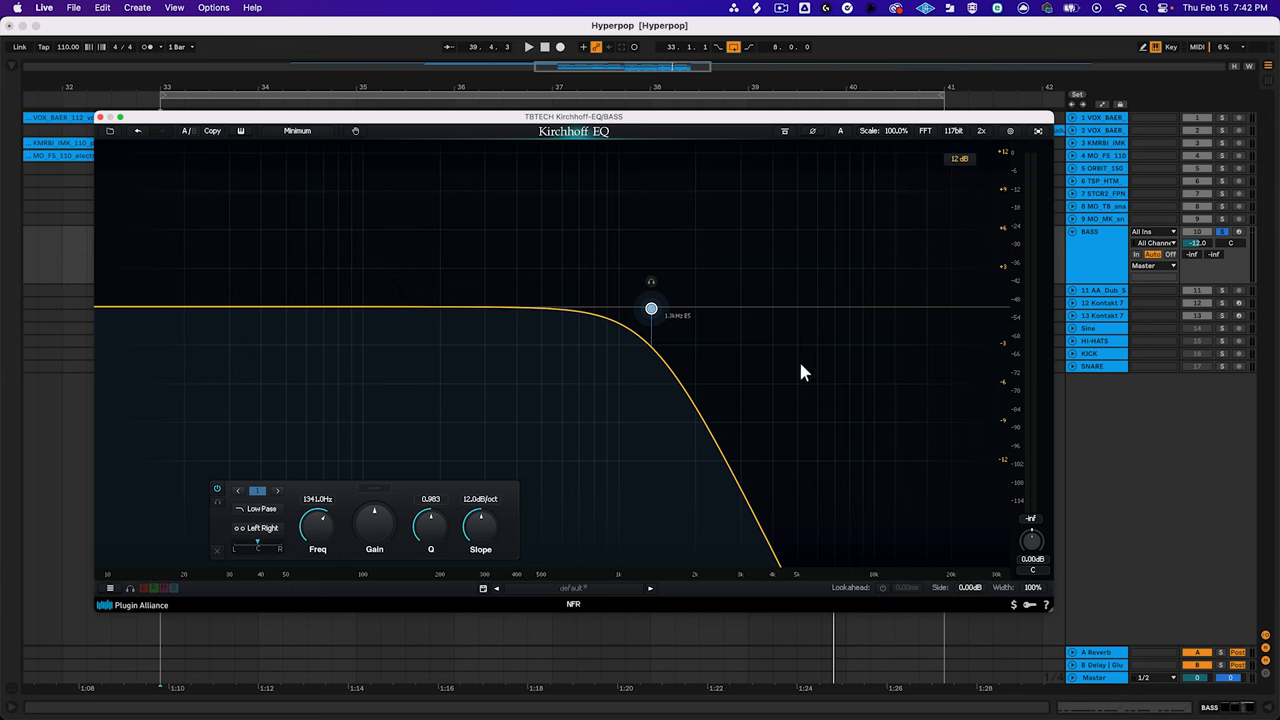
- Sweep the low-pass cutoff from the highs down to the very bottom and back into the lows
drag(652, 308, 868, 304)
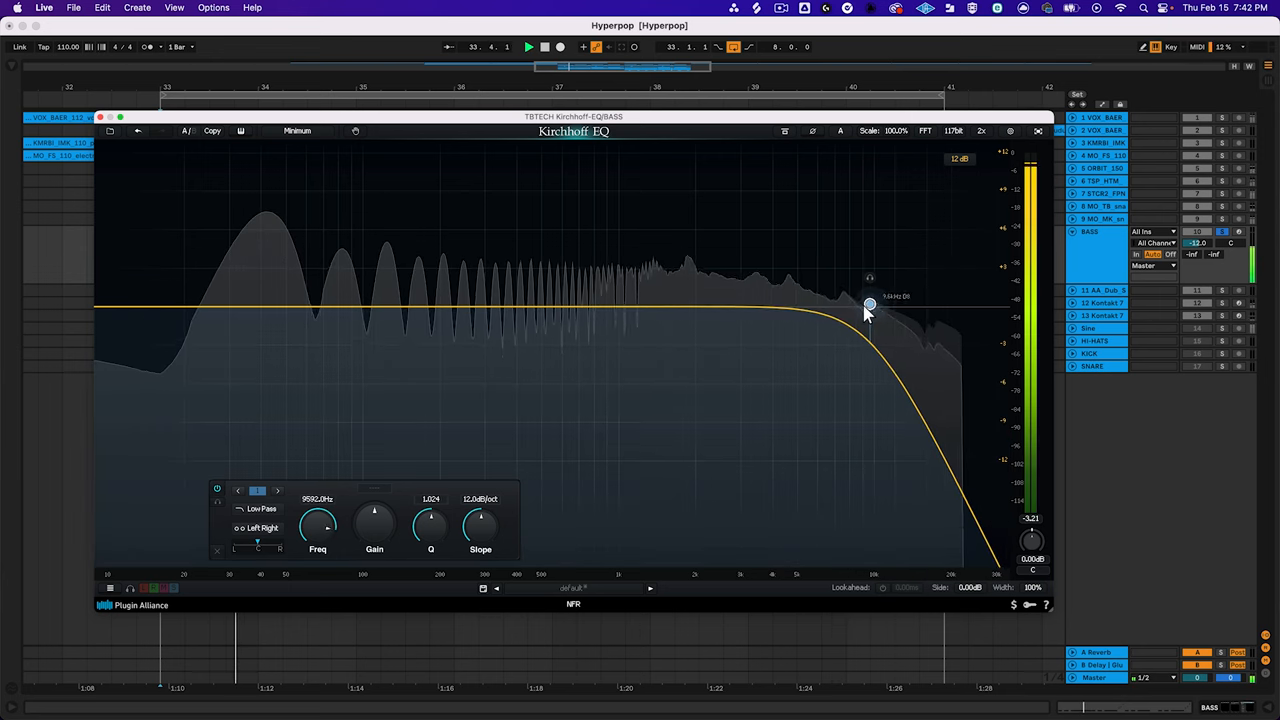
drag(868, 304, 572, 318)
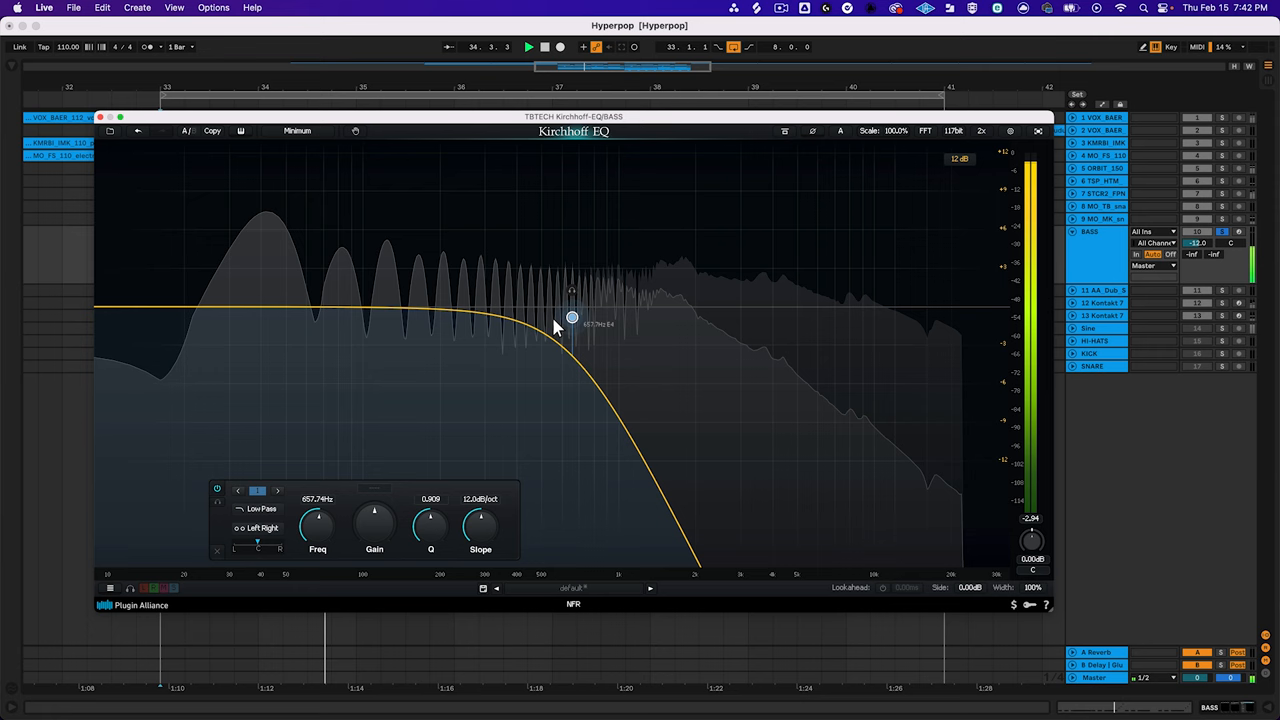
drag(572, 318, 168, 330)
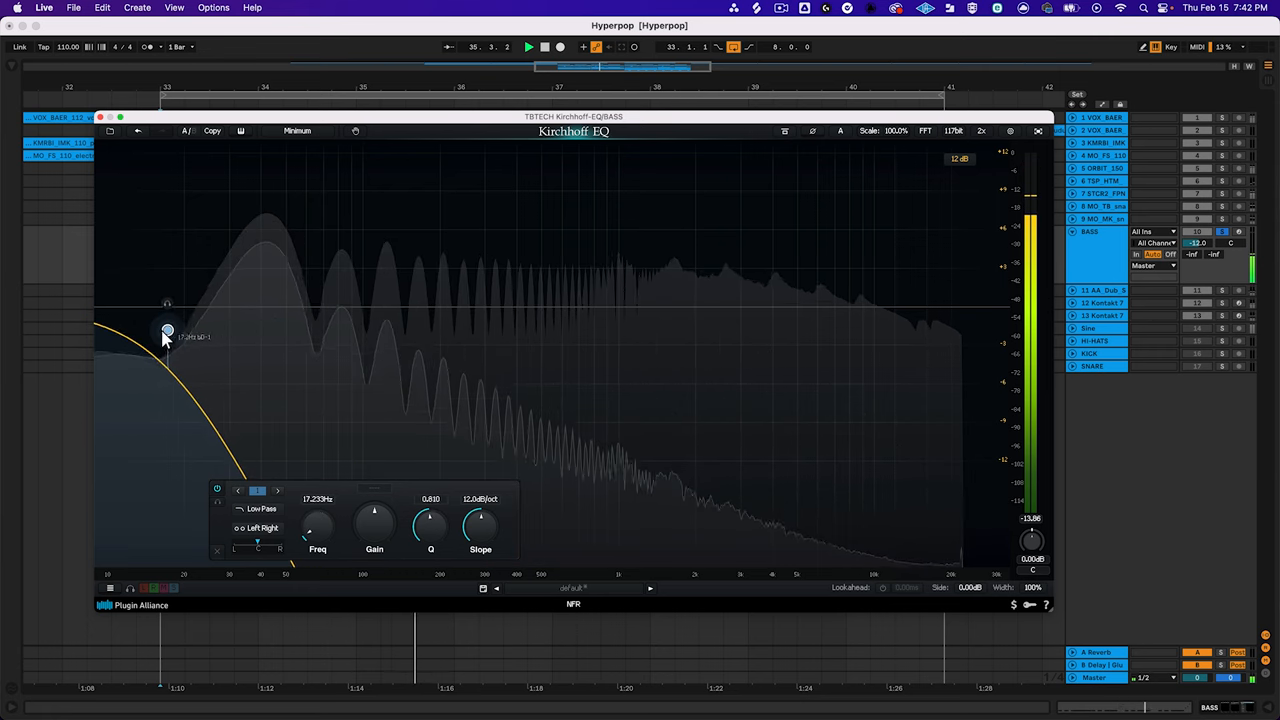
drag(168, 330, 438, 328)
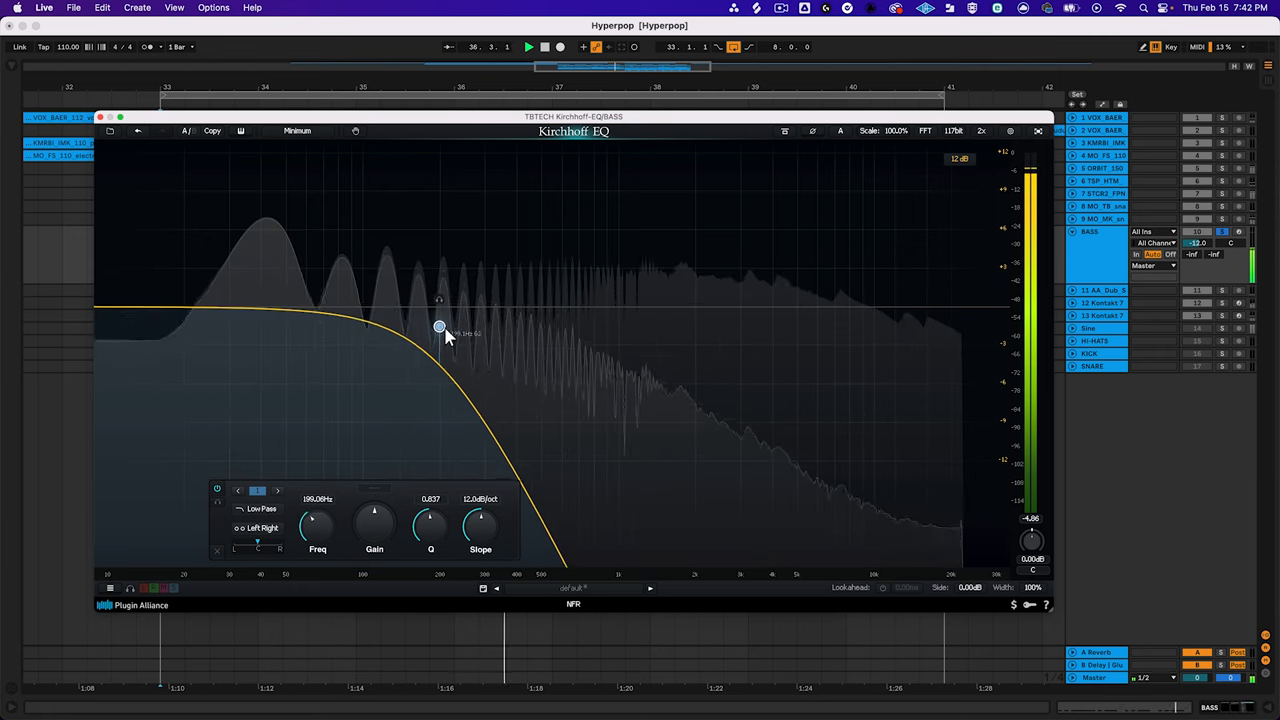
- Raise the cutoff toward the top end, then settle it in the upper mids around 3.6 kHz
drag(438, 328, 748, 304)
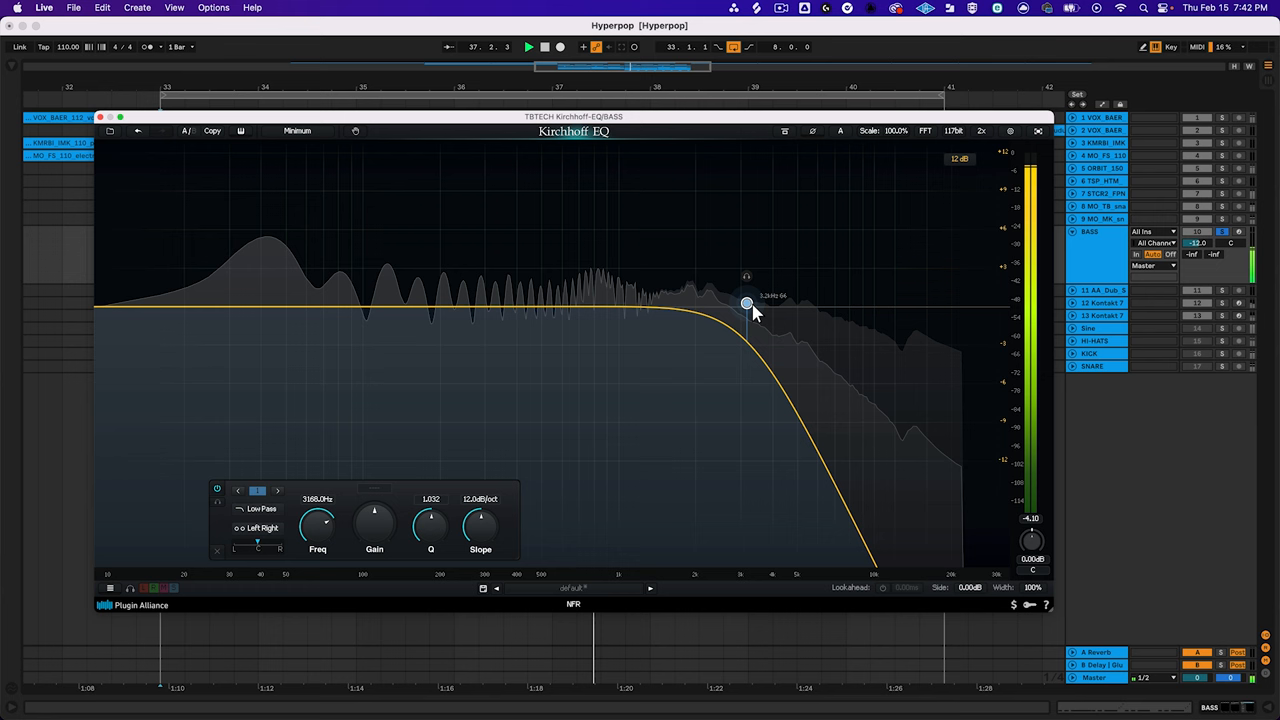
drag(748, 304, 920, 302)
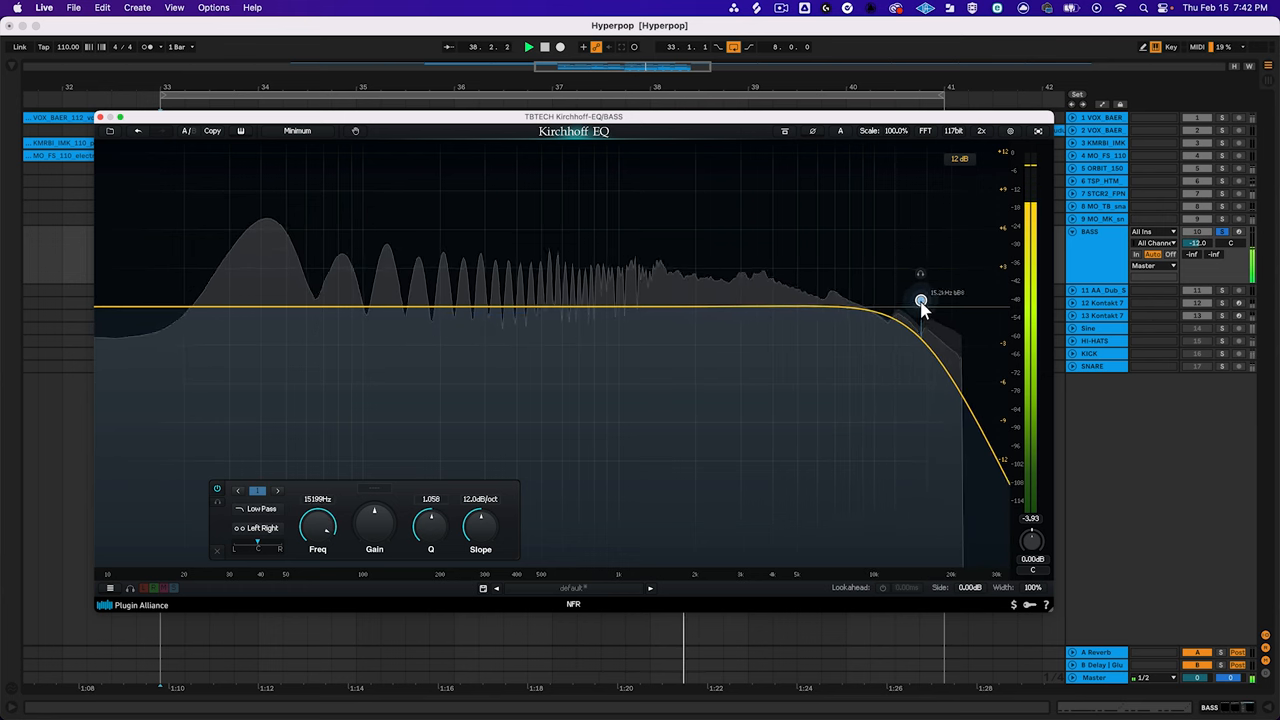
drag(920, 302, 764, 308)
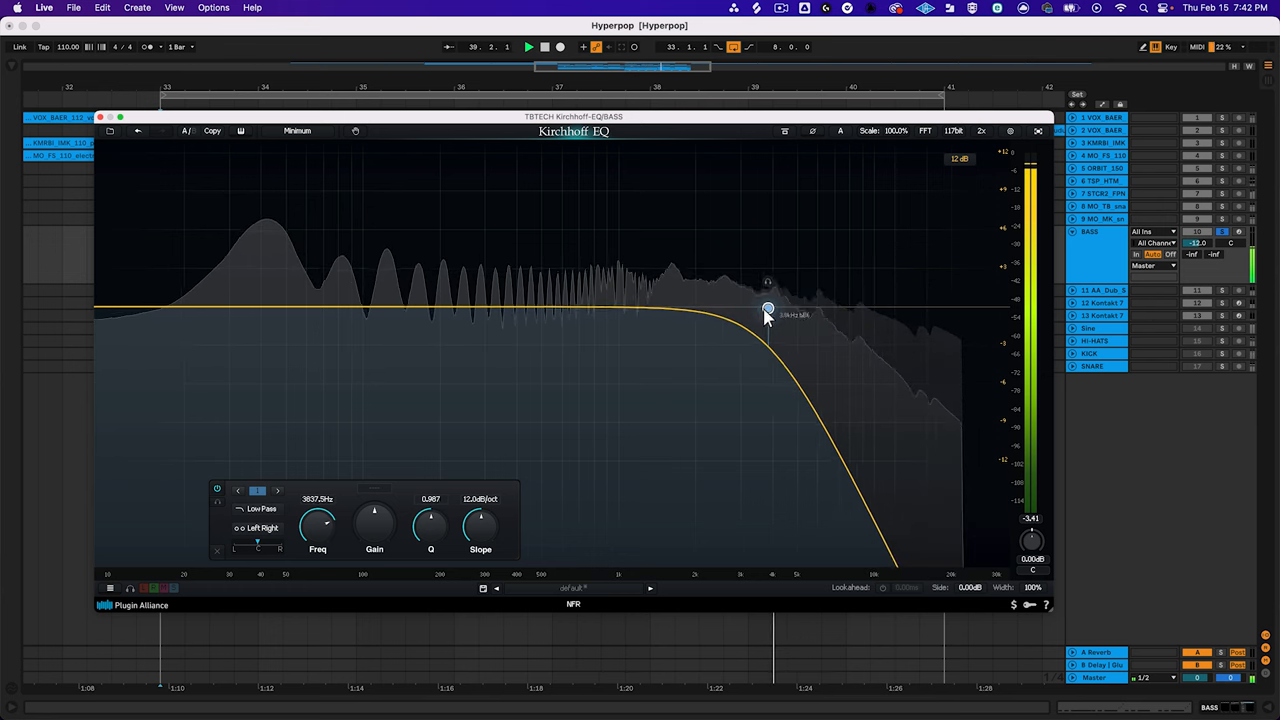
drag(768, 308, 708, 310)
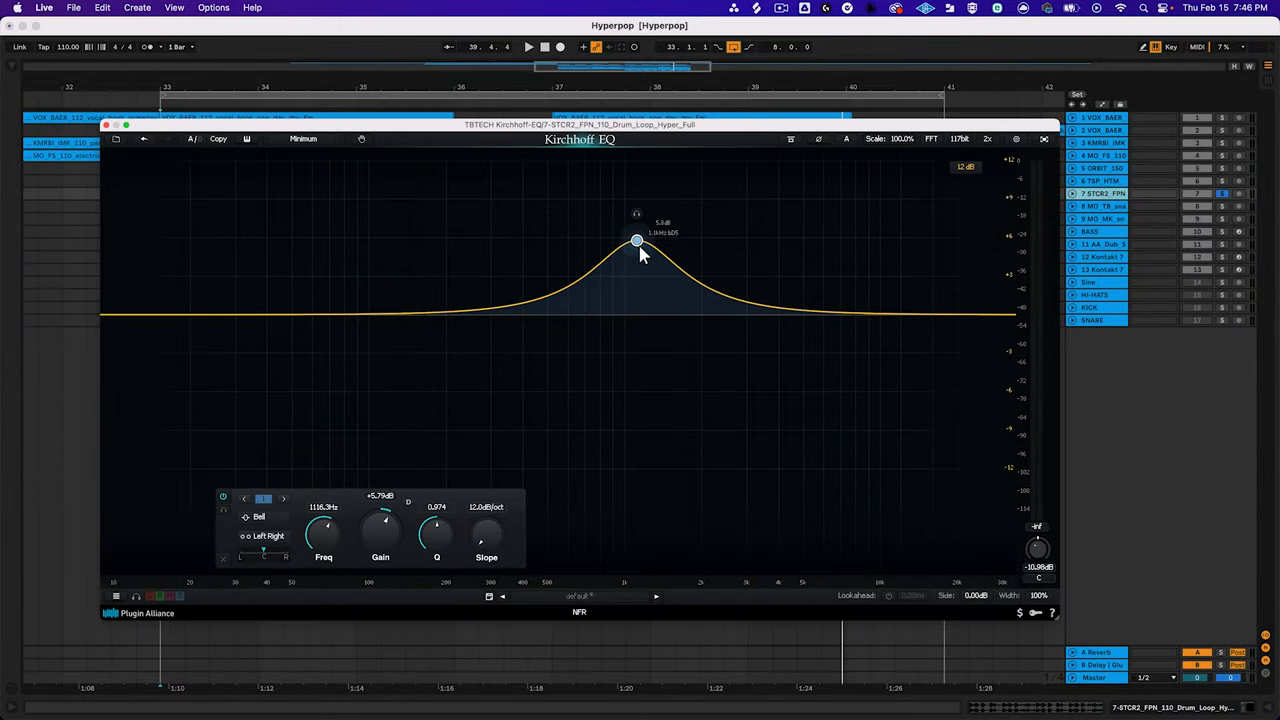
- Flip the bell to a narrow cut, sweep it from the highs to the low mids, leaving a small bump near 776 Hz
drag(636, 240, 656, 384)
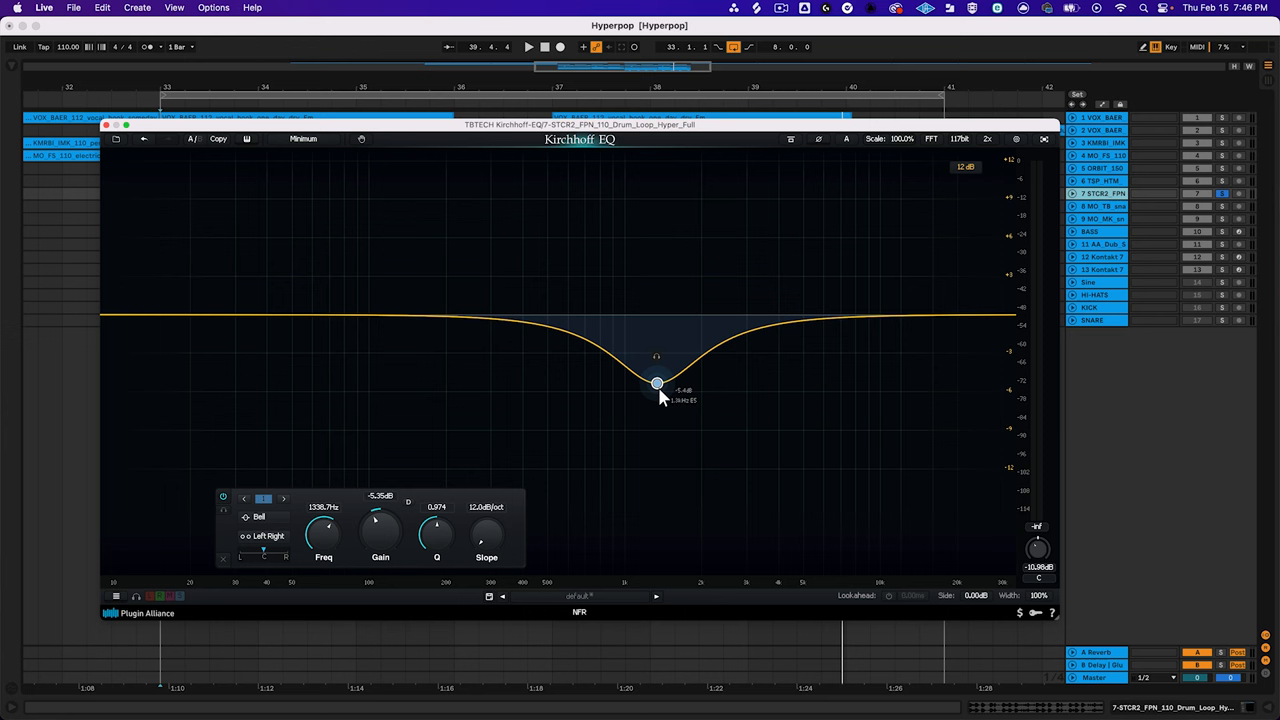
mouse_move(446, 540)
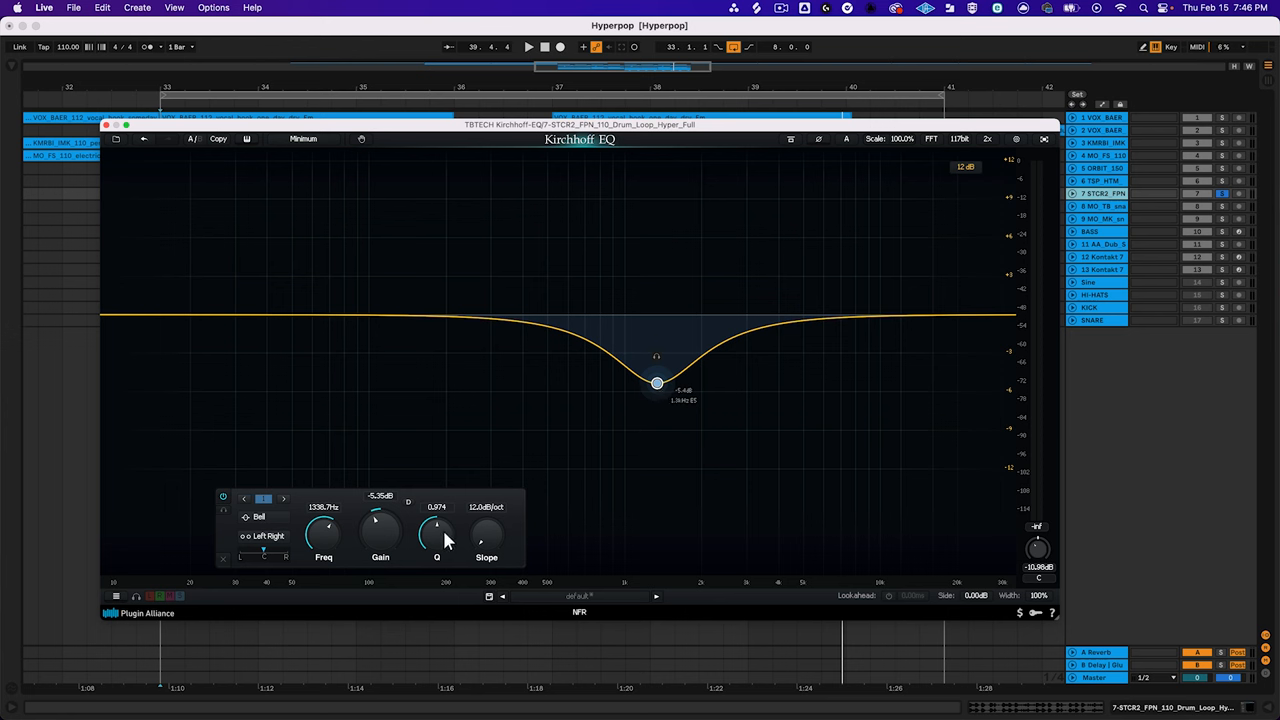
drag(436, 530, 436, 504)
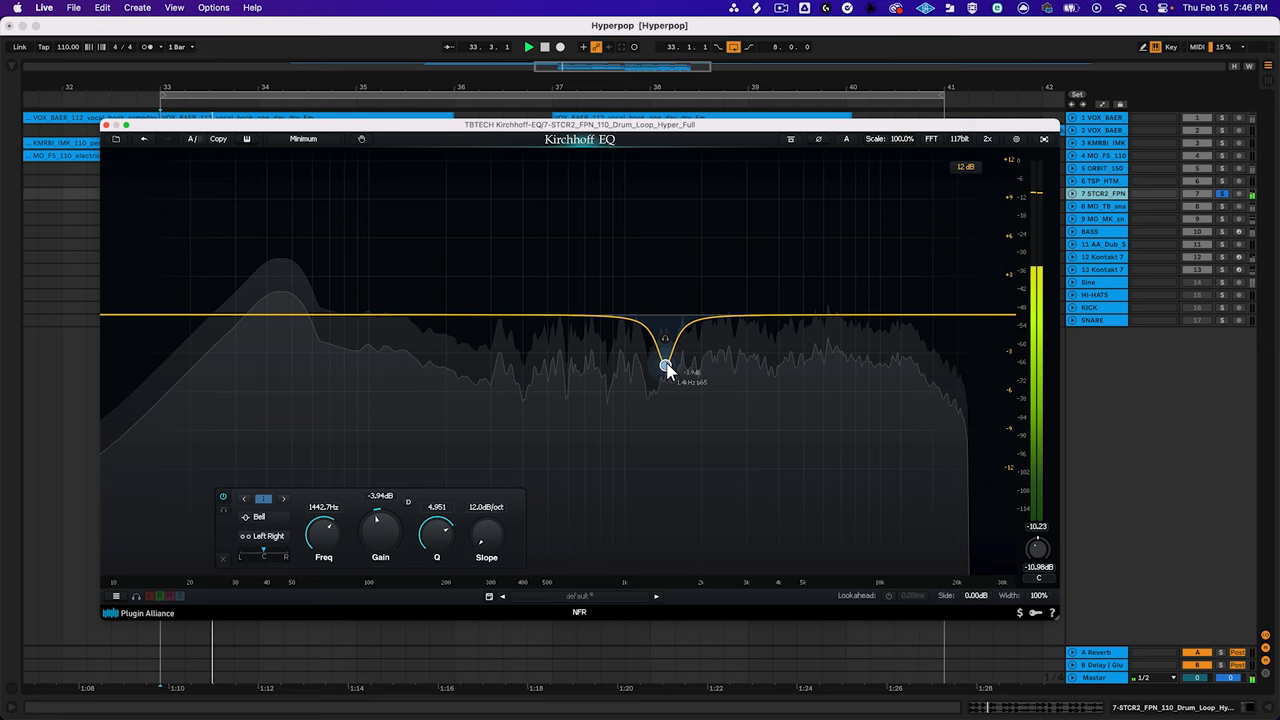
drag(664, 364, 916, 198)
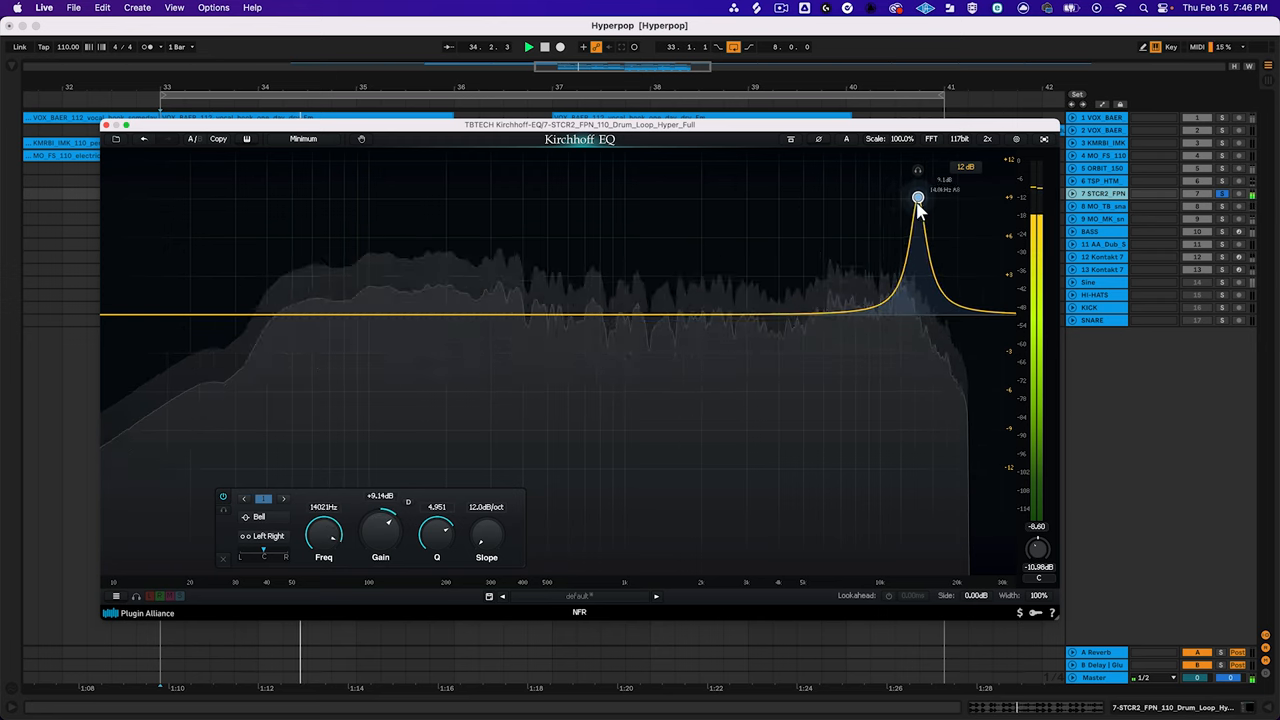
drag(916, 198, 560, 206)
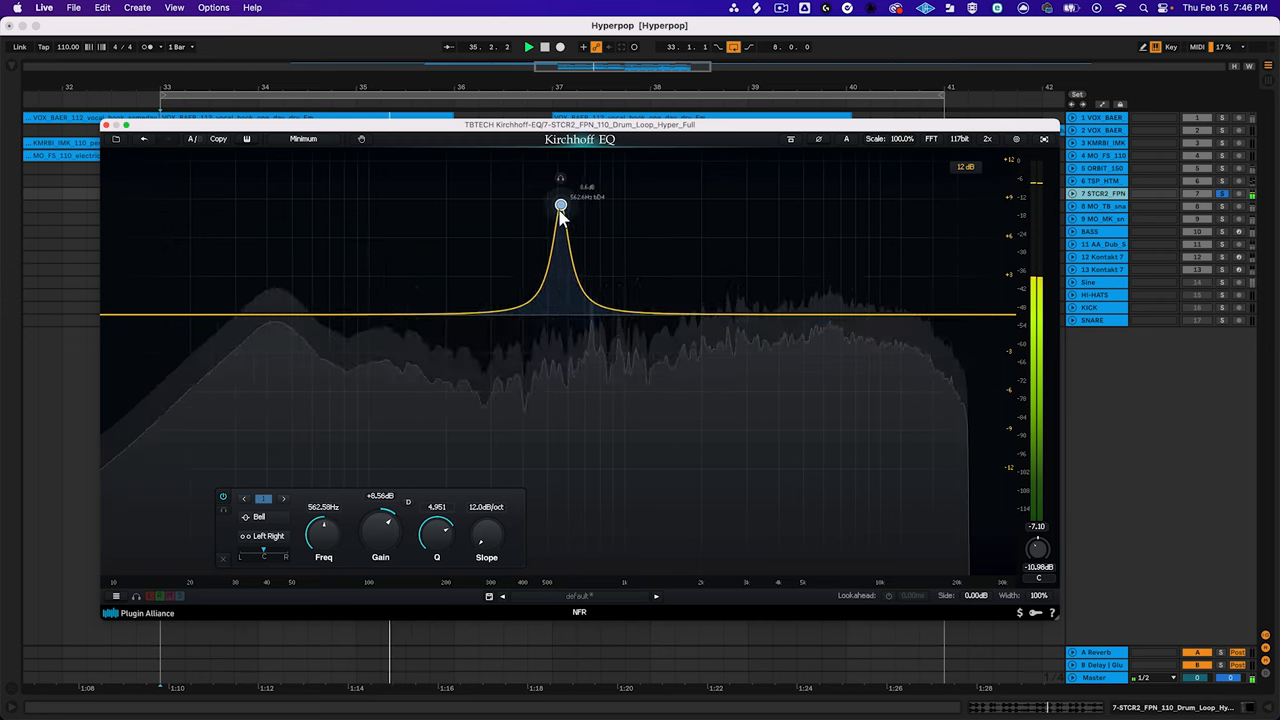
drag(560, 204, 596, 280)
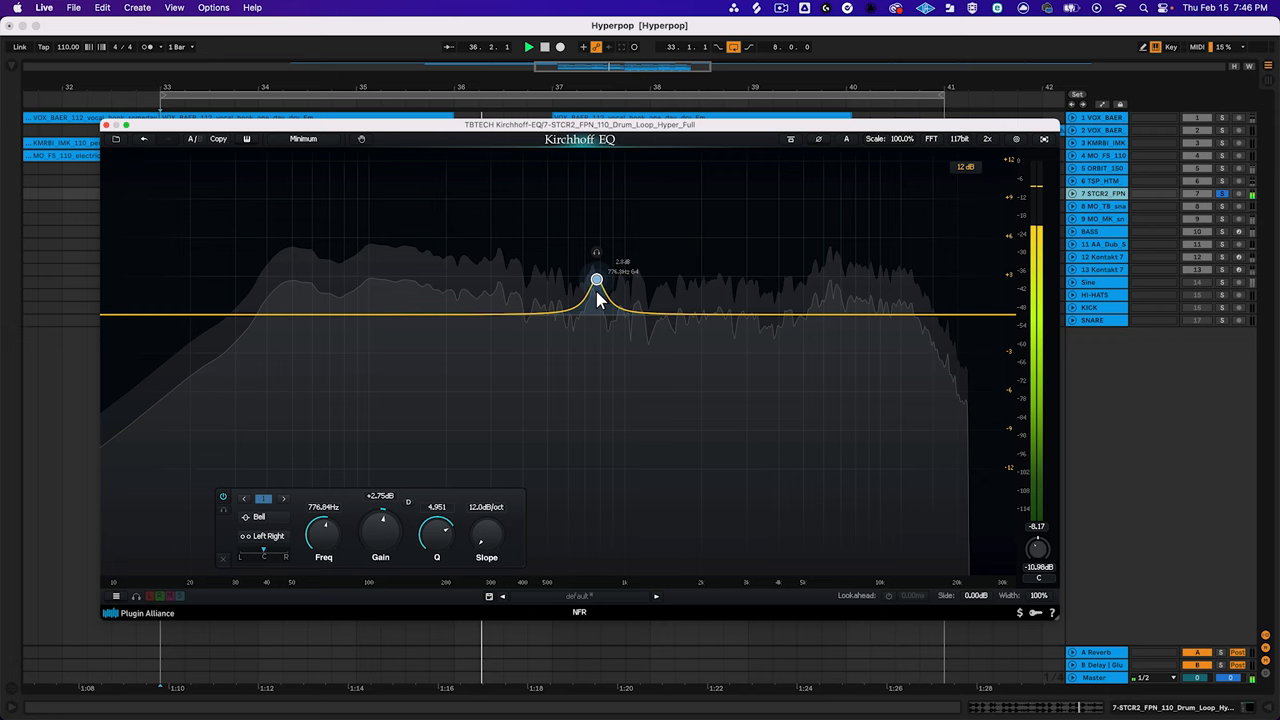
drag(596, 278, 594, 348)
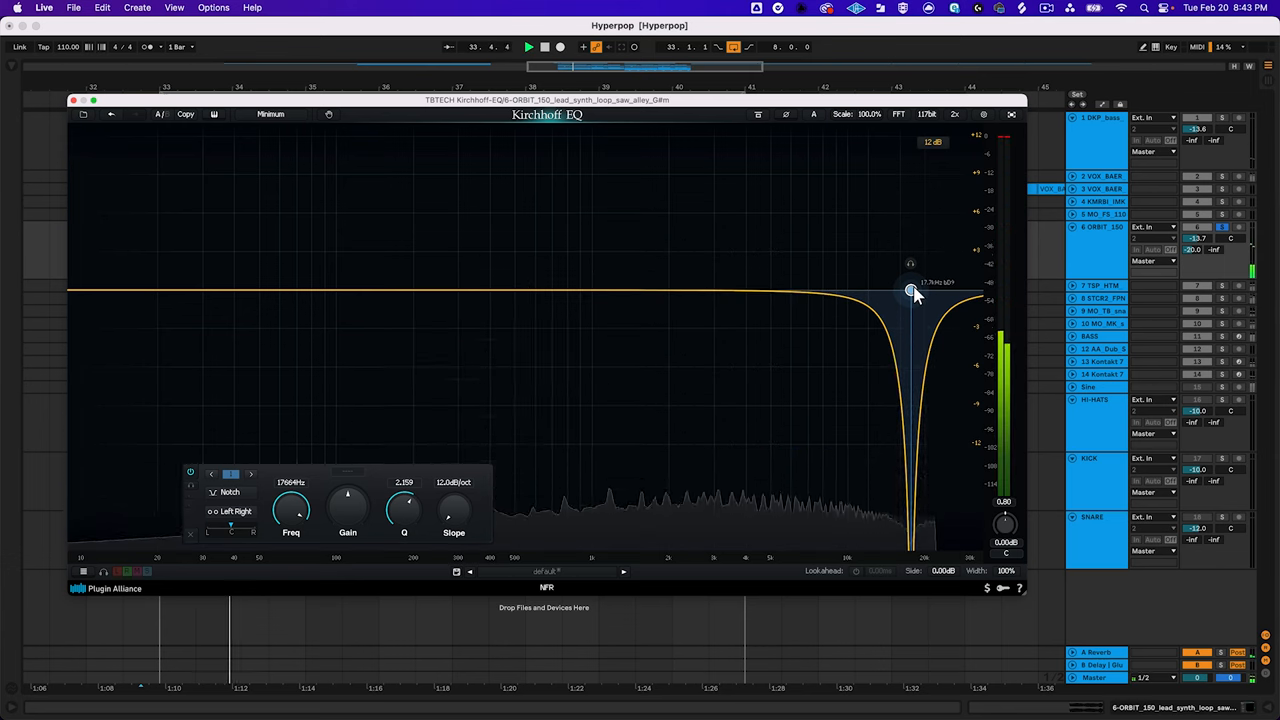
- Sweep the narrow notch on the synth lead down to the low mids and back up through the highs
drag(910, 292, 820, 292)
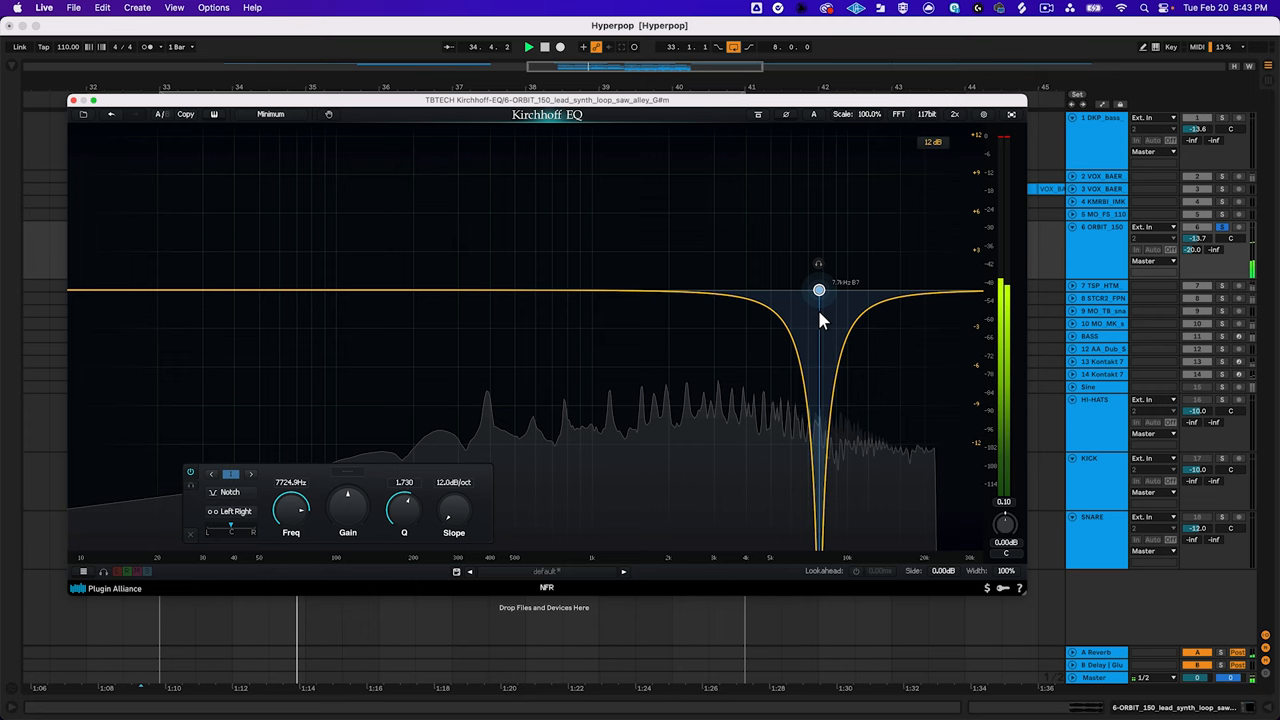
drag(818, 290, 654, 290)
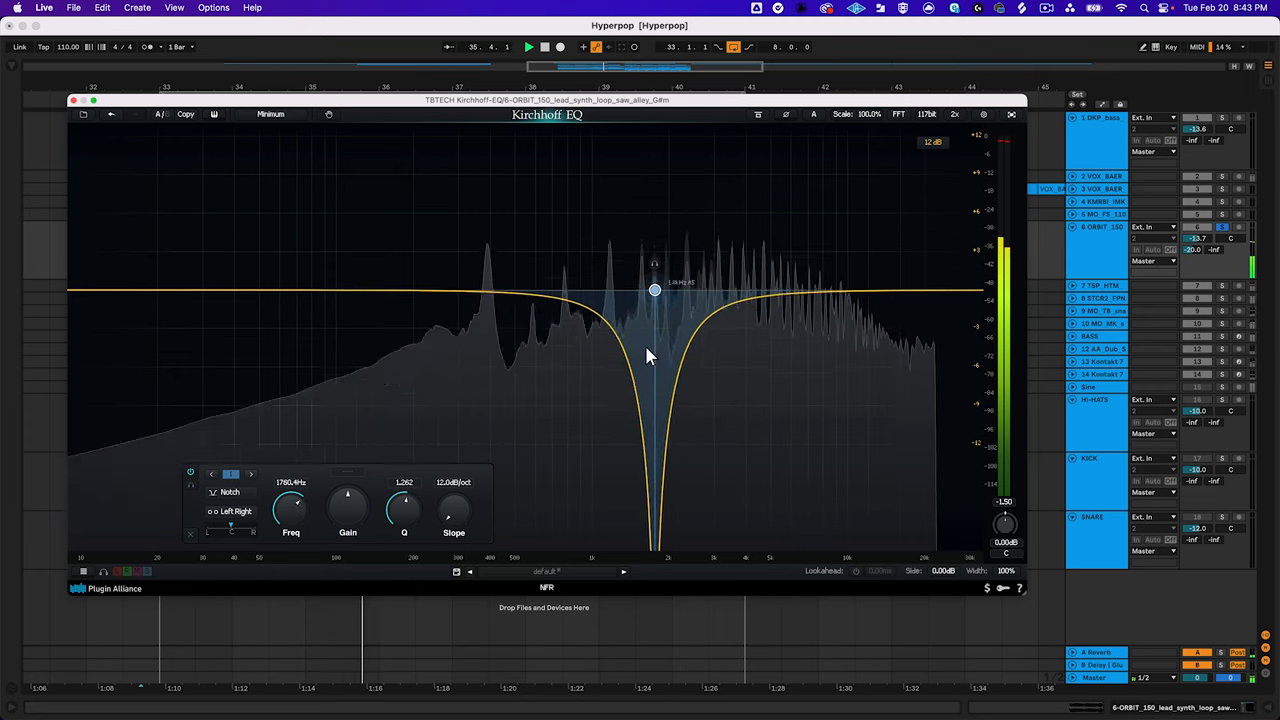
drag(656, 292, 464, 292)
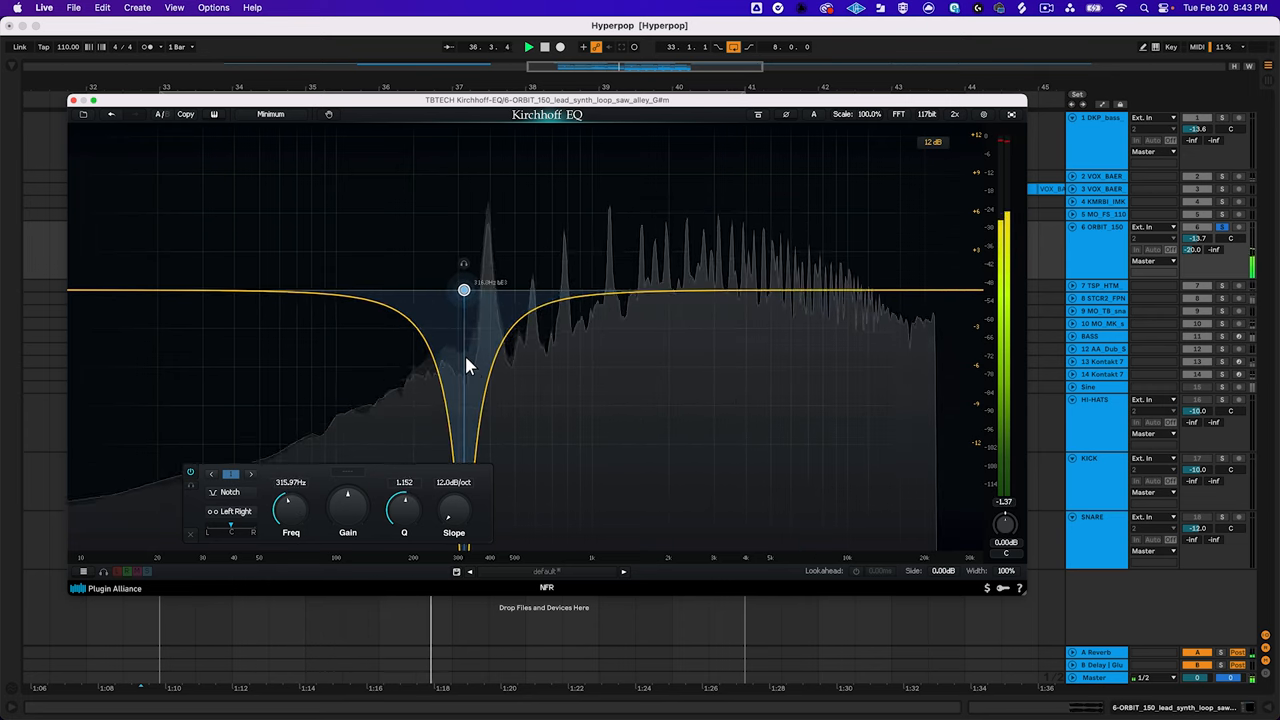
drag(464, 290, 568, 290)
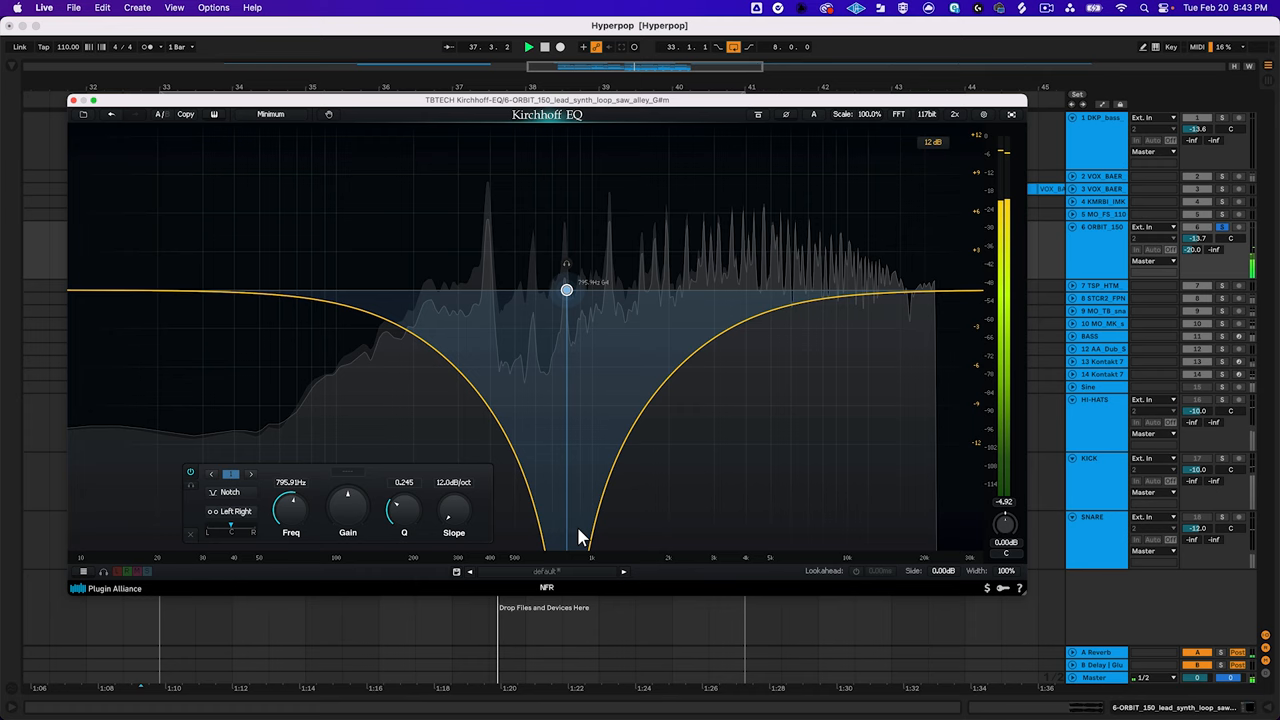
drag(568, 290, 844, 290)
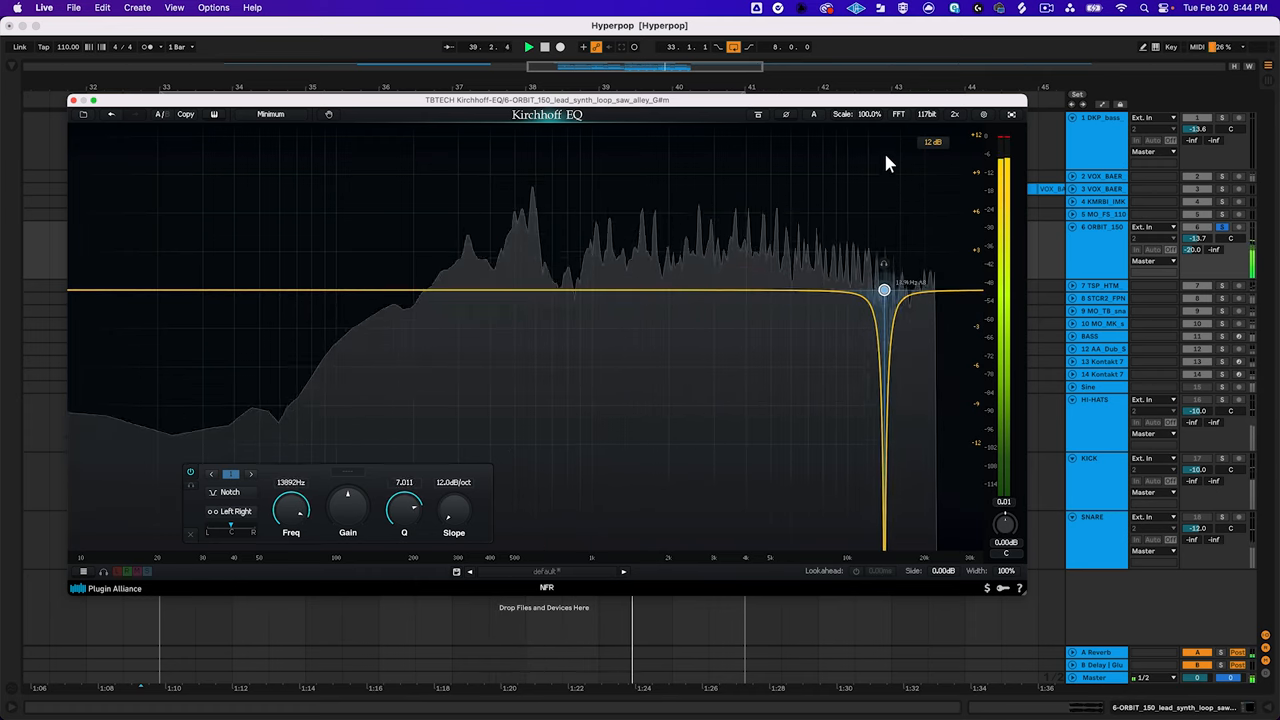
drag(884, 290, 736, 290)
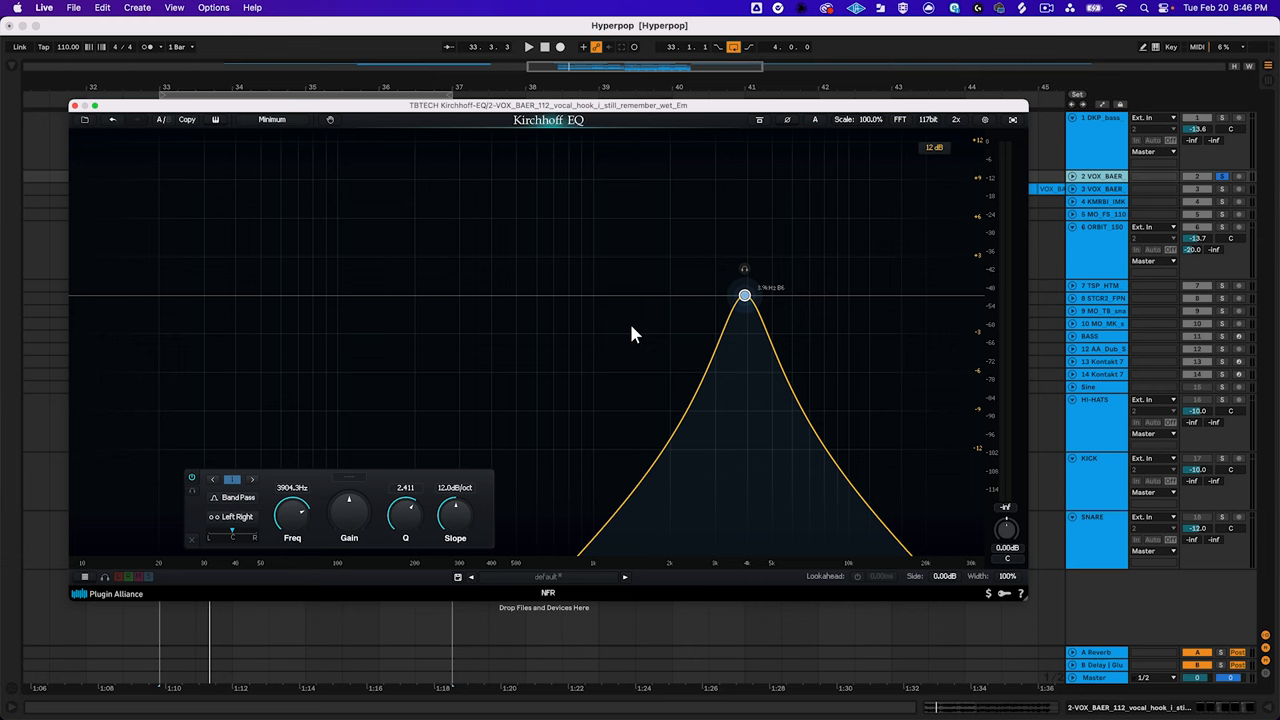
- While playing the vocal hook, sweep the band-pass between highs and mids and widen it lower
click(528, 46)
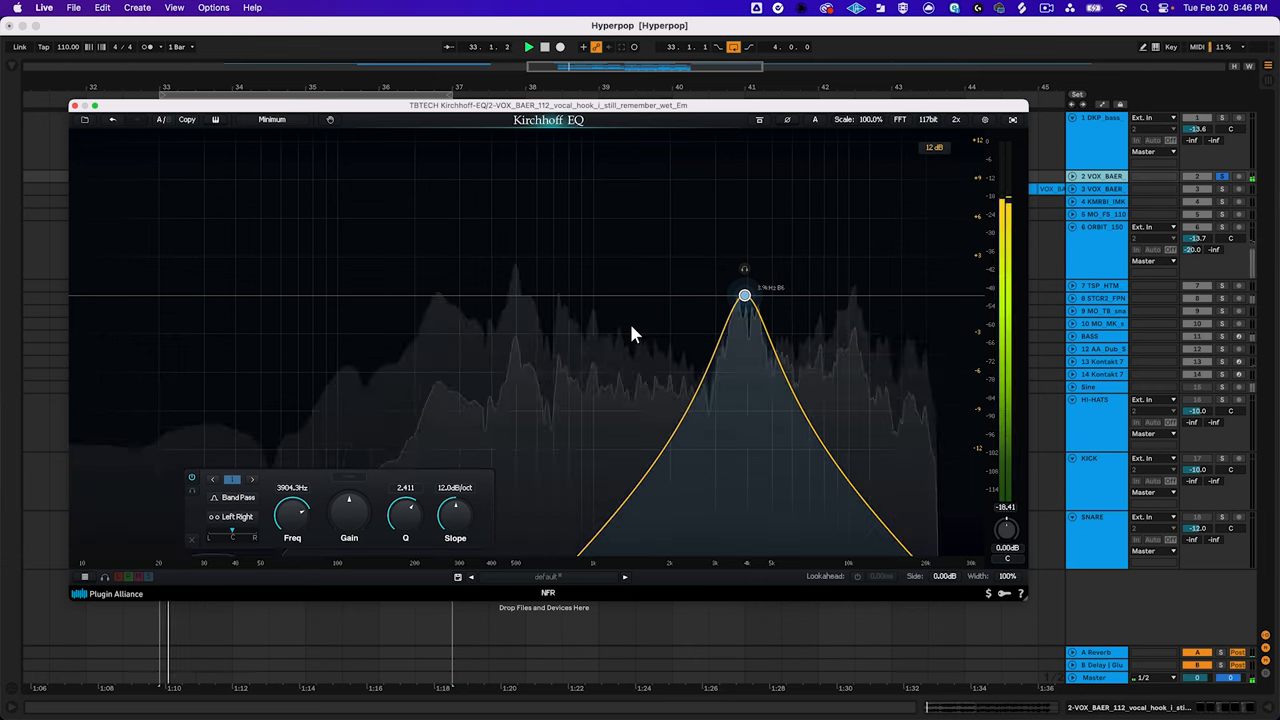
drag(744, 296, 836, 296)
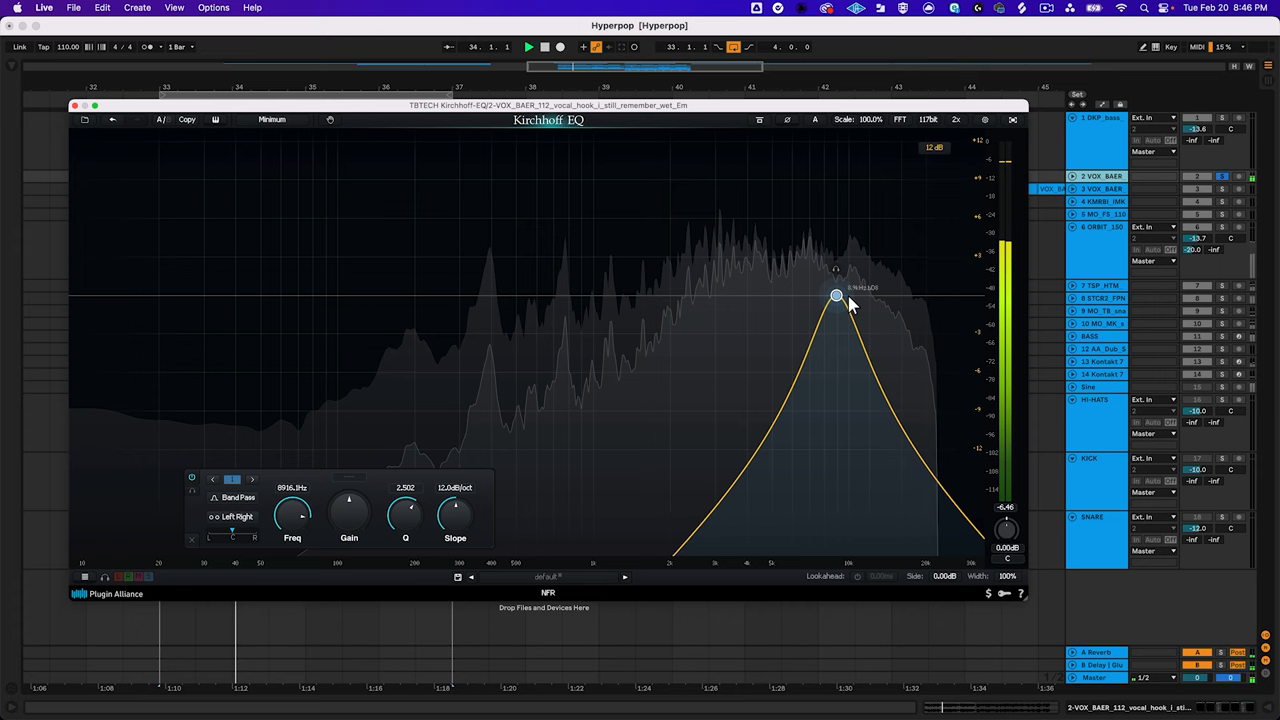
drag(836, 296, 656, 296)
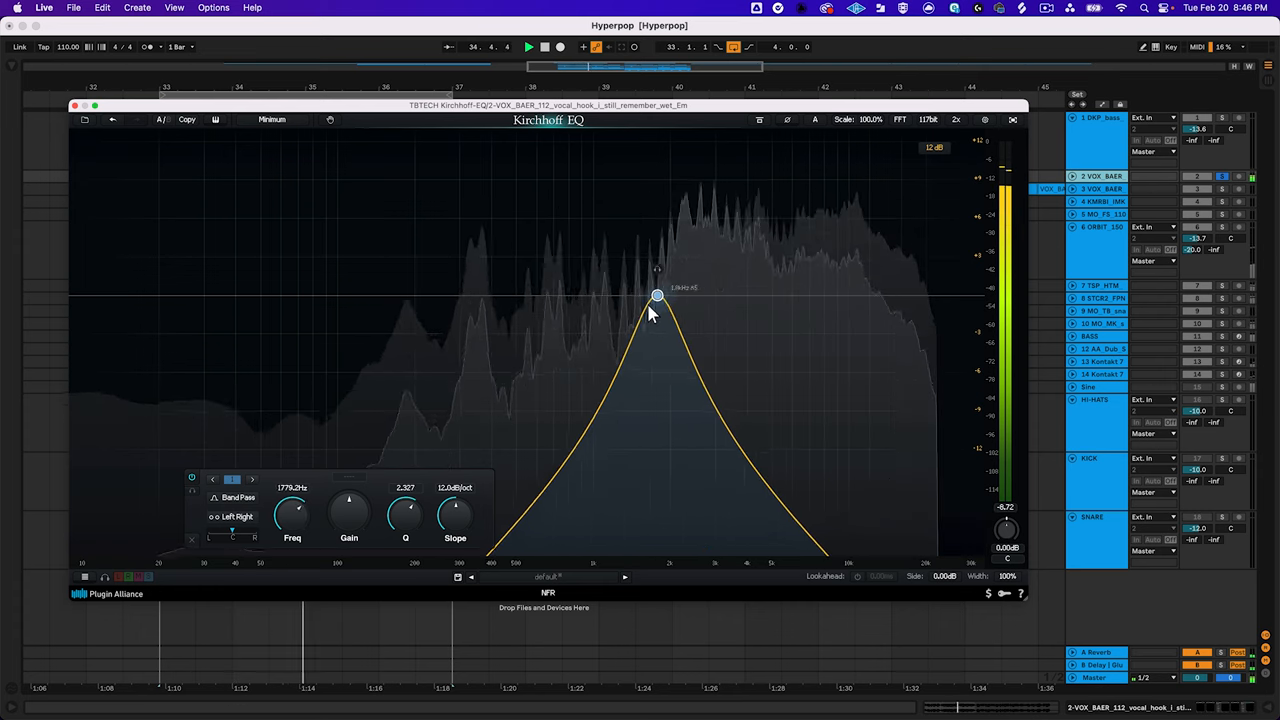
drag(656, 296, 378, 296)
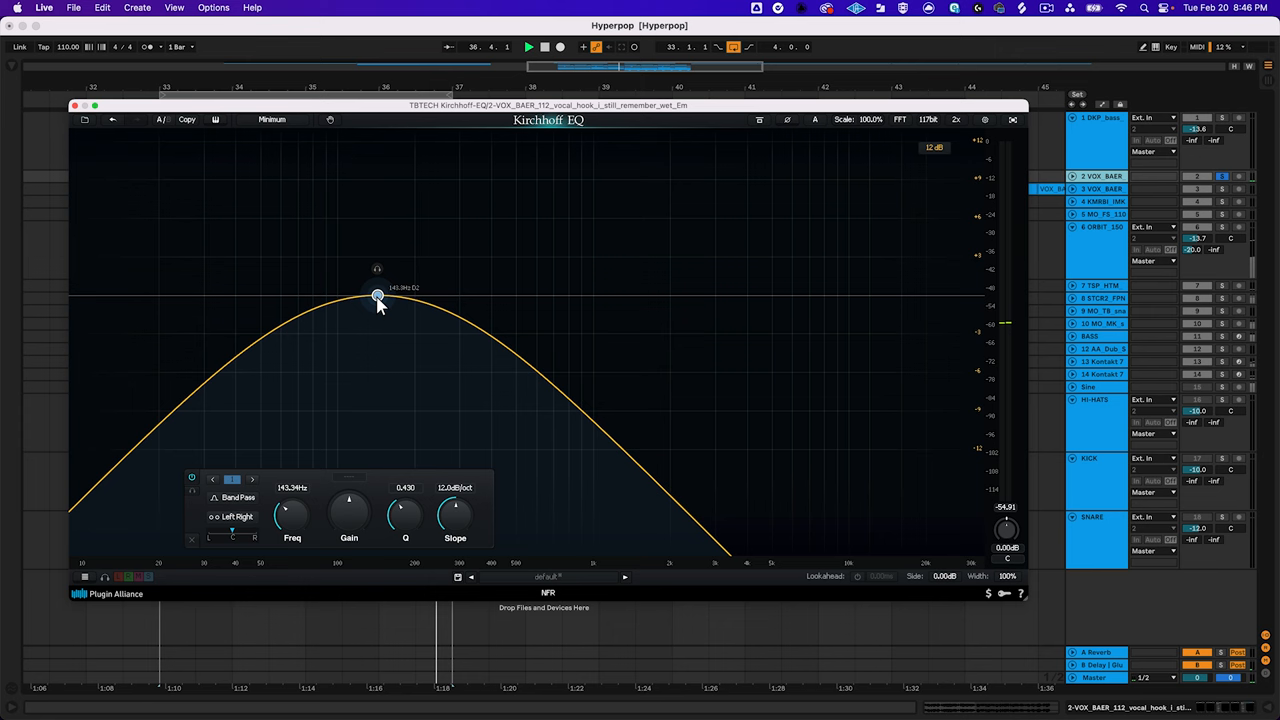
drag(376, 296, 512, 296)
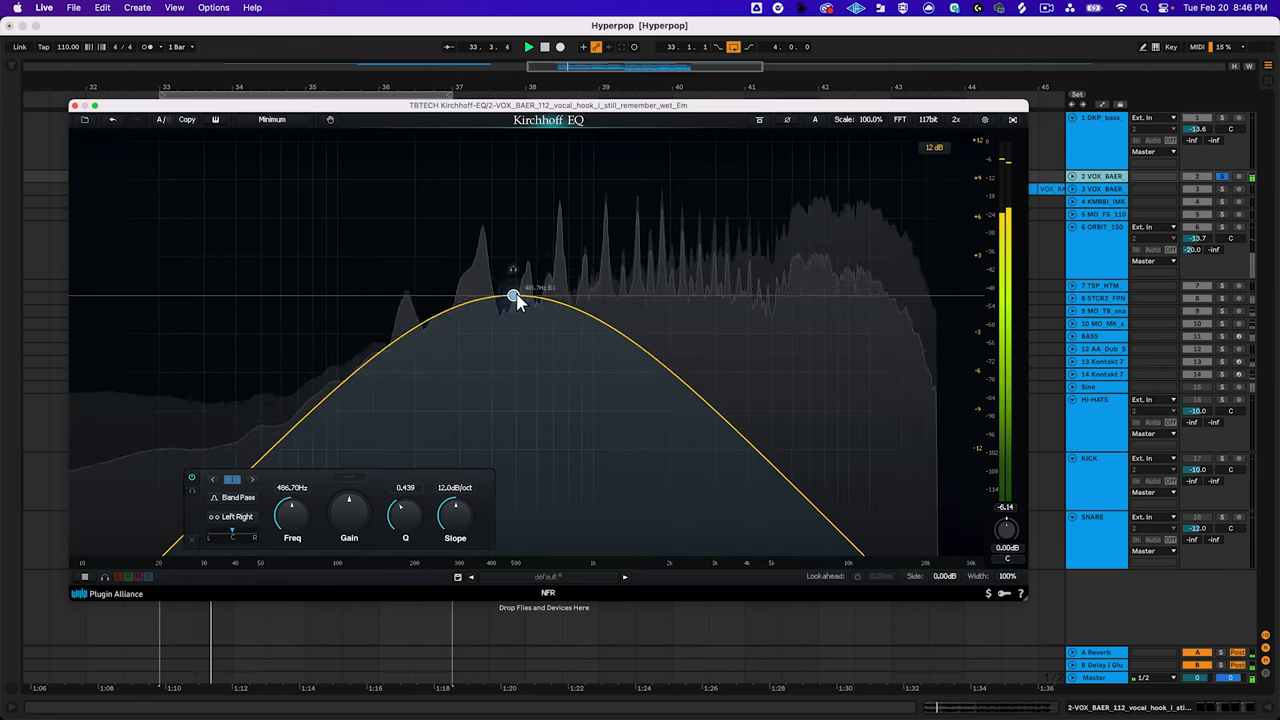
drag(512, 298, 676, 296)
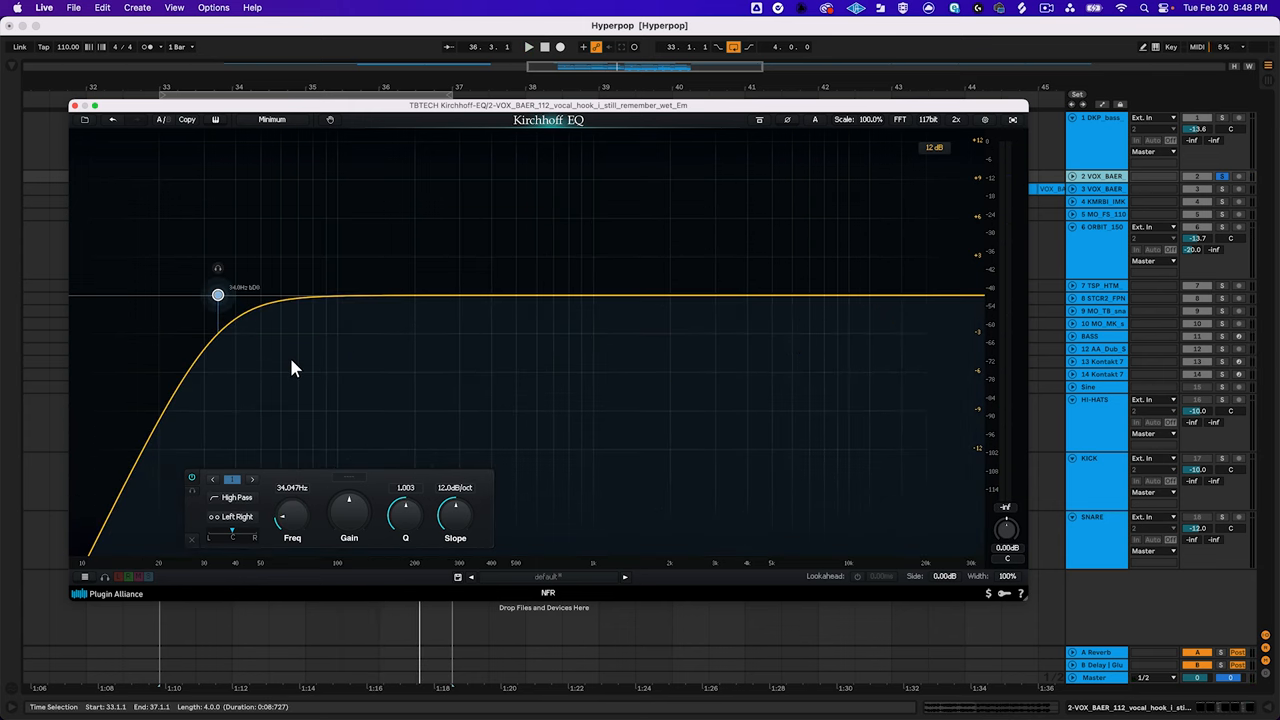
- Raise the vocal's high-pass cutoff into the mids and bring it back down to the lows
drag(216, 294, 512, 300)
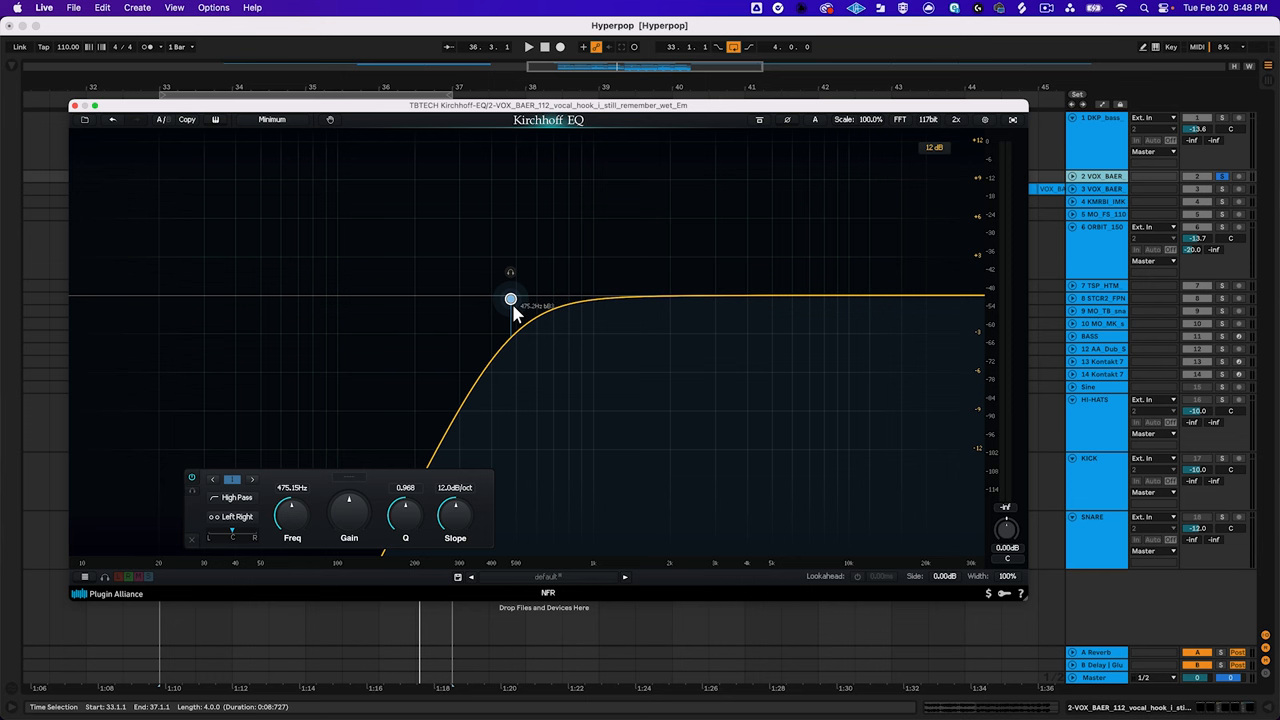
drag(510, 298, 222, 292)
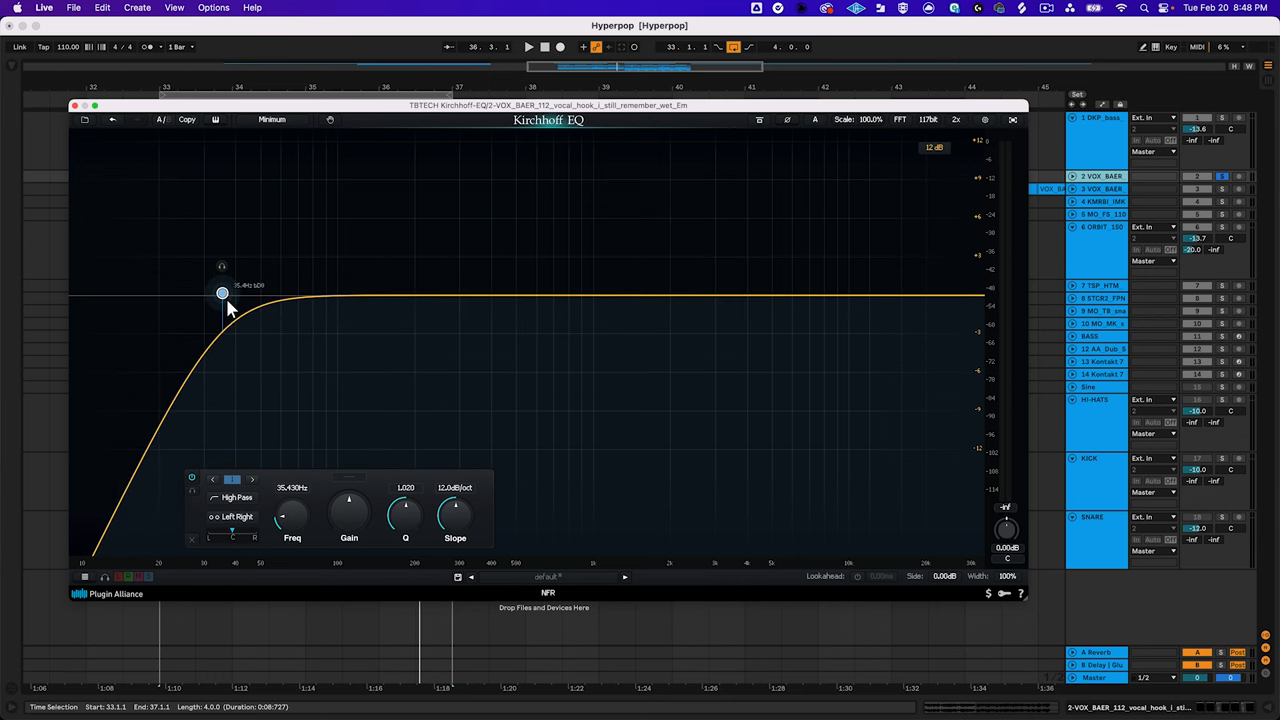
mouse_move(336, 370)
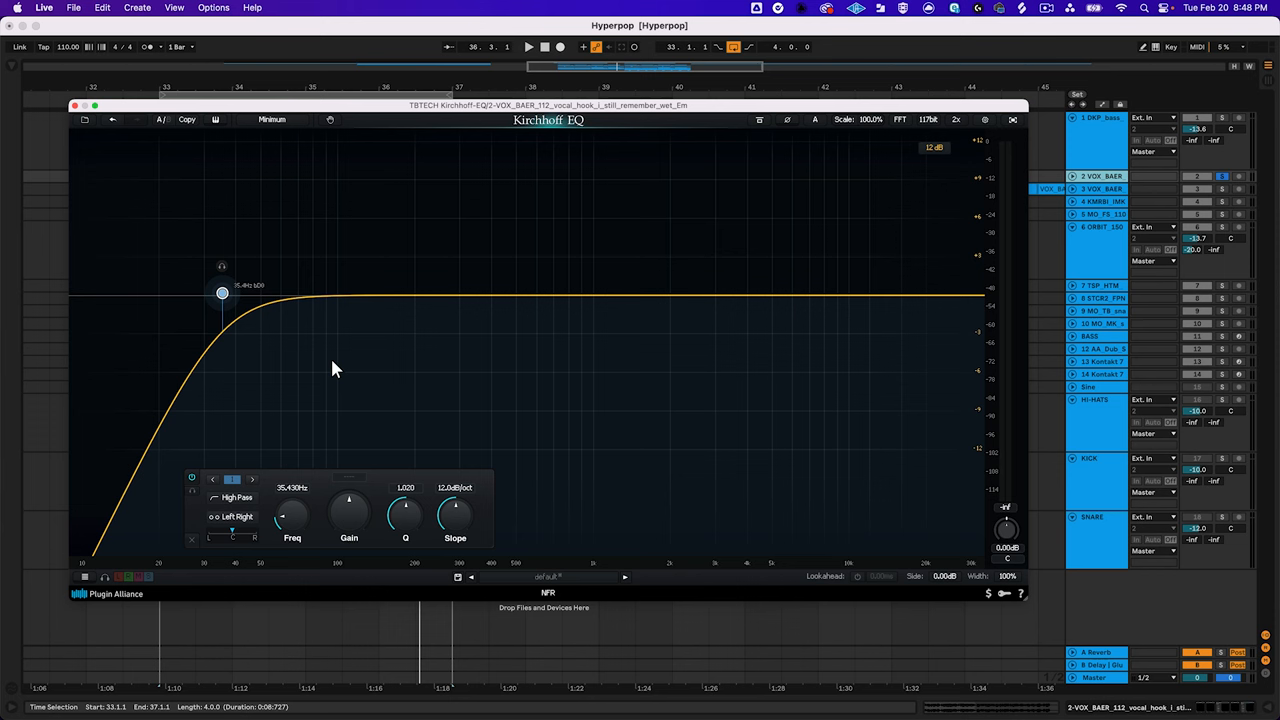
drag(222, 292, 820, 296)
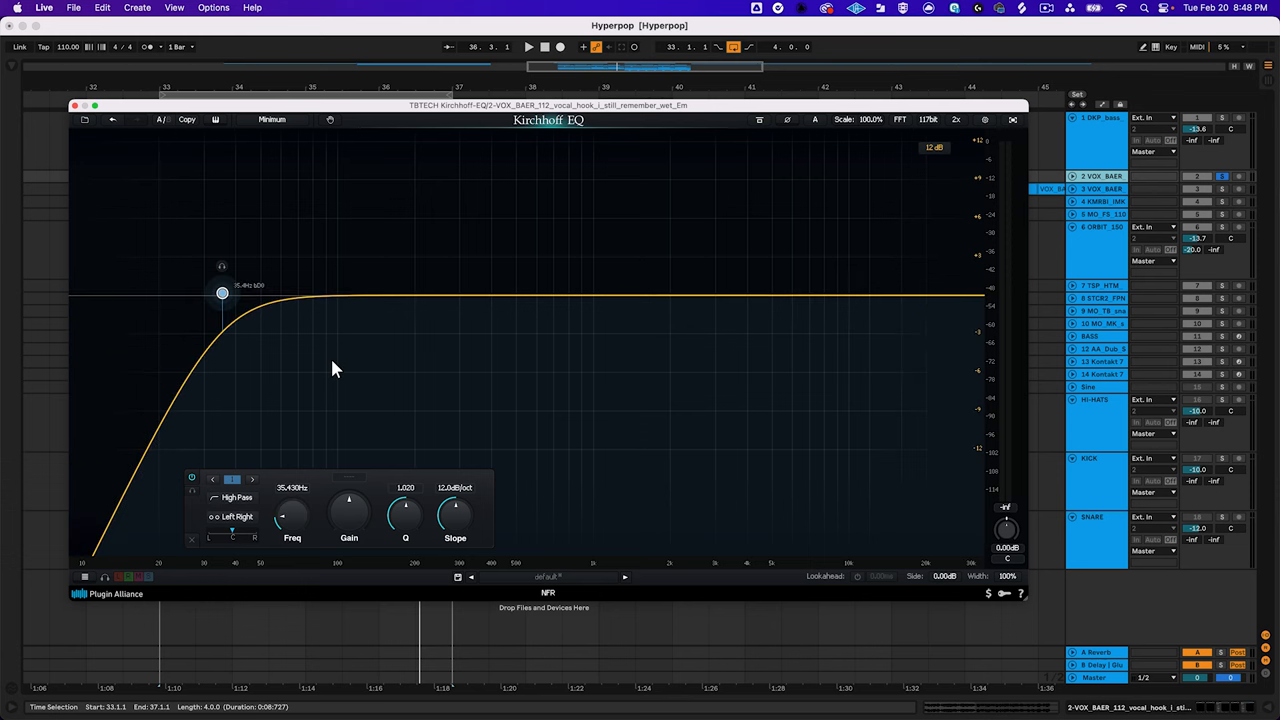
- While playing, sweep the high-pass gradually up through the mids, thinning the vocal, then pull it back down
click(528, 46)
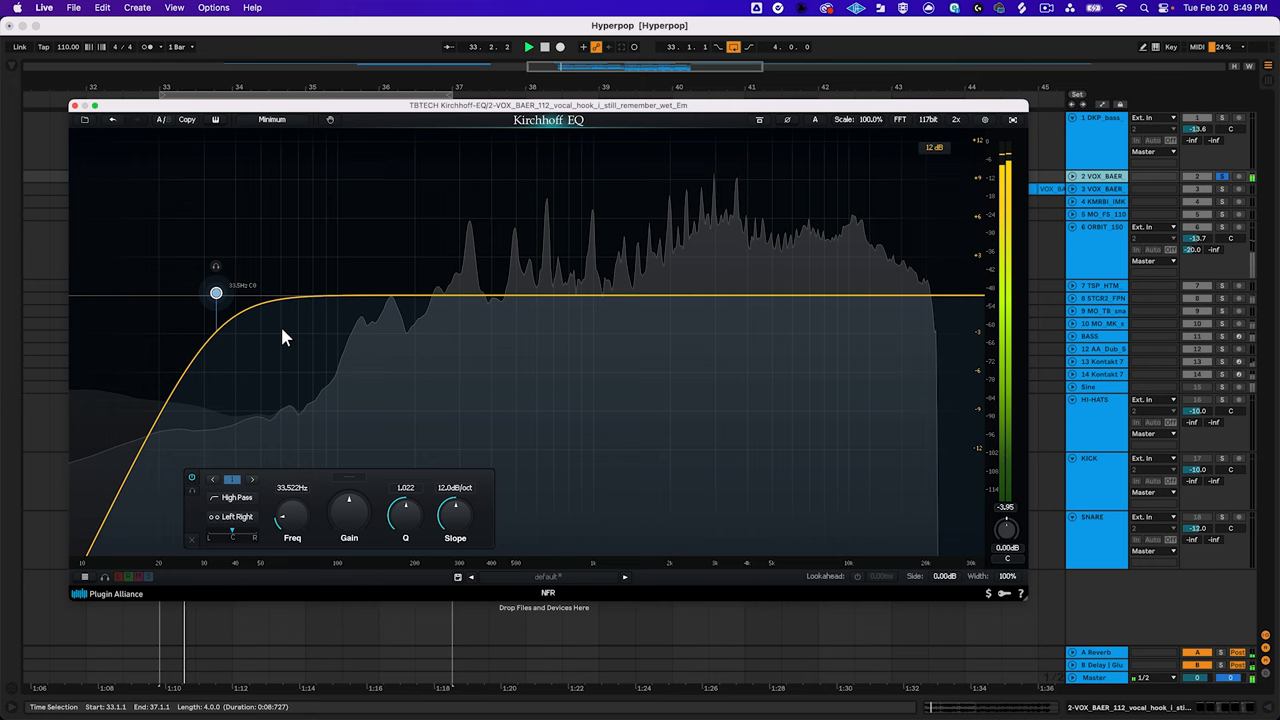
drag(216, 292, 342, 290)
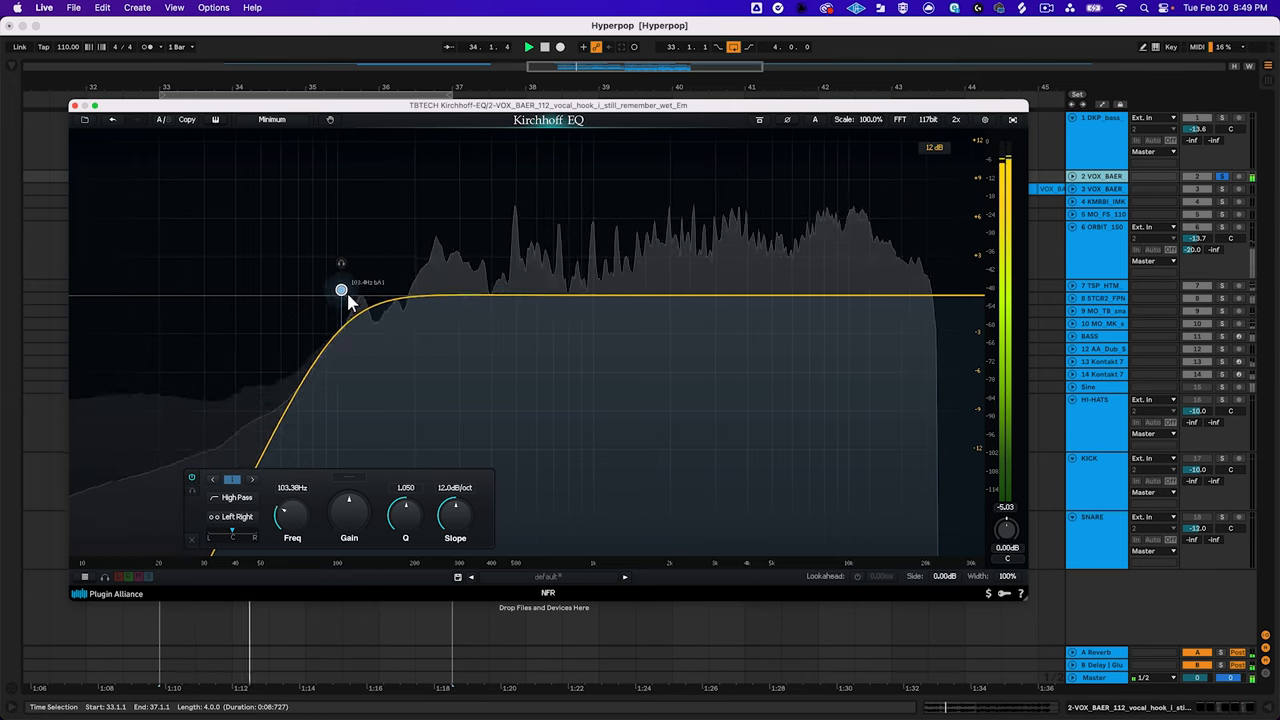
drag(340, 288, 414, 288)
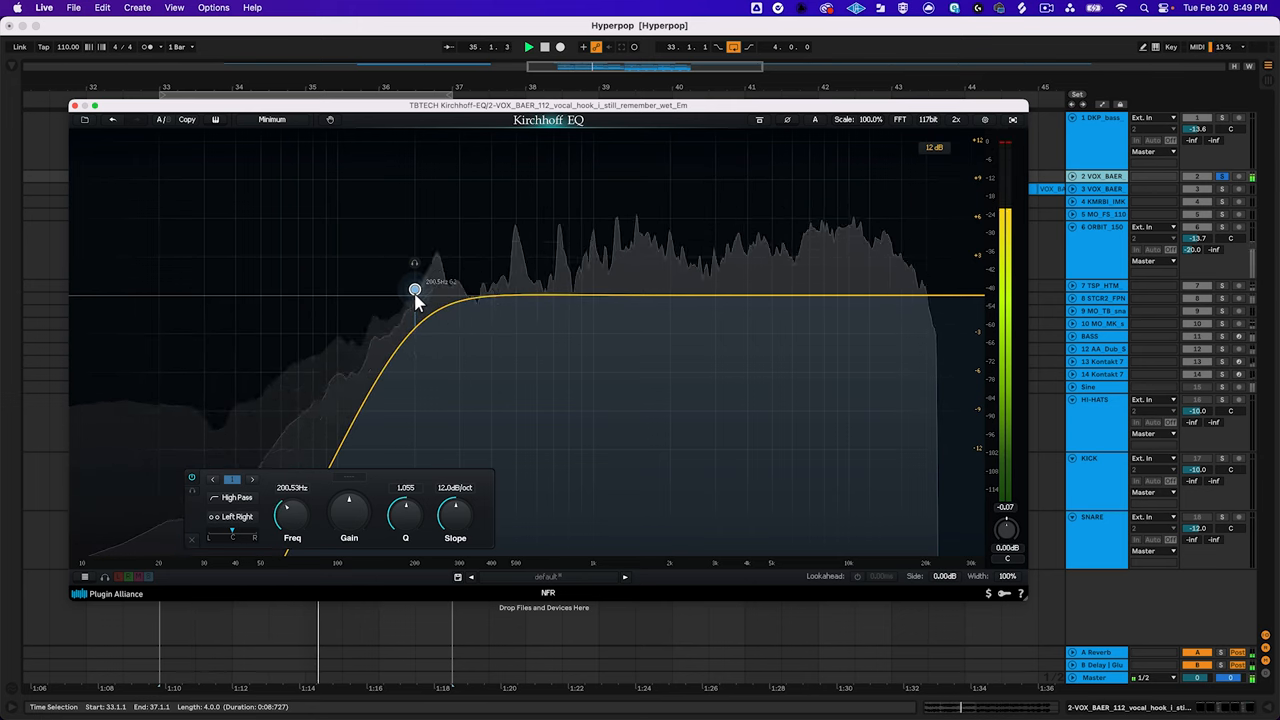
drag(416, 288, 484, 288)
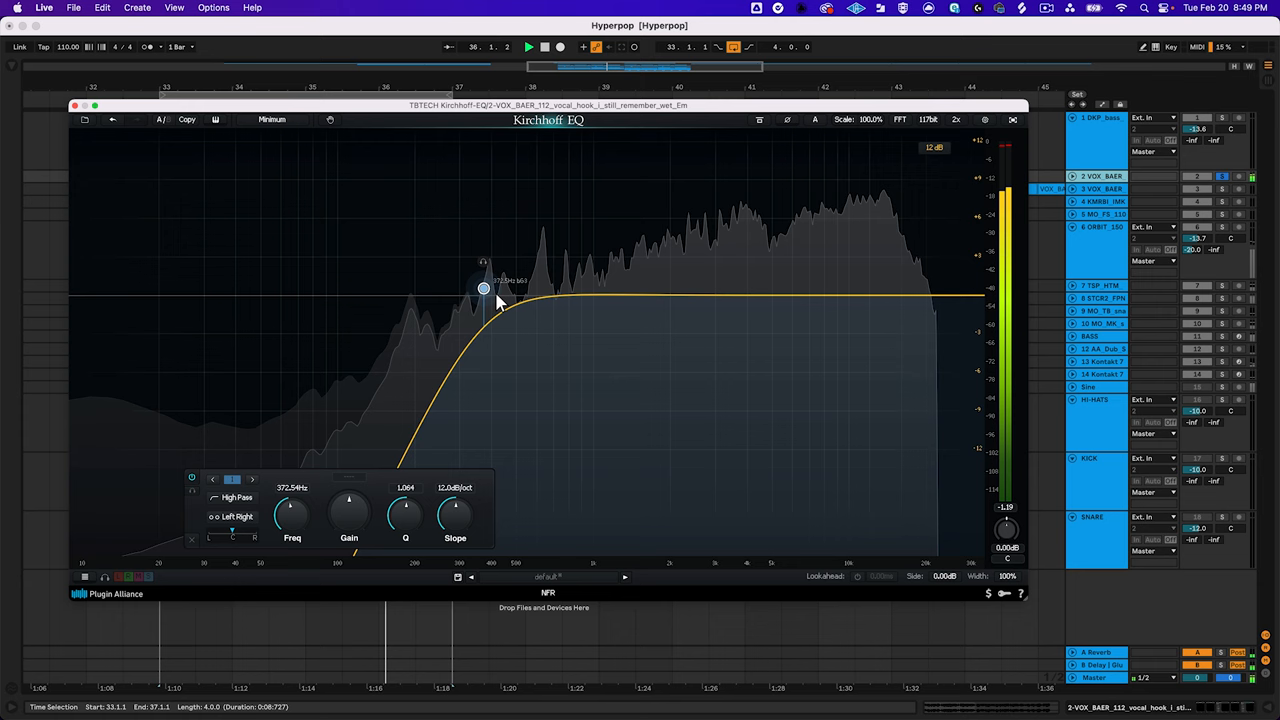
drag(484, 288, 670, 288)
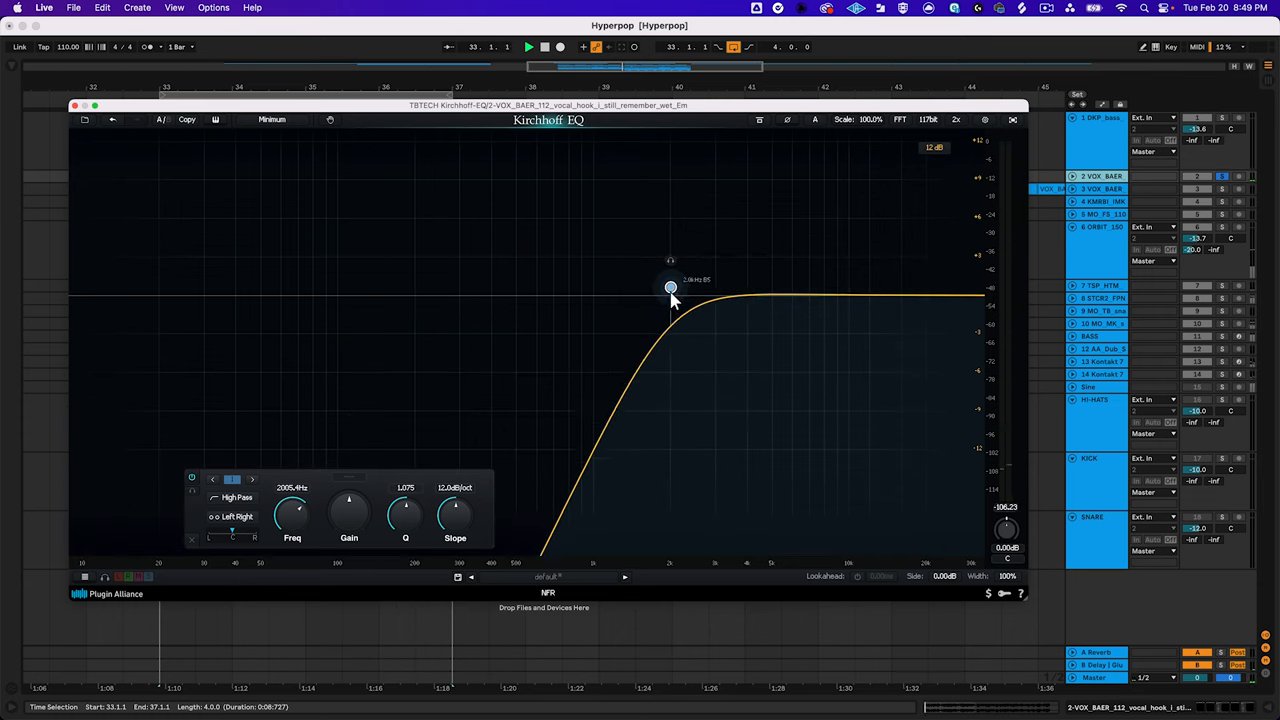
drag(670, 288, 878, 284)
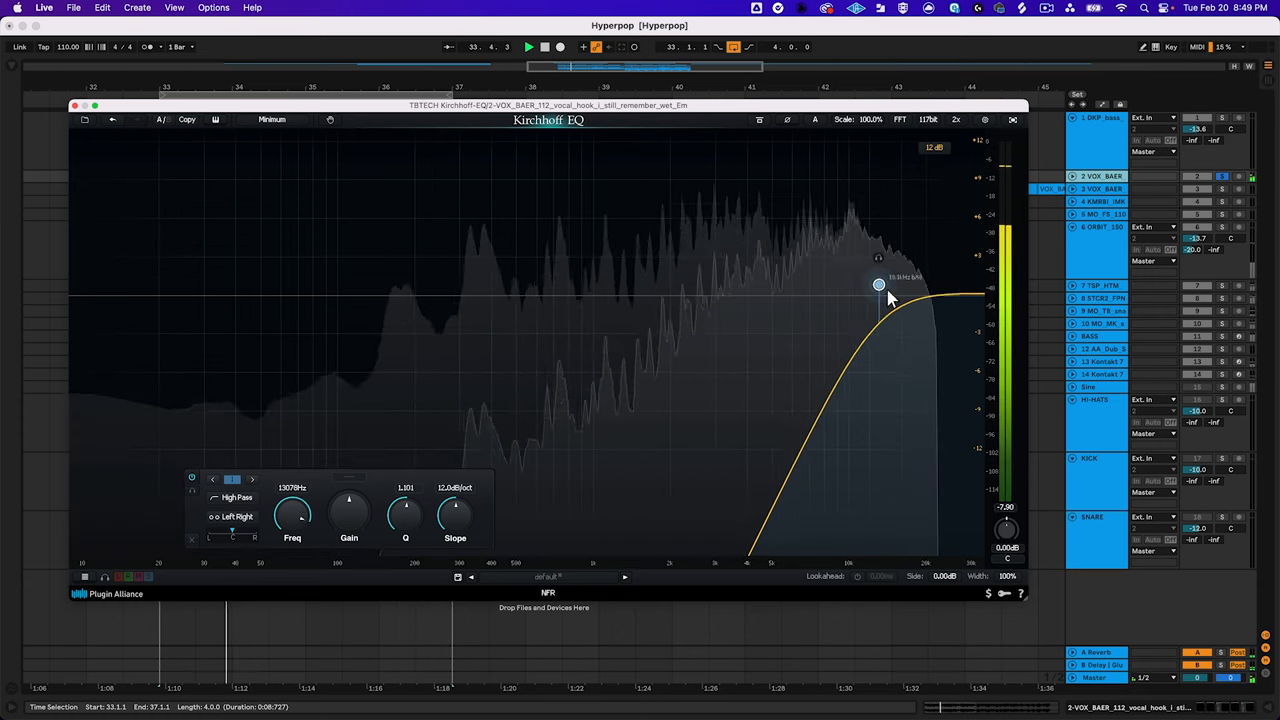
drag(878, 284, 724, 282)
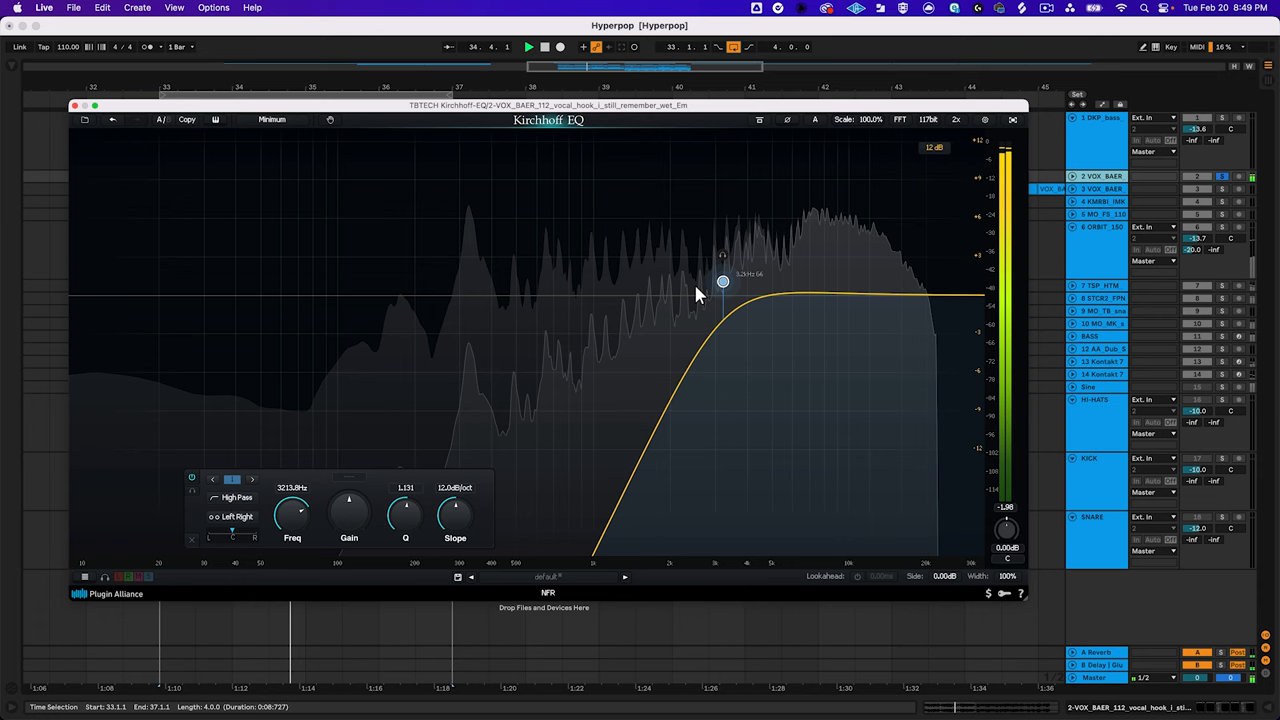
drag(724, 280, 448, 284)
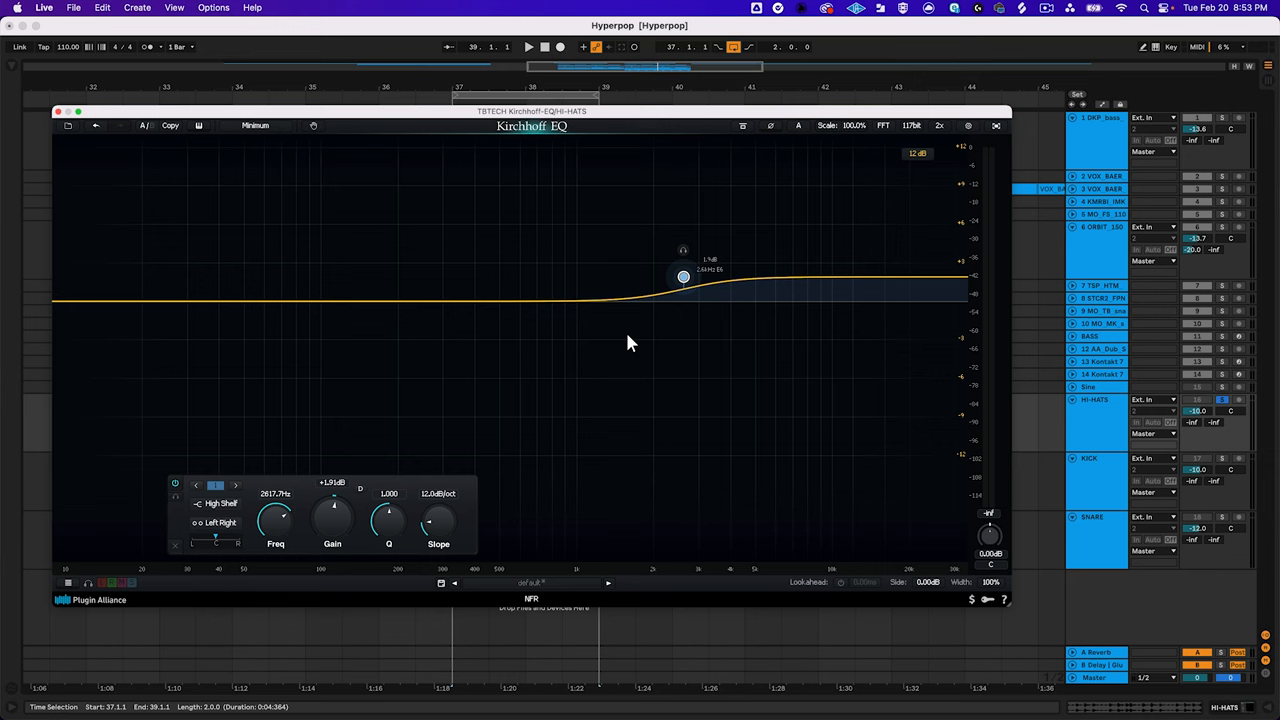
- While playing the hats, drop the high shelf to a deep cut, then set a strong top-end boost at a lower shelf frequency
click(528, 46)
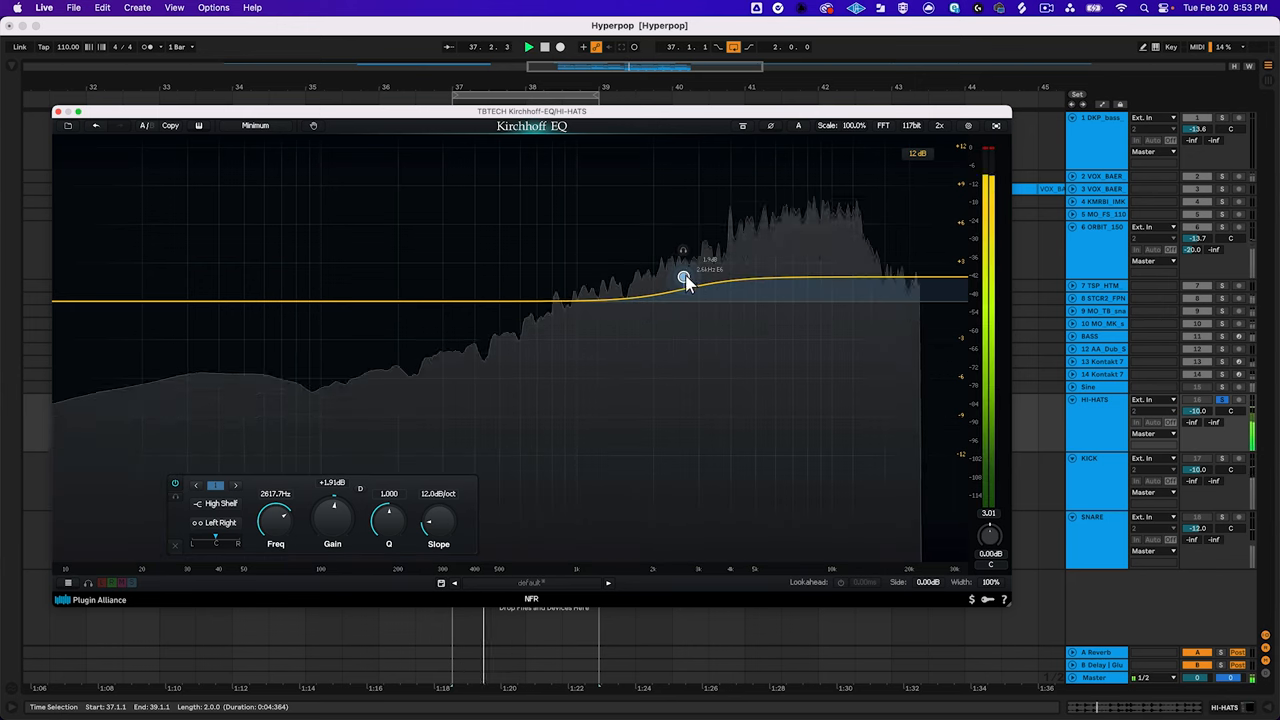
drag(684, 276, 656, 450)
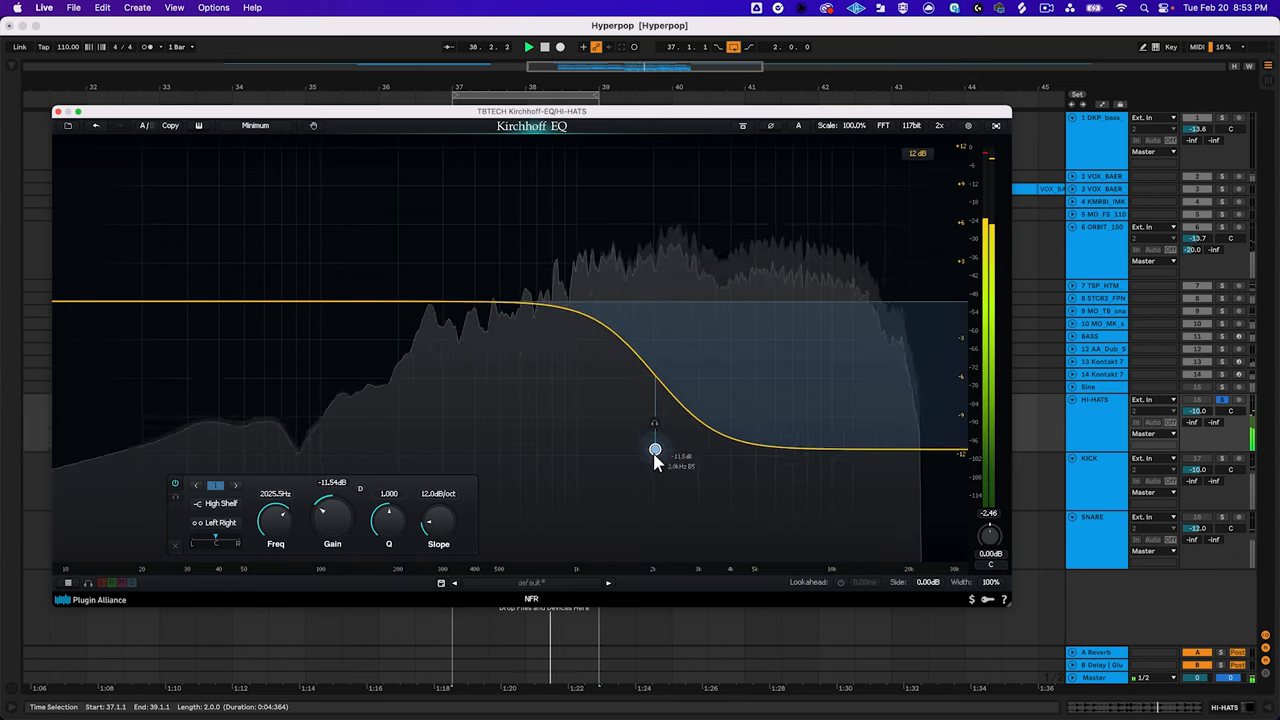
drag(656, 450, 498, 456)
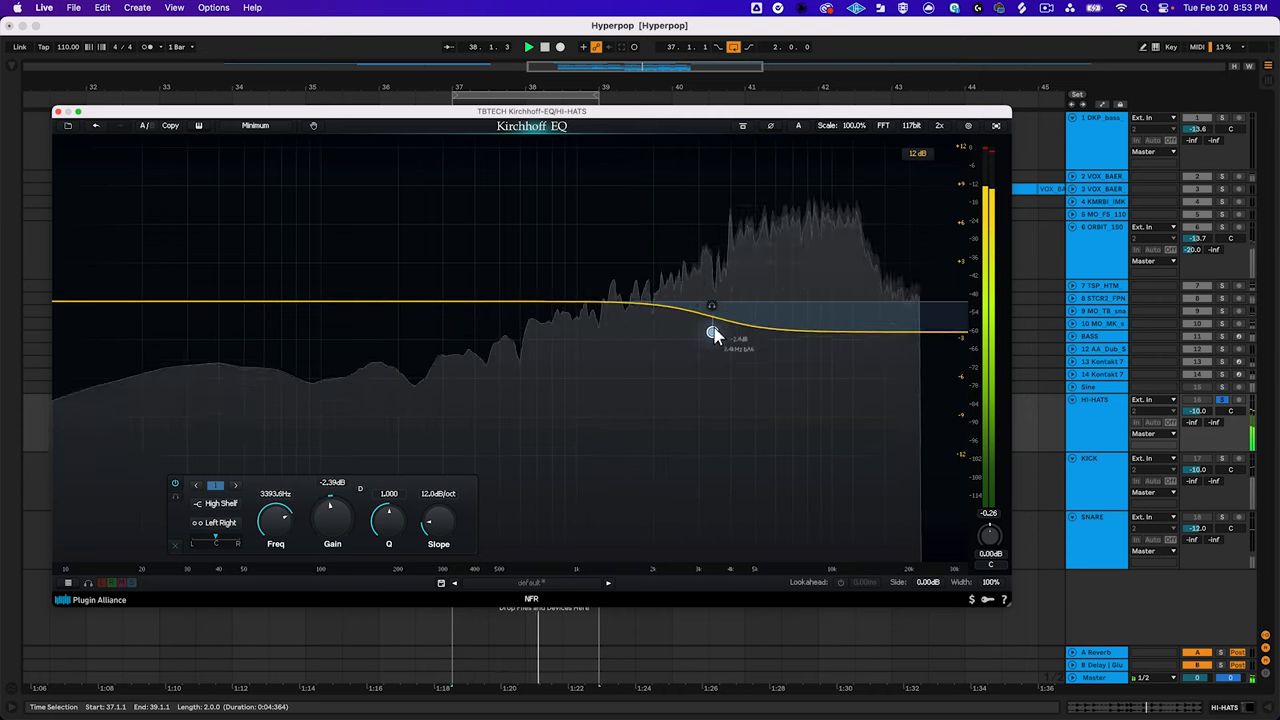
drag(712, 332, 816, 174)
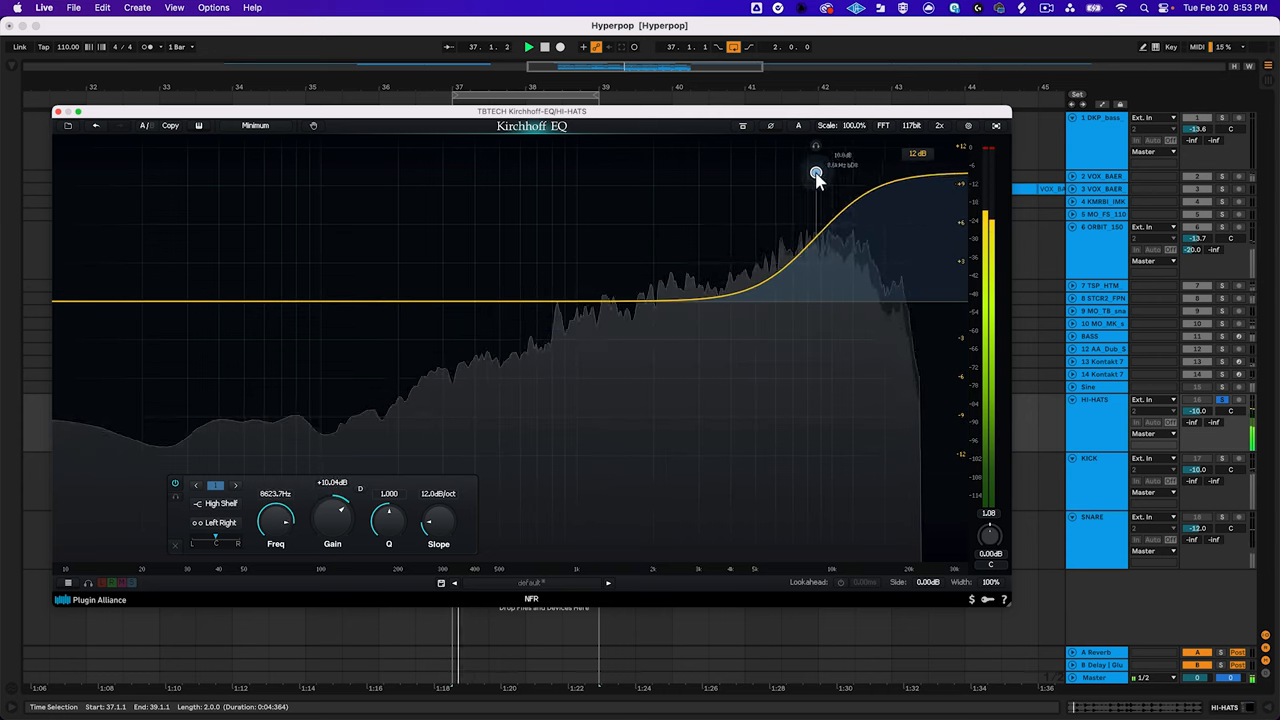
drag(816, 172, 548, 200)
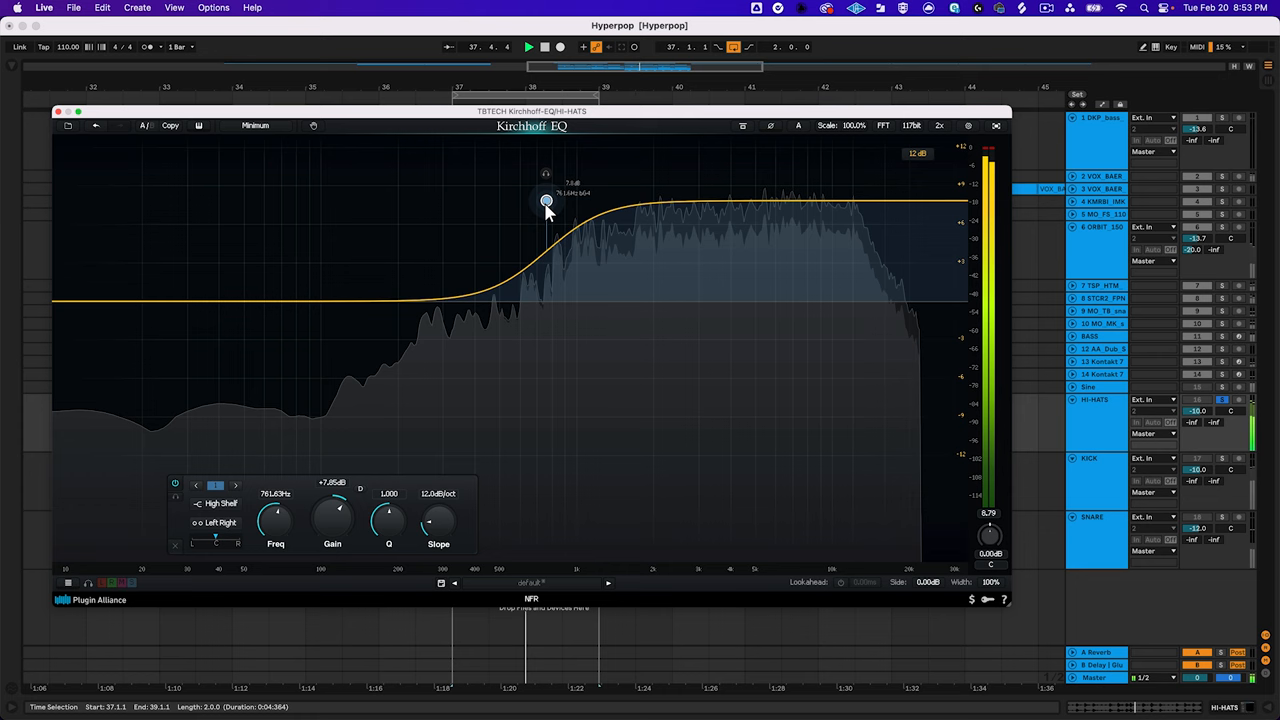
drag(546, 200, 642, 320)
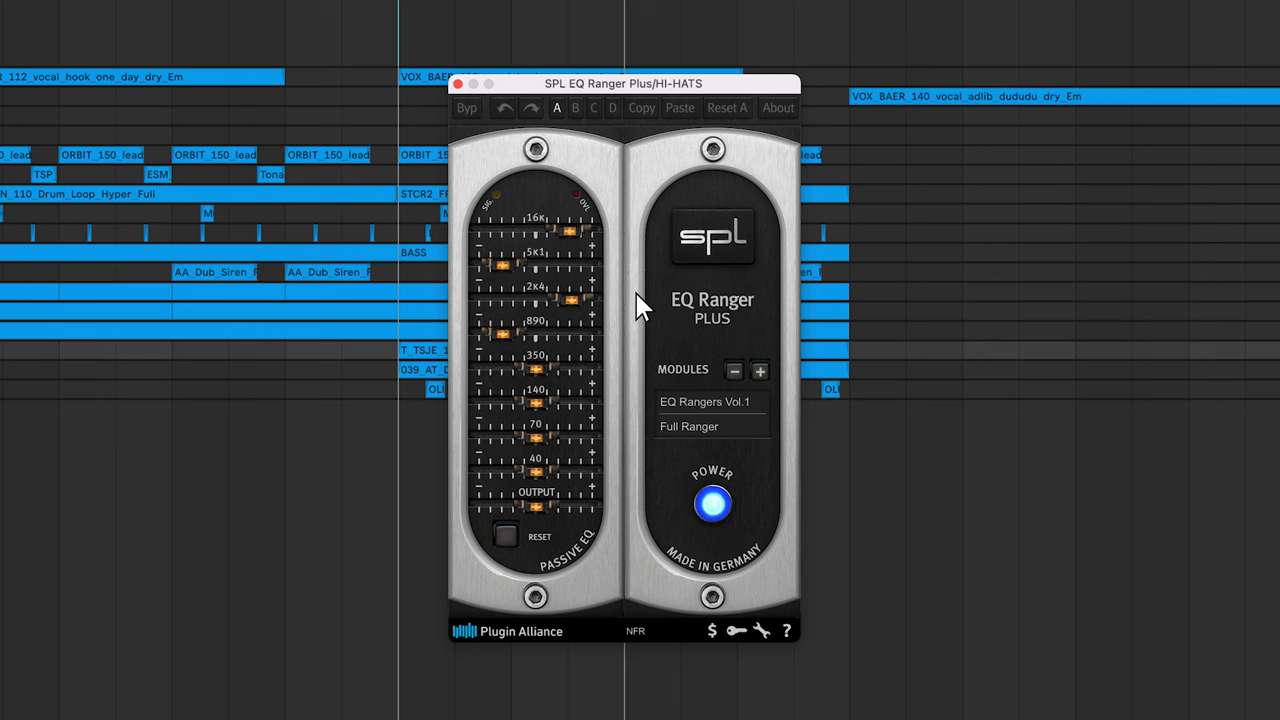
mouse_move(630, 316)
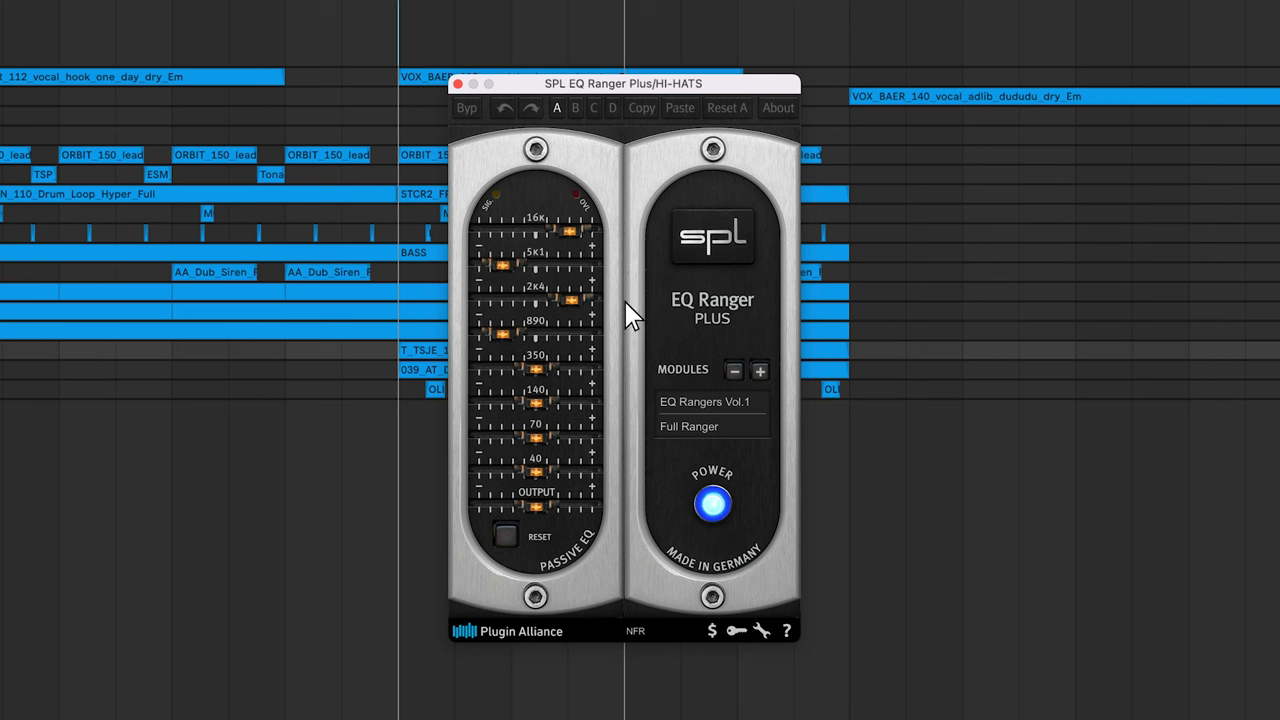
mouse_move(616, 330)
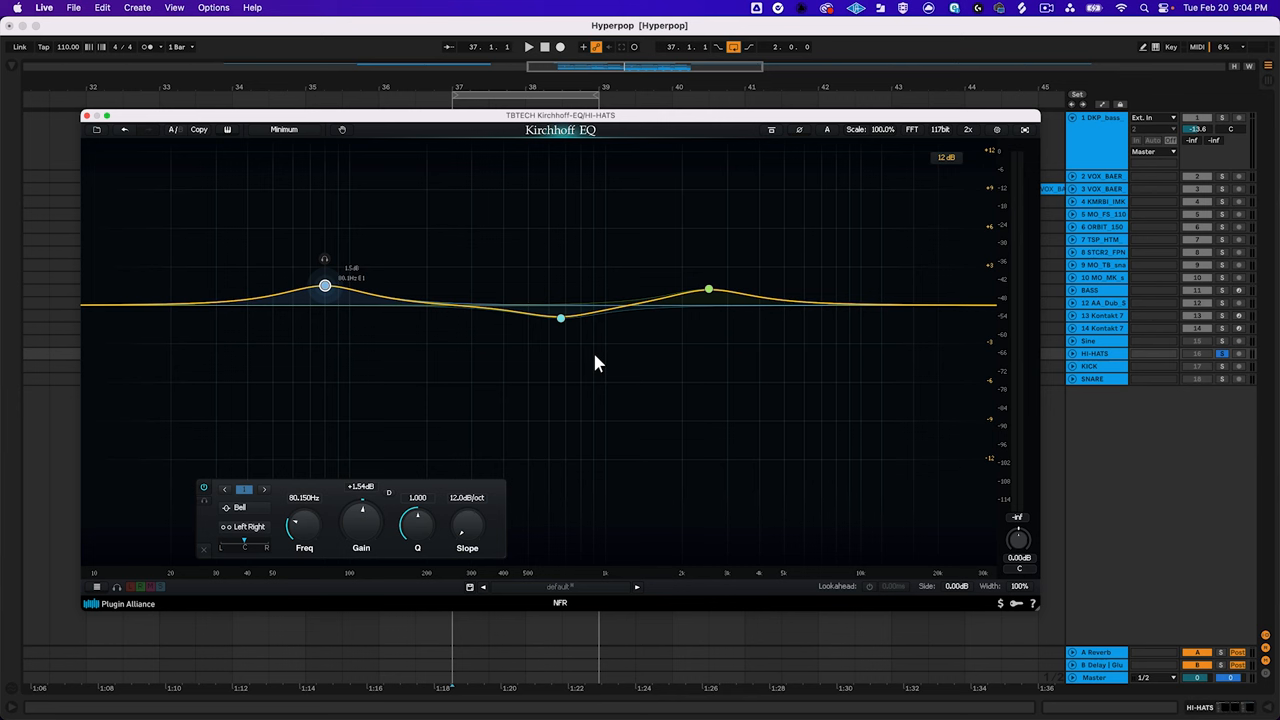
mouse_move(564, 328)
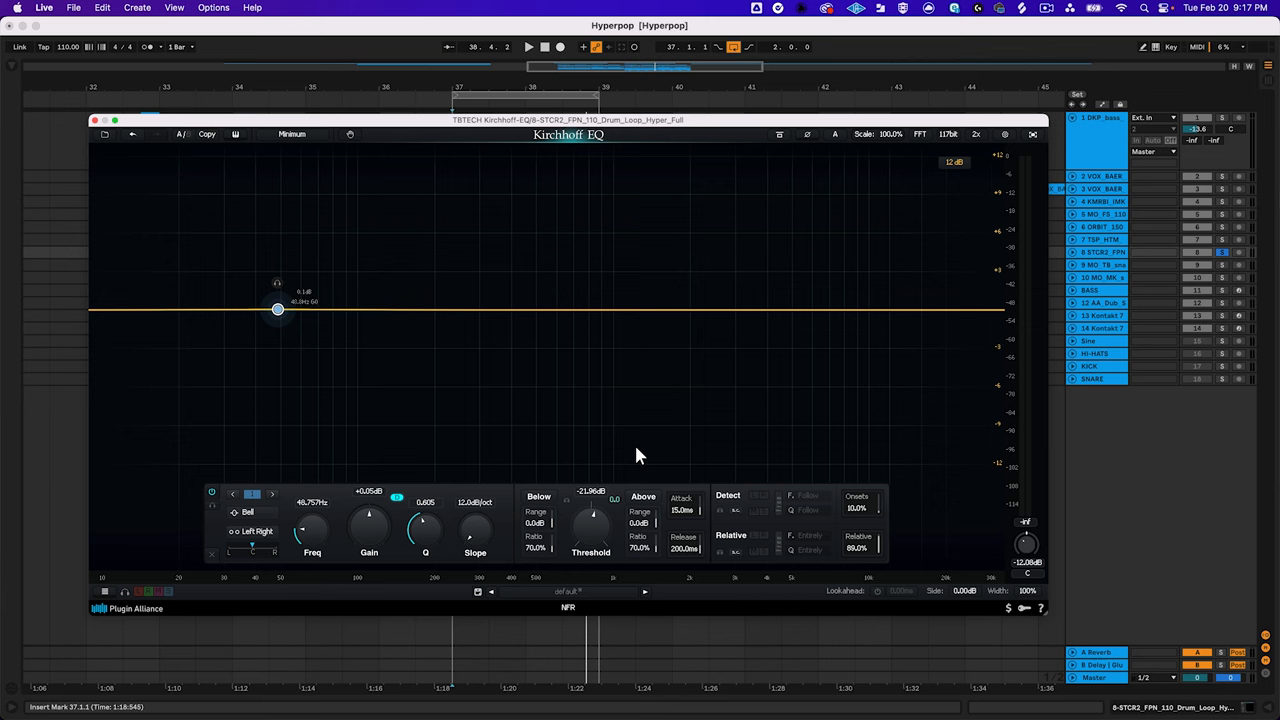
- Start playback of the drum loop with the flat bell band selected
click(528, 46)
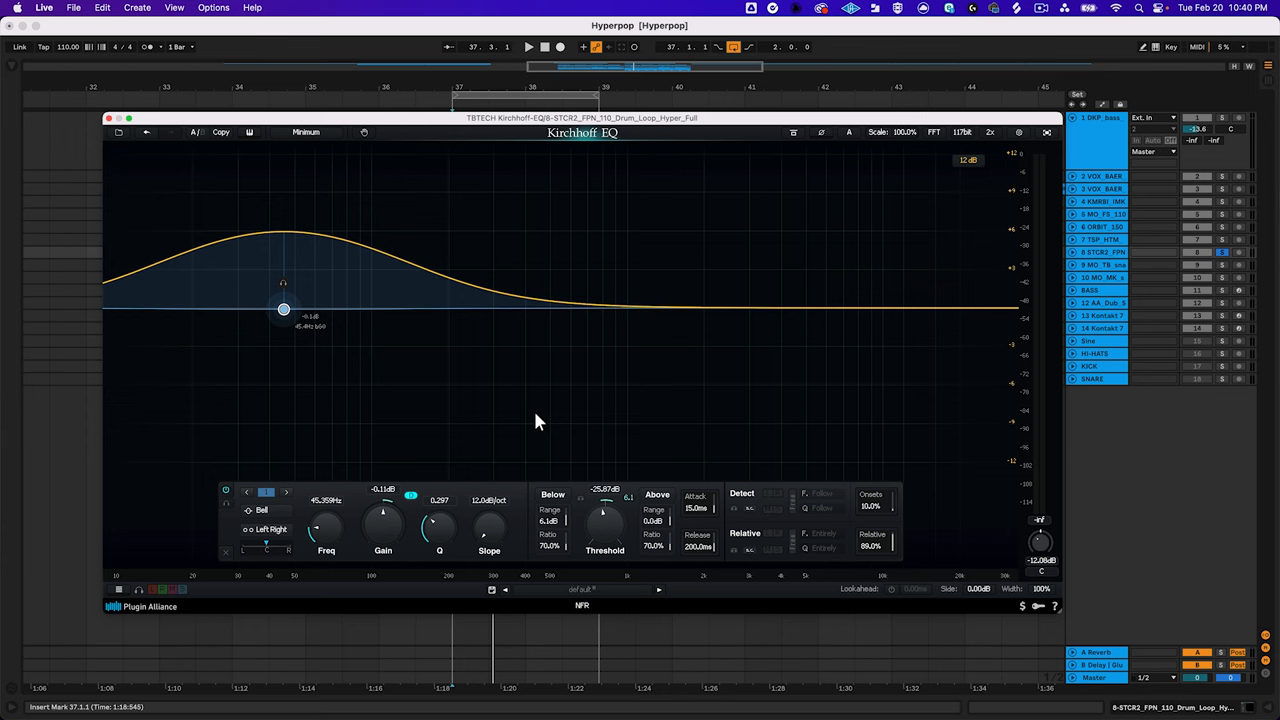
mouse_move(584, 426)
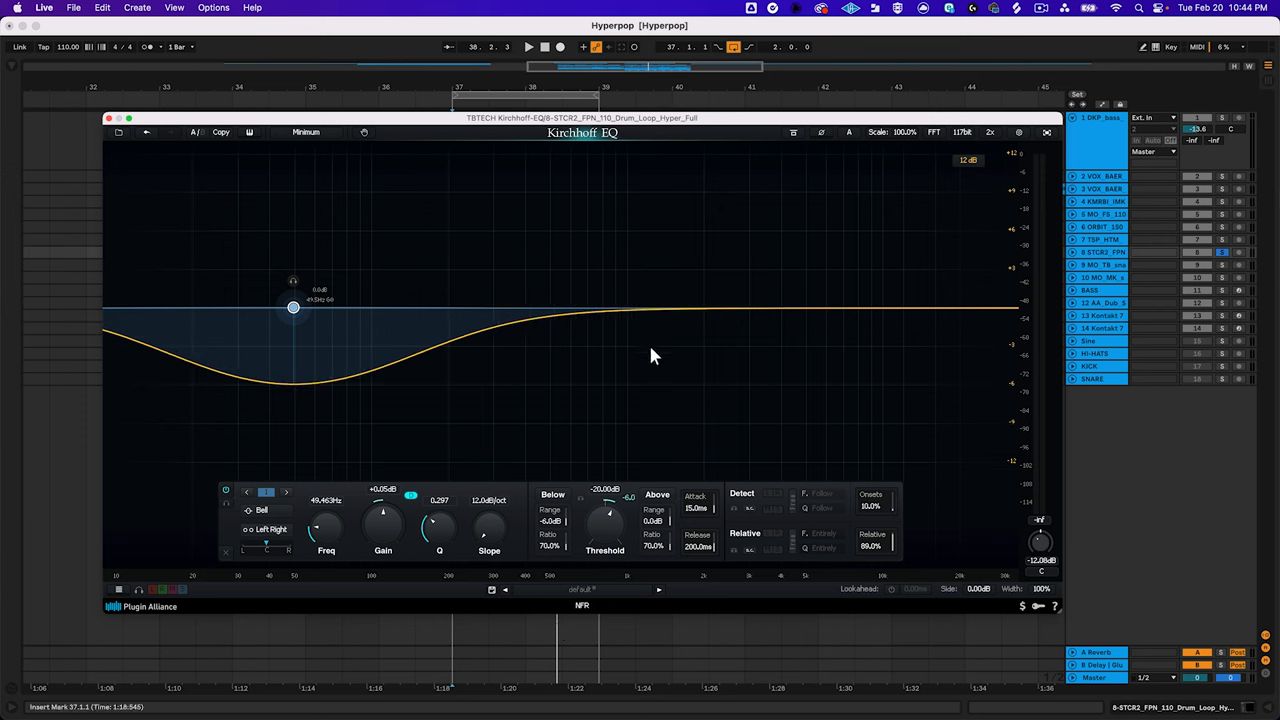
mouse_move(650, 370)
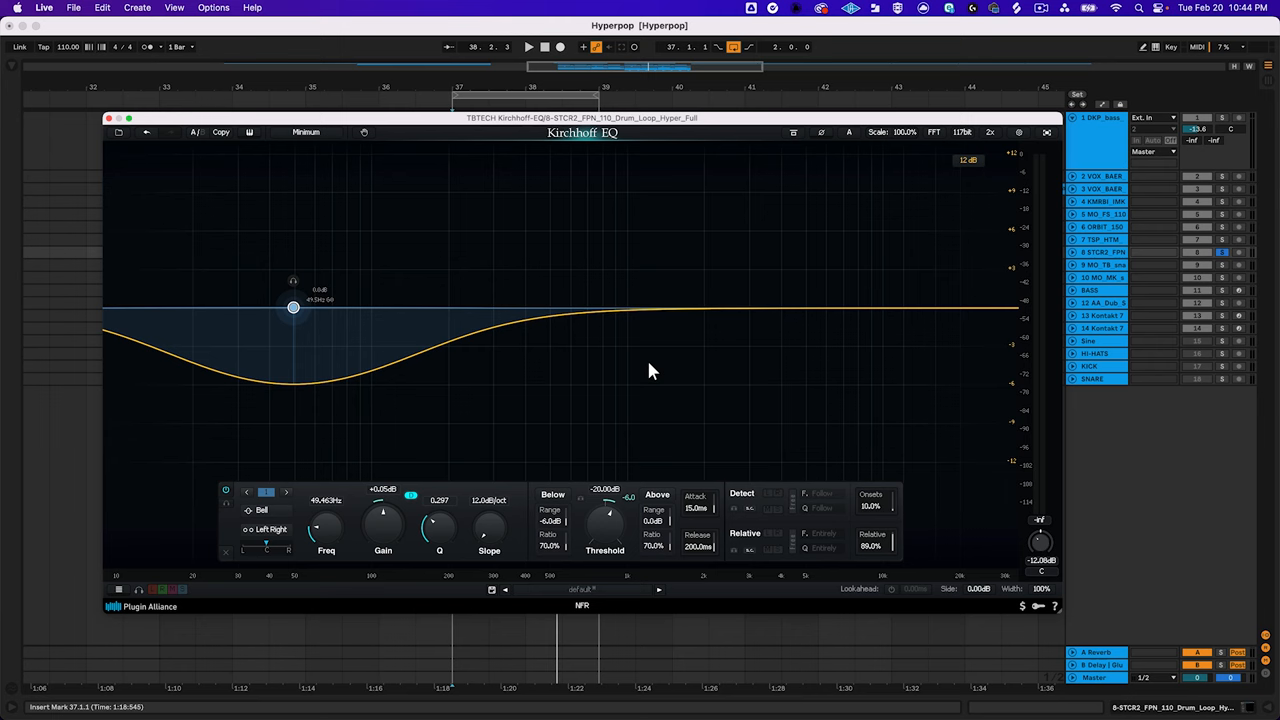
- Play the drum loop to audition the dynamic low cut with the analyzer
click(528, 46)
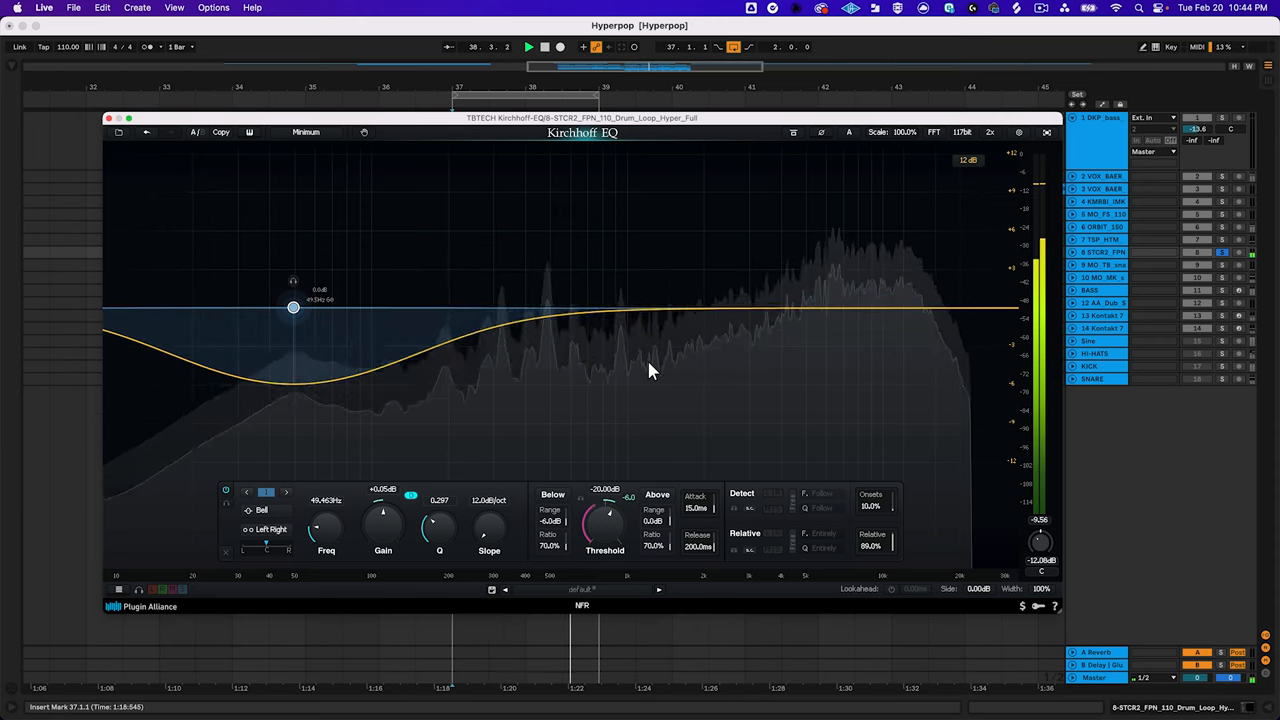
click(304, 132)
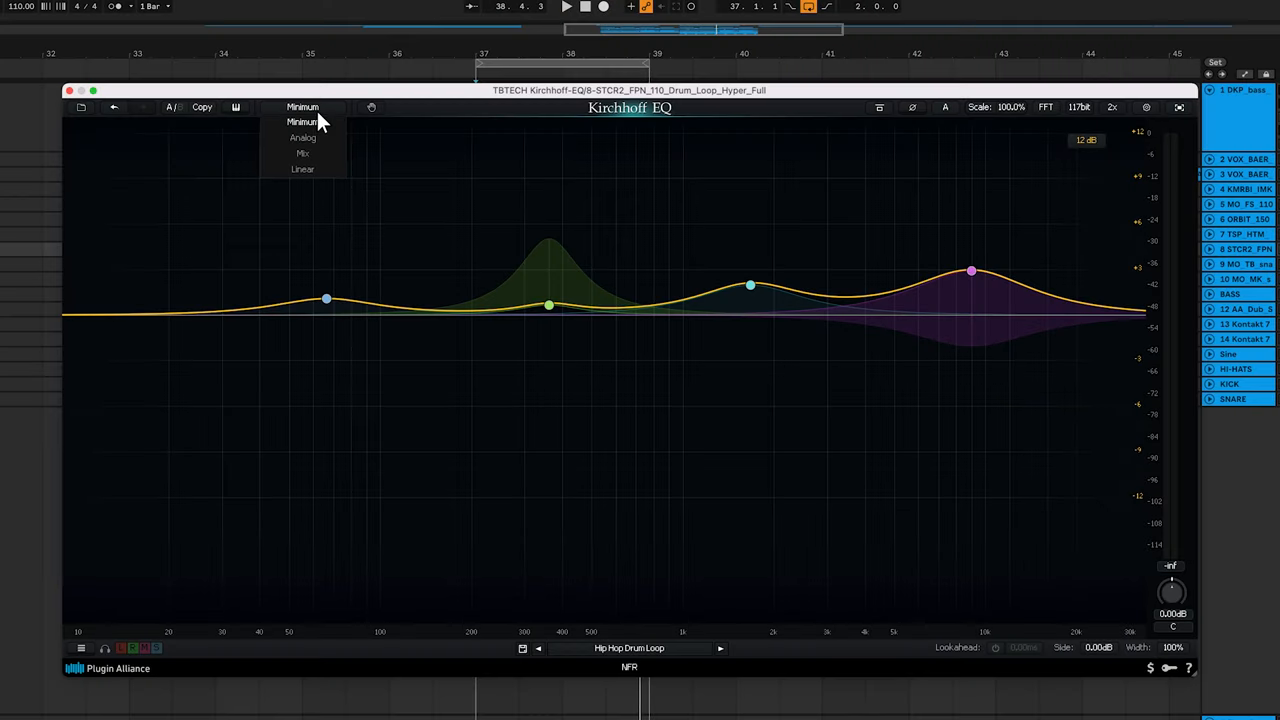
mouse_move(332, 138)
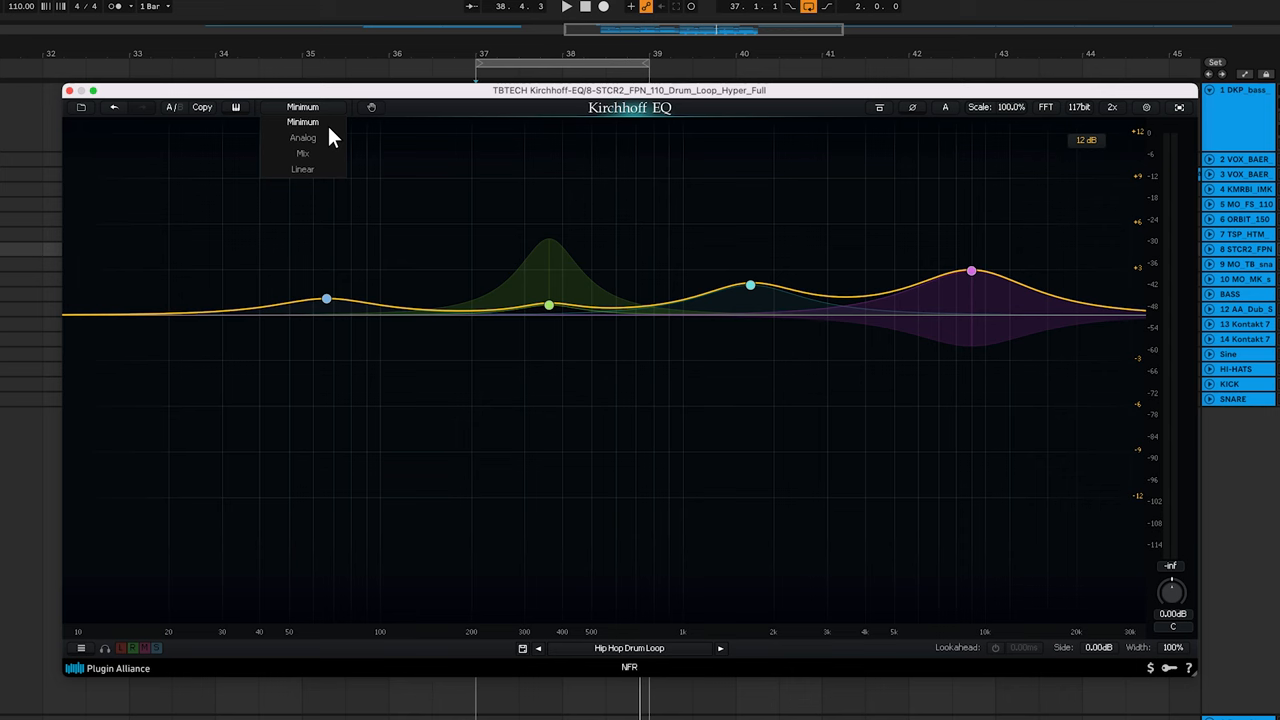
- Close the phase mode choices, keeping the Hip Hop Drum Loop curve on minimum phase
click(302, 108)
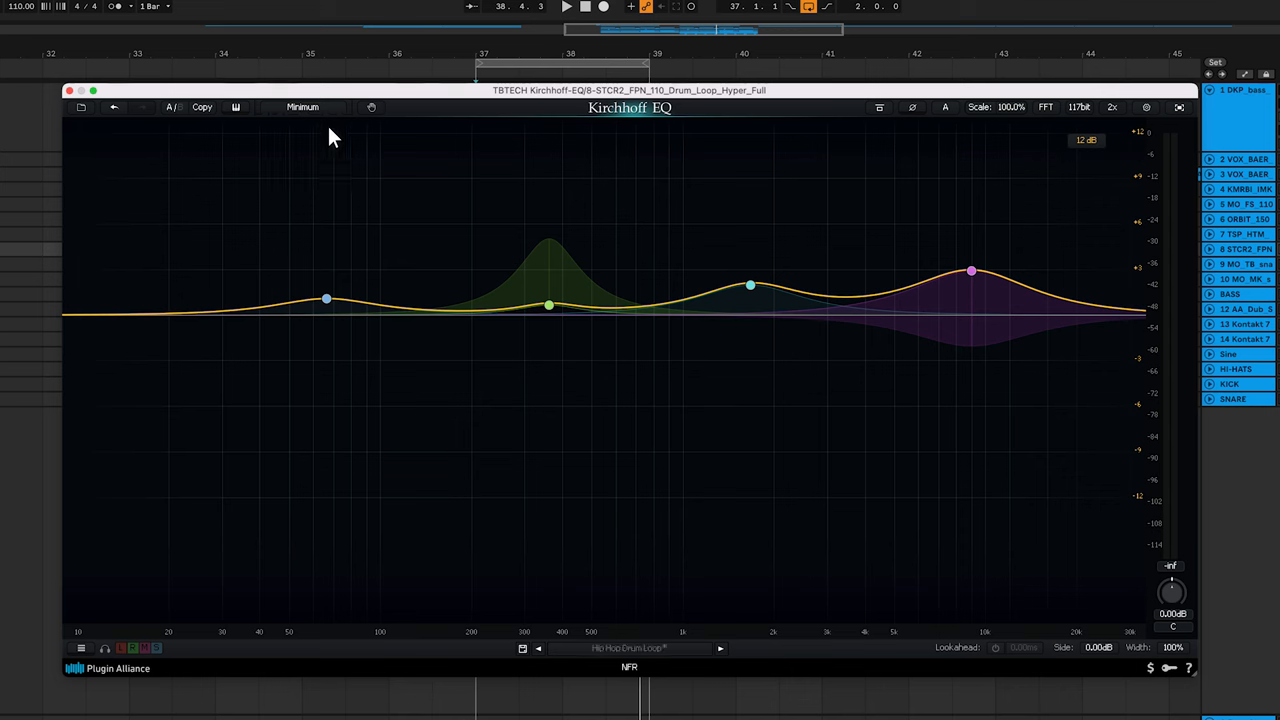
mouse_move(320, 120)
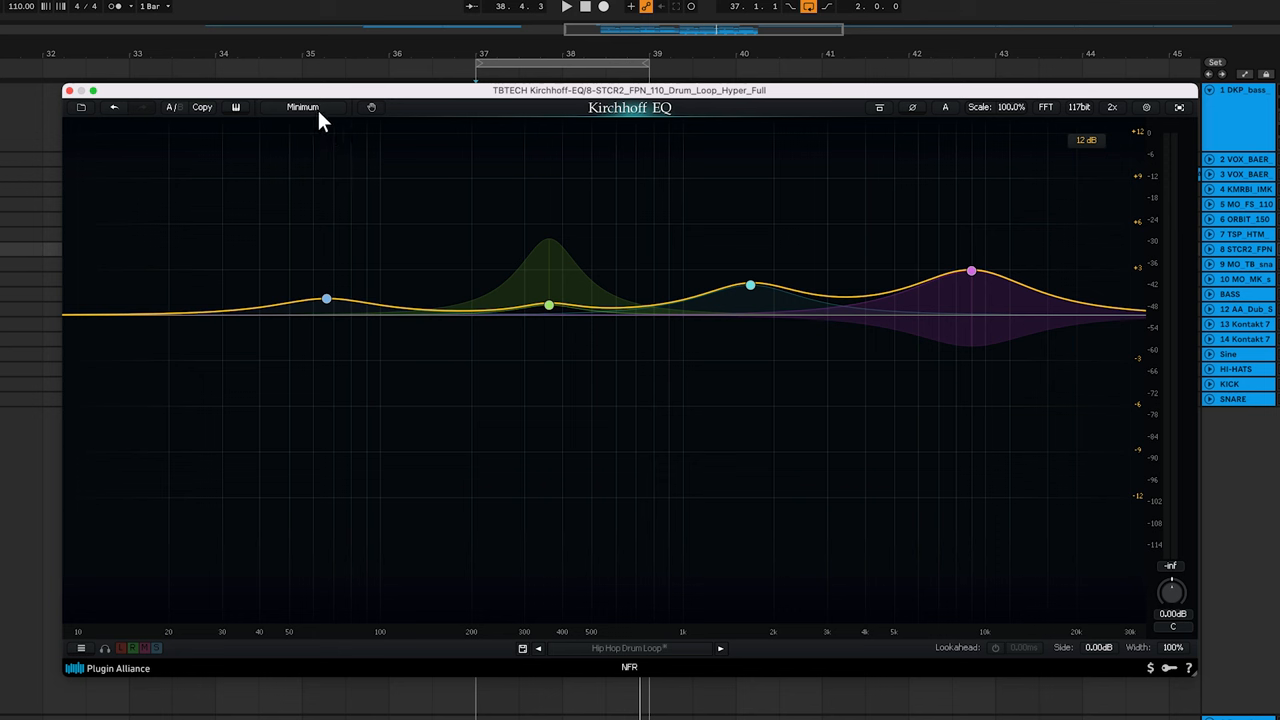
- Switch the drum loop's Kirchhoff EQ phase mode from Minimum to Linear
click(302, 108)
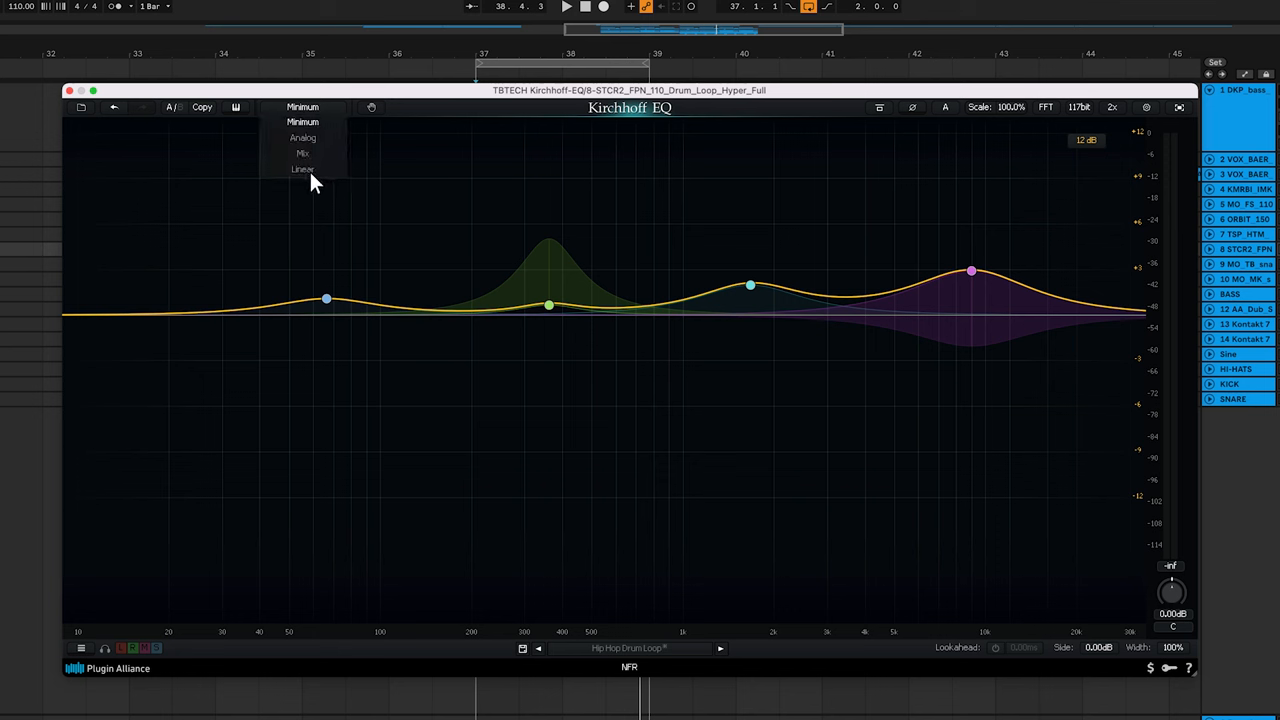
click(302, 168)
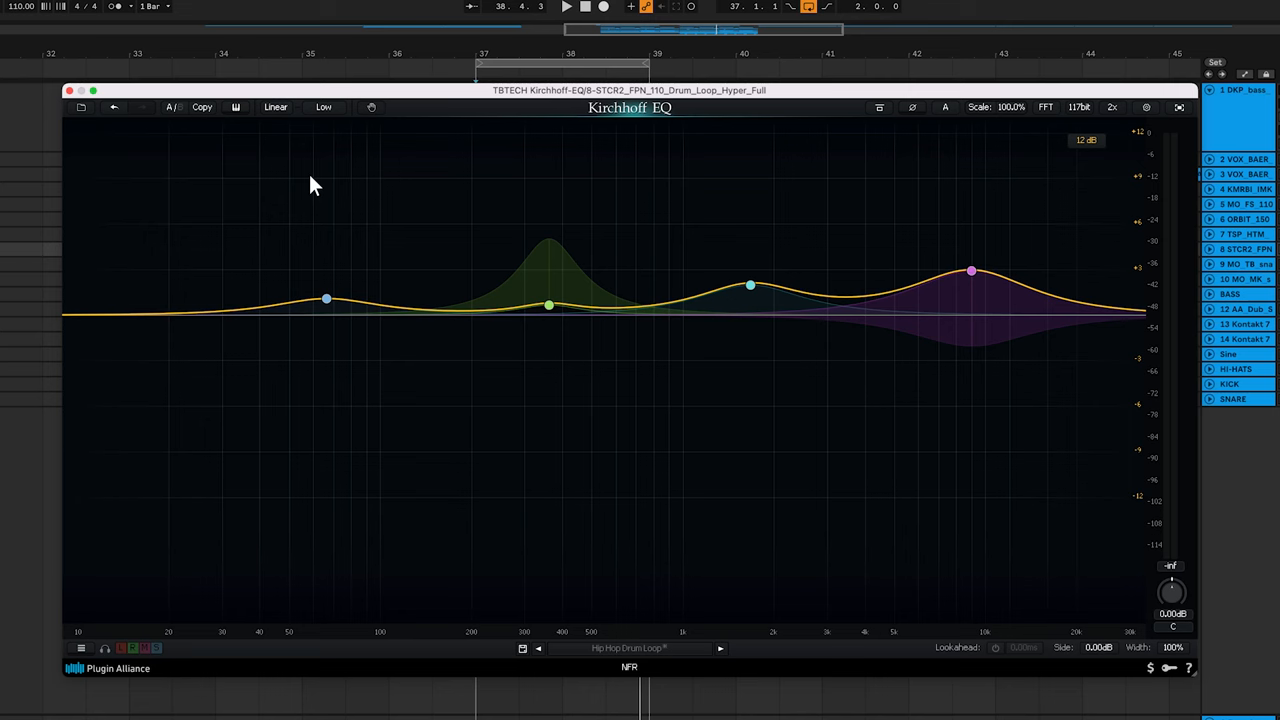
mouse_move(332, 124)
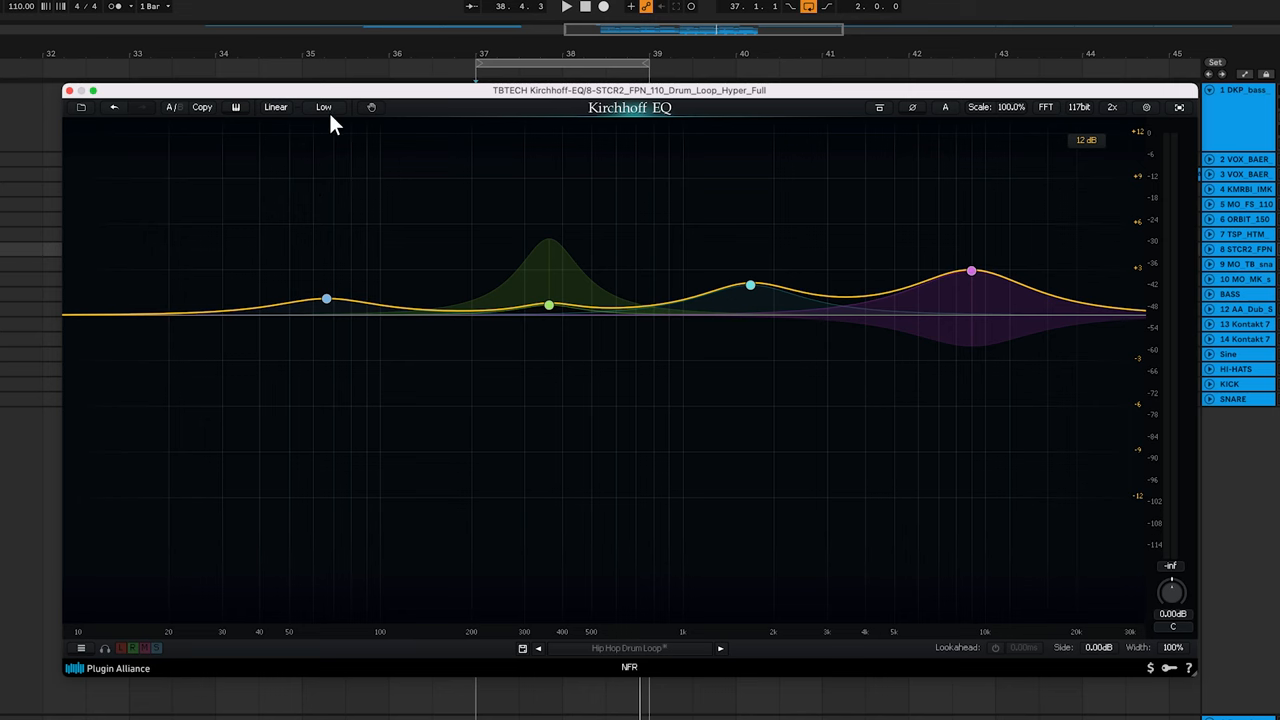
click(324, 108)
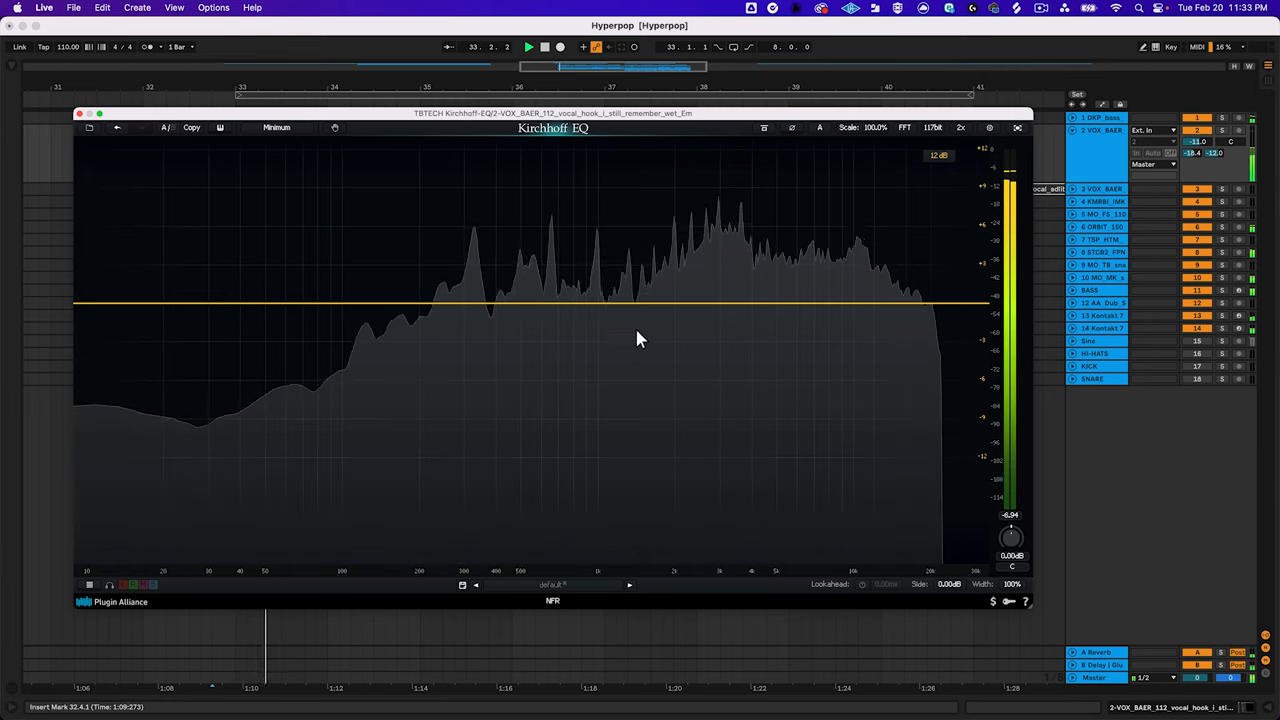
- Add a midrange bell on the vocal, boost it to about 5 dB and widen its Q
click(620, 280)
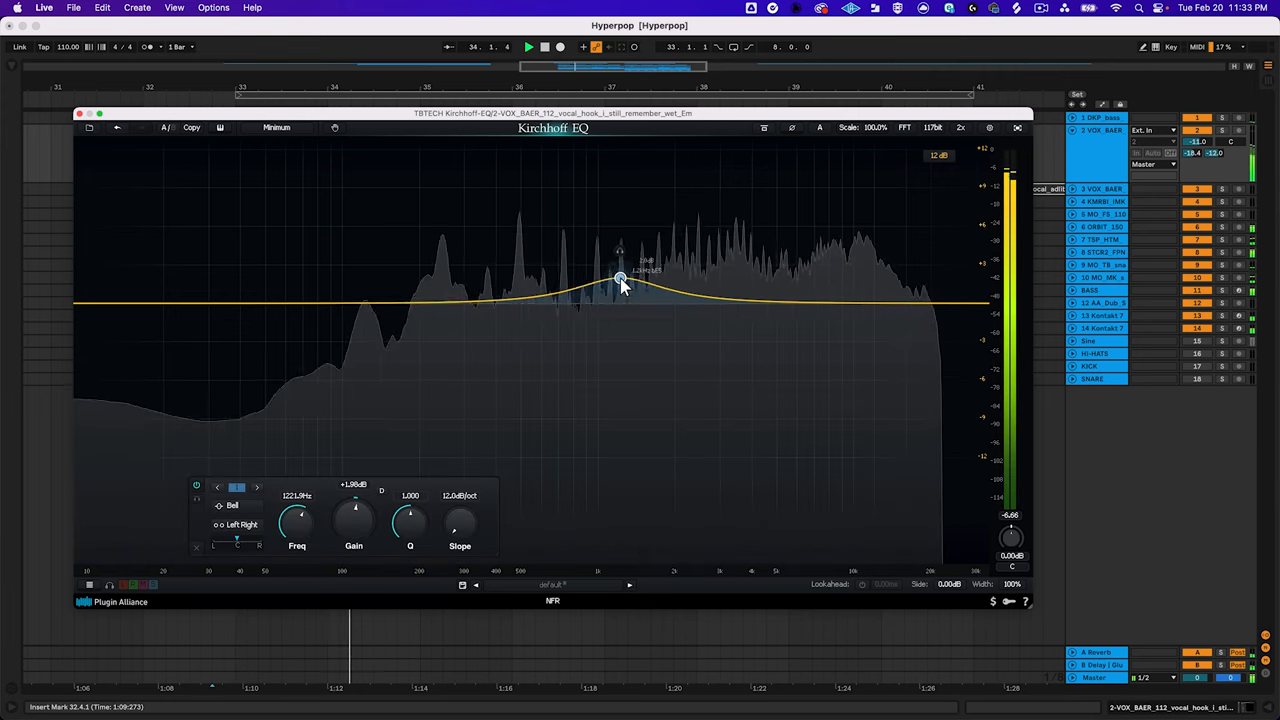
drag(620, 278, 628, 268)
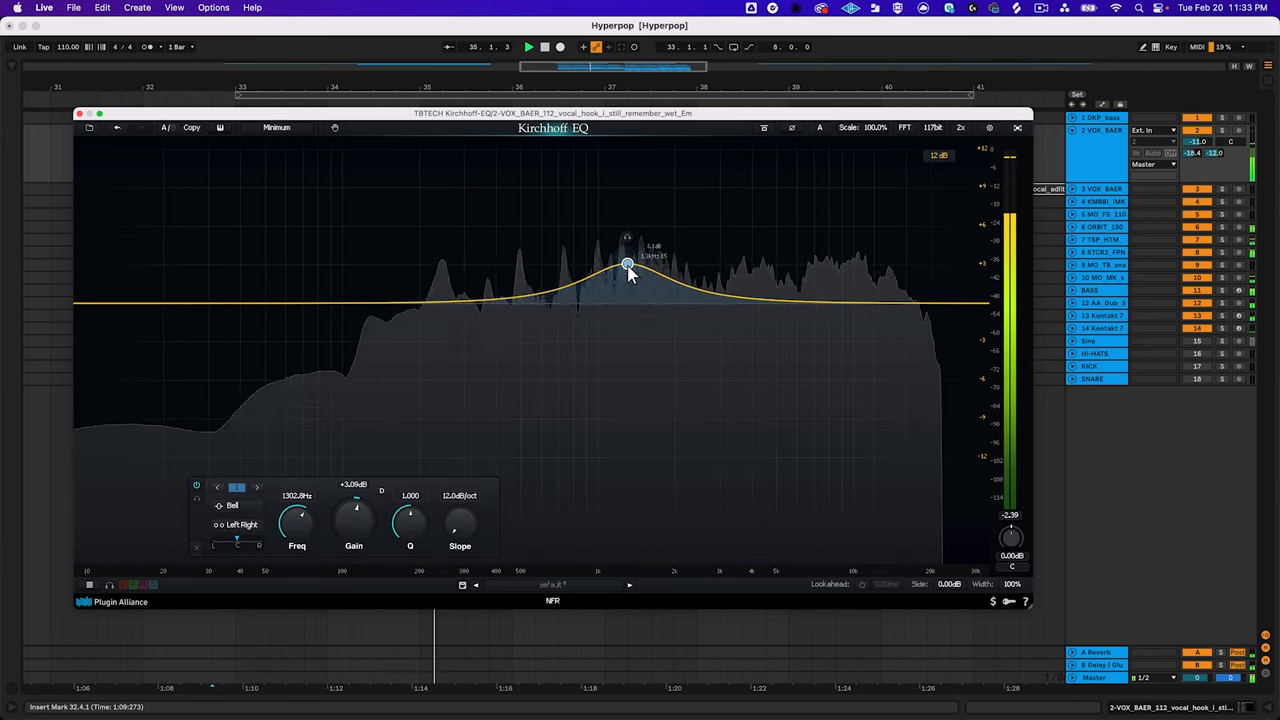
drag(628, 268, 638, 264)
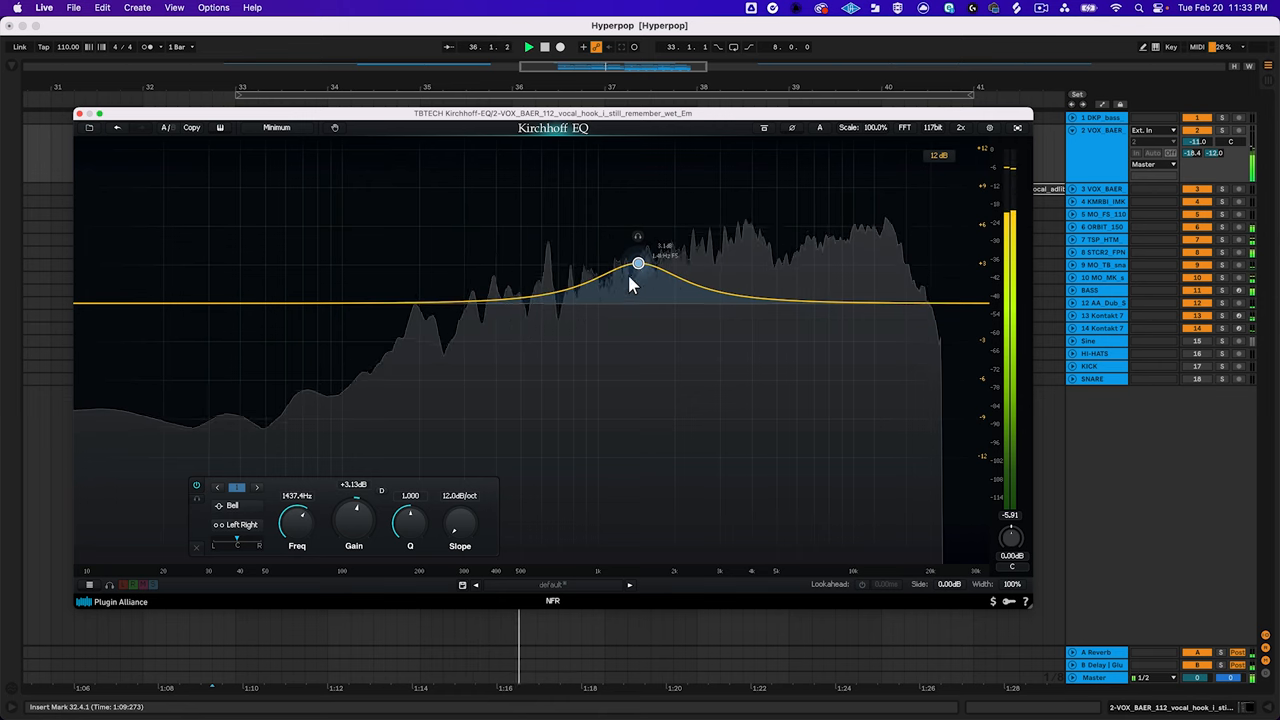
drag(408, 516, 408, 520)
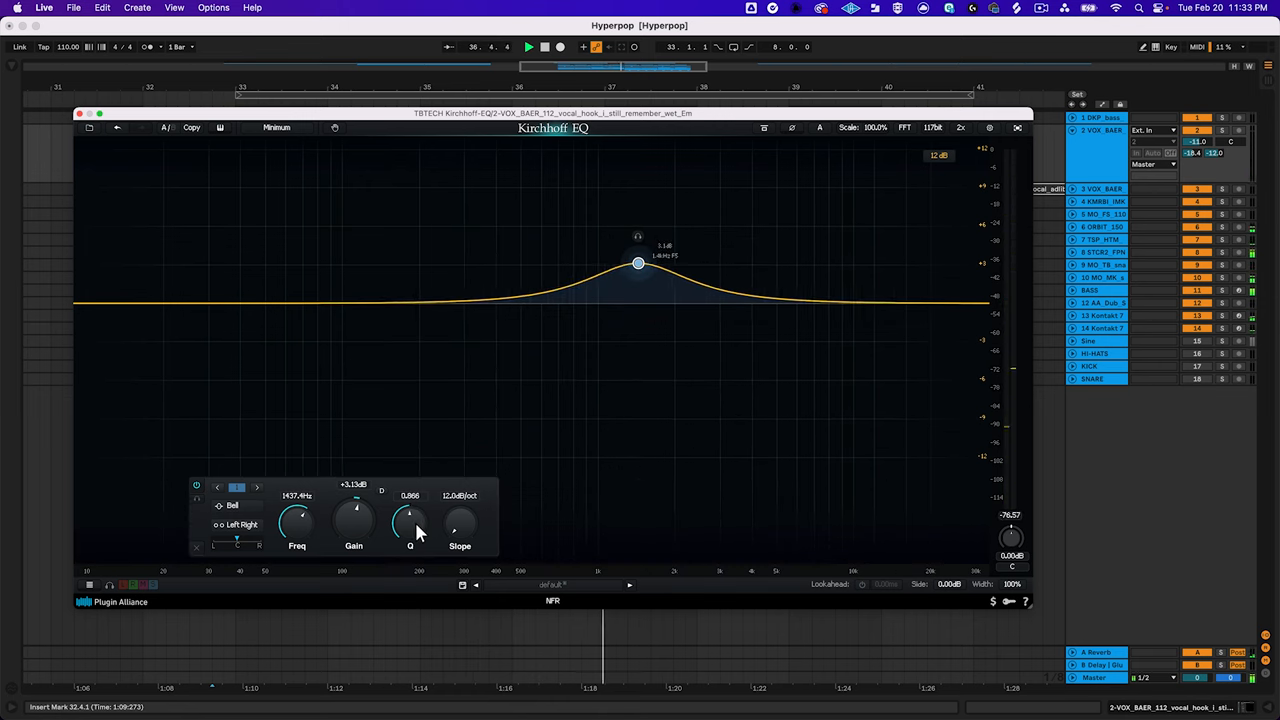
drag(410, 520, 420, 540)
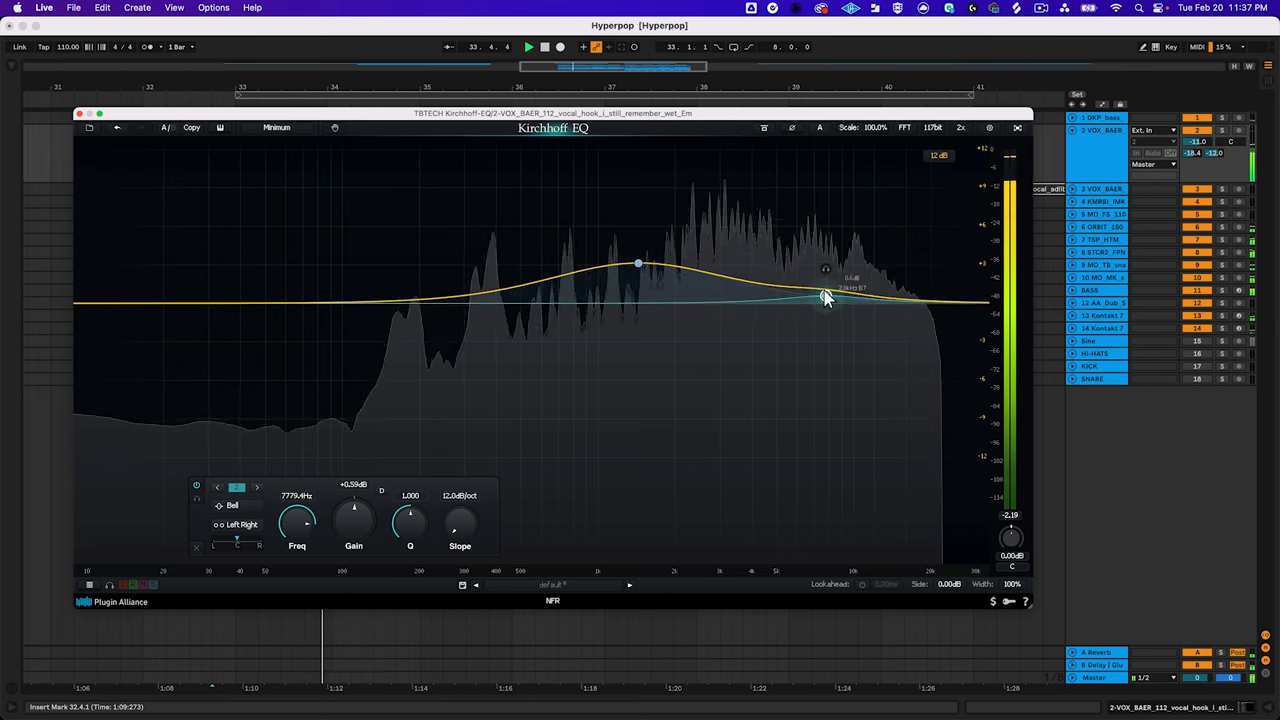
- Raise the upper band, switch it to High Shelf, and settle it near +5 dB around 5 kHz
drag(826, 296, 780, 244)
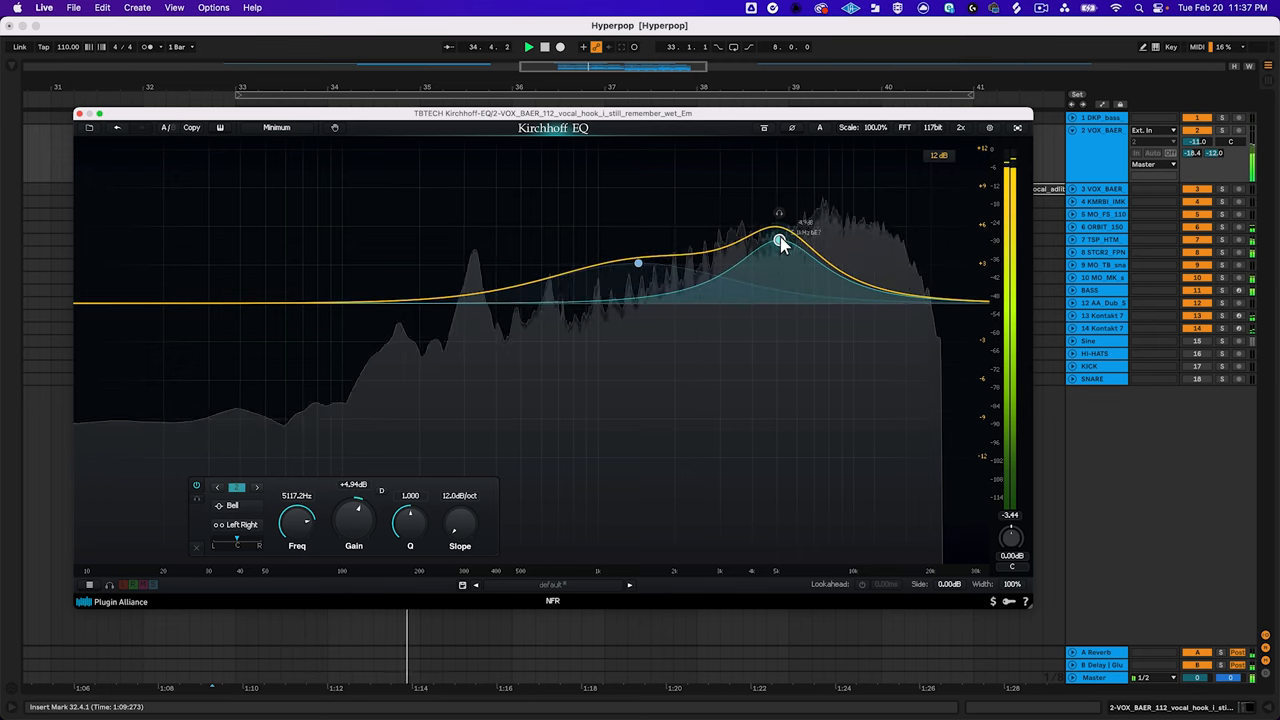
right_click(780, 240)
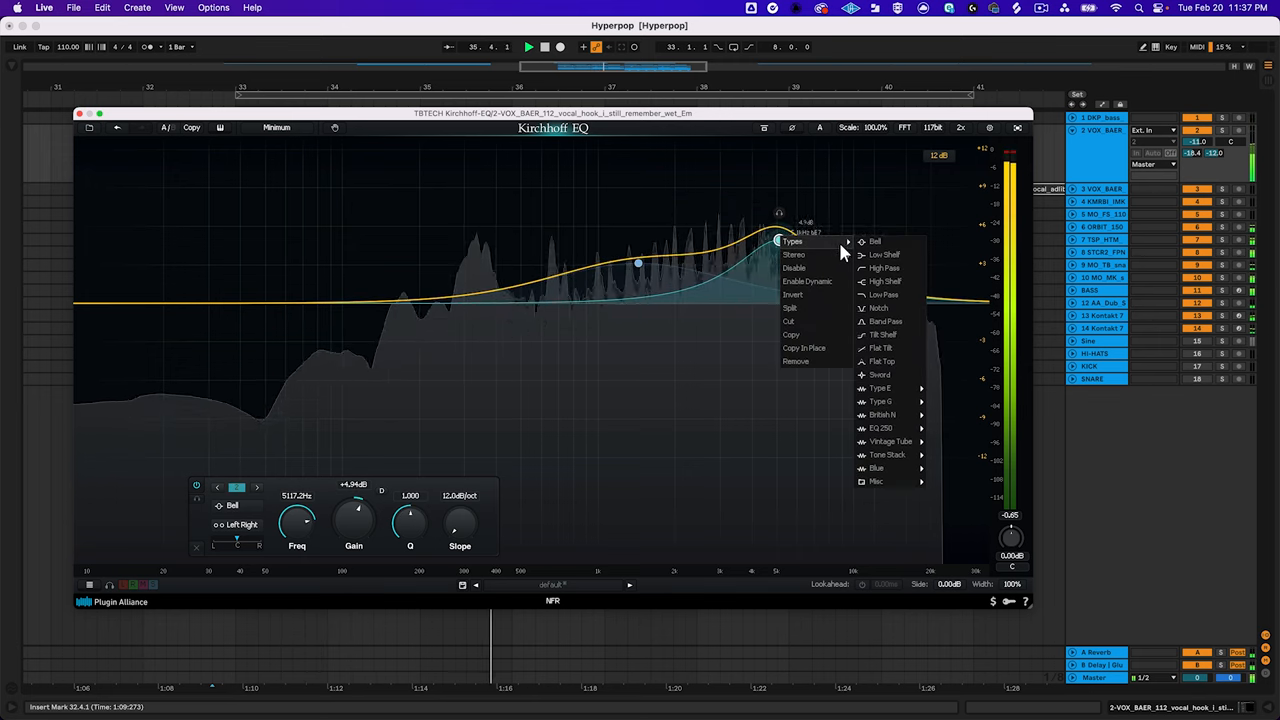
click(884, 280)
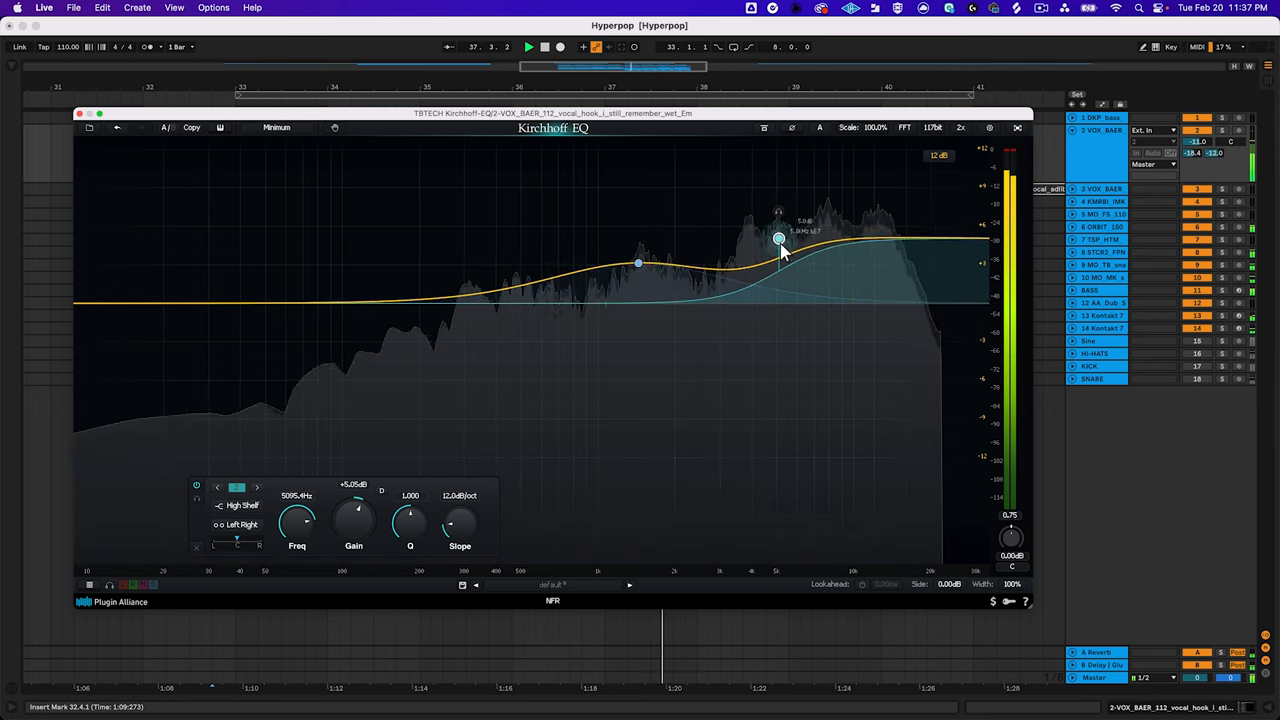
drag(778, 238, 778, 228)
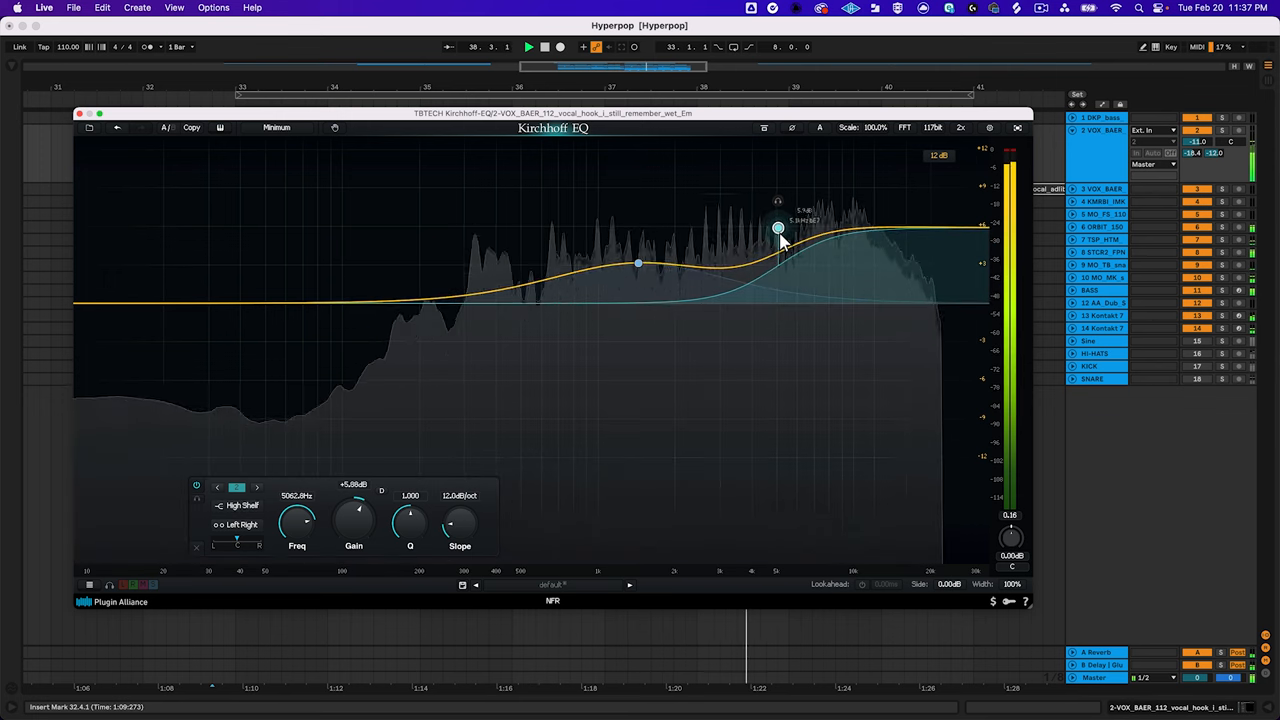